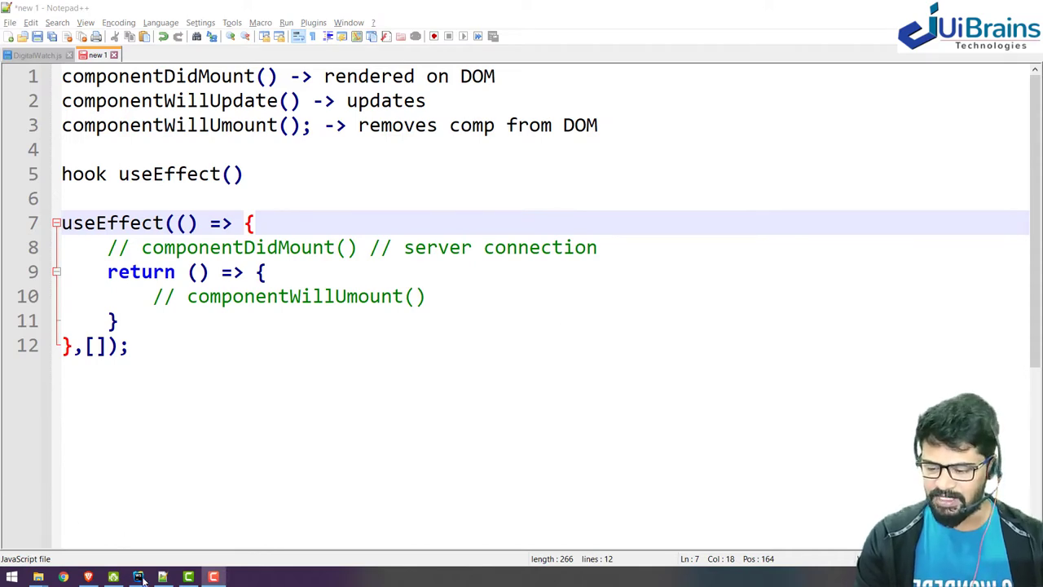
Step: Show the ContactCard project in WebStorm, then minimize WebStorm to reveal the desktop
click(137, 573)
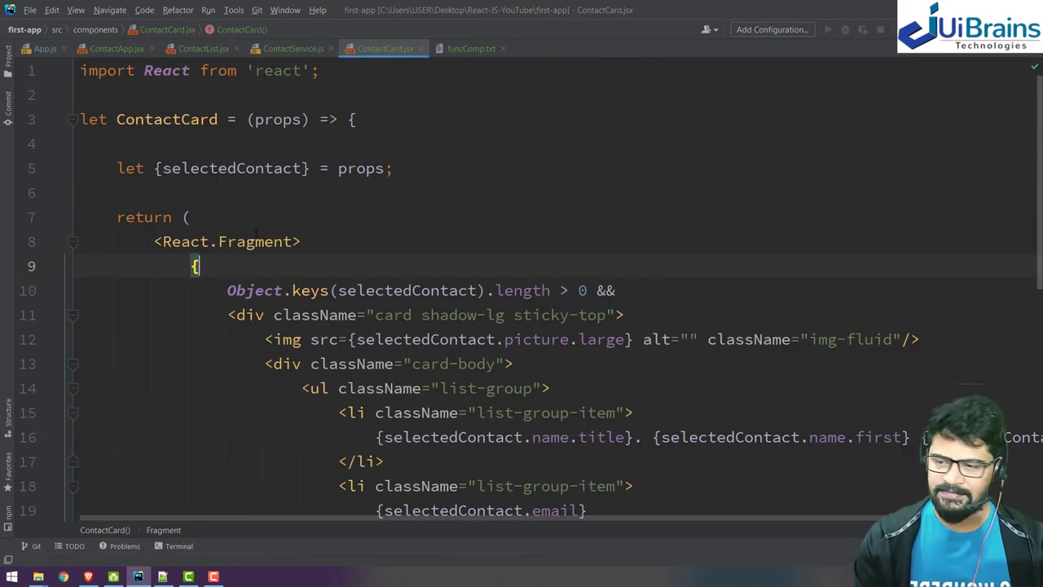
mouse_move(8, 62)
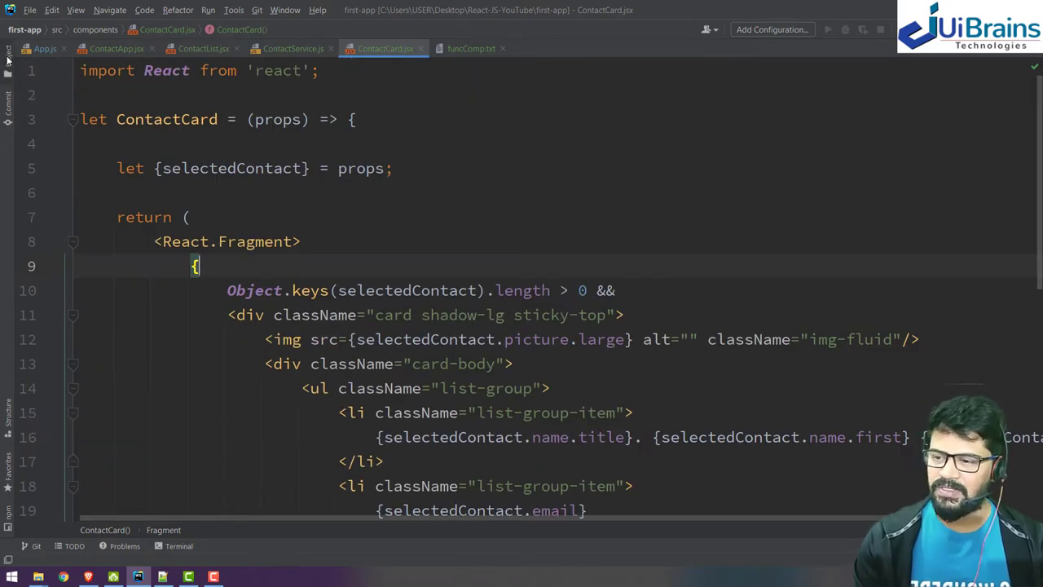
click(8, 59)
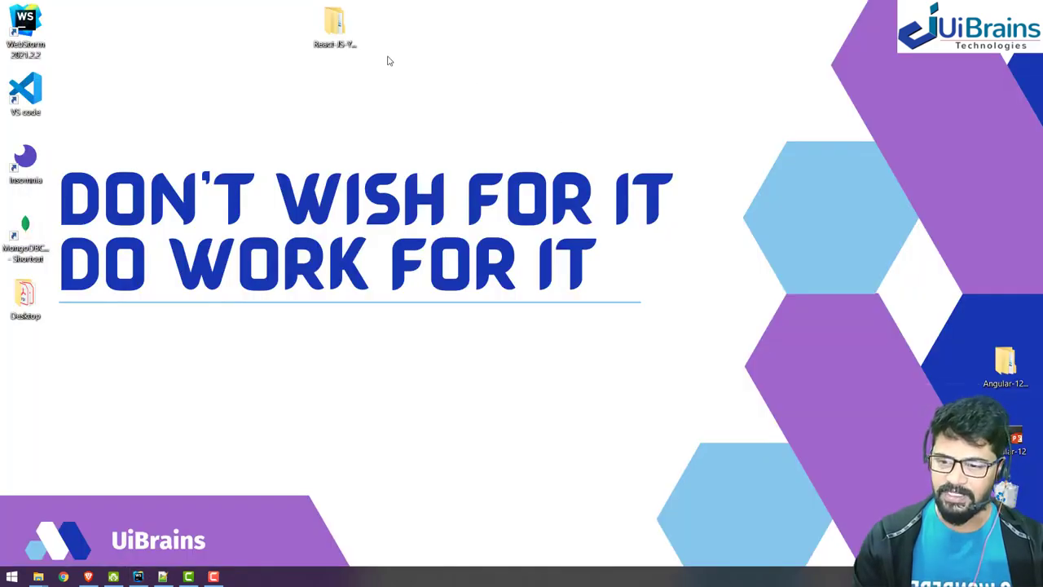
Step: Create and check a new folder 10-React-JS-Contact-App inside the React-JS-YouTube series folder
double_click(336, 20)
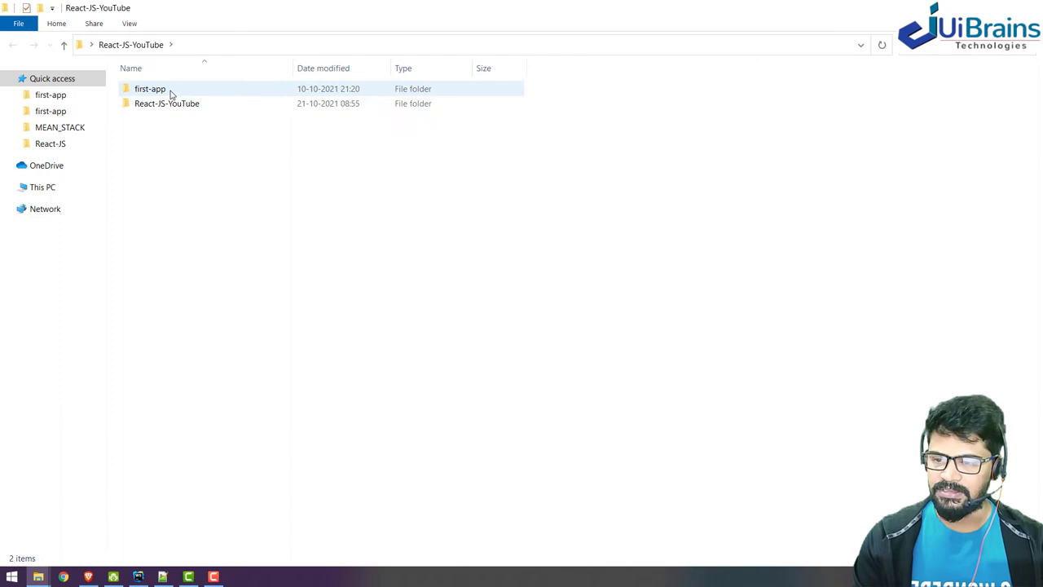
double_click(153, 89)
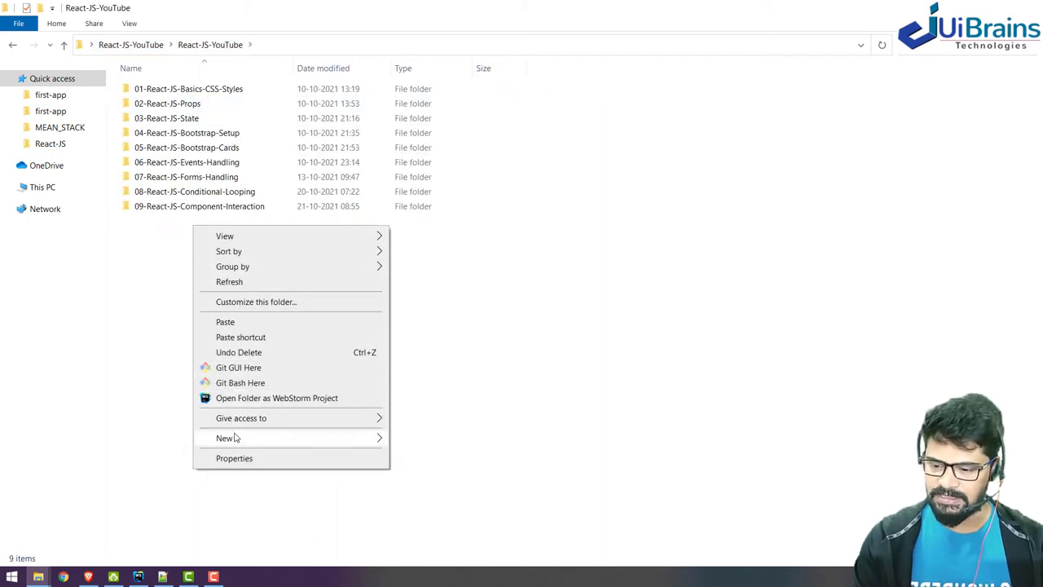
click(225, 436)
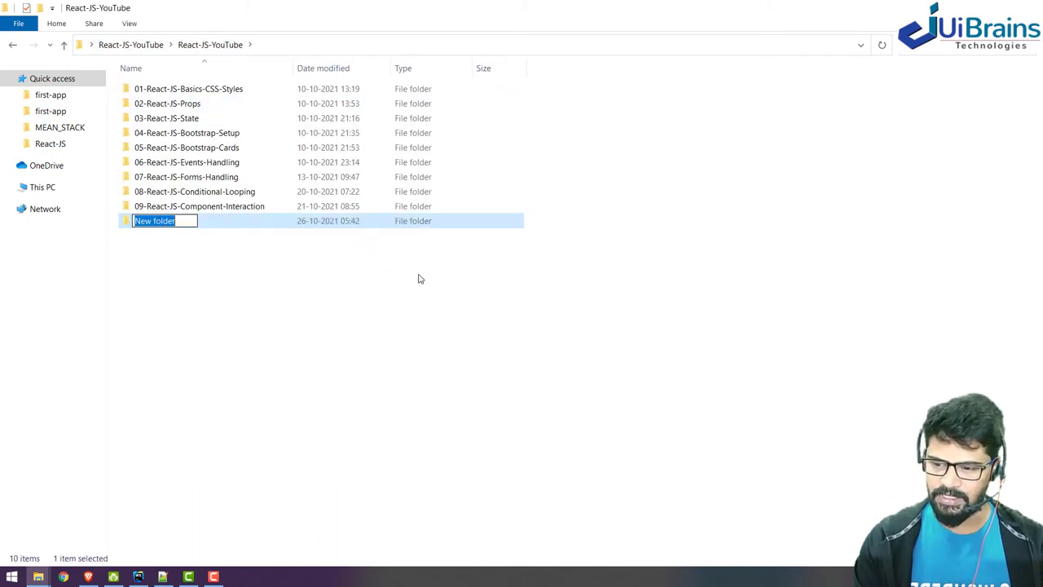
text(10-R)
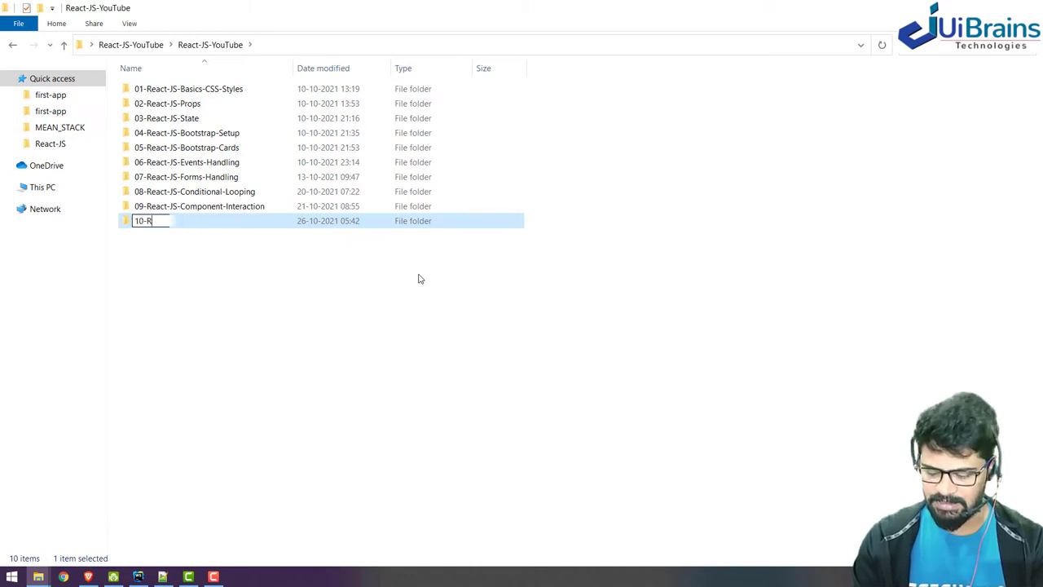
text(eact-JS-)
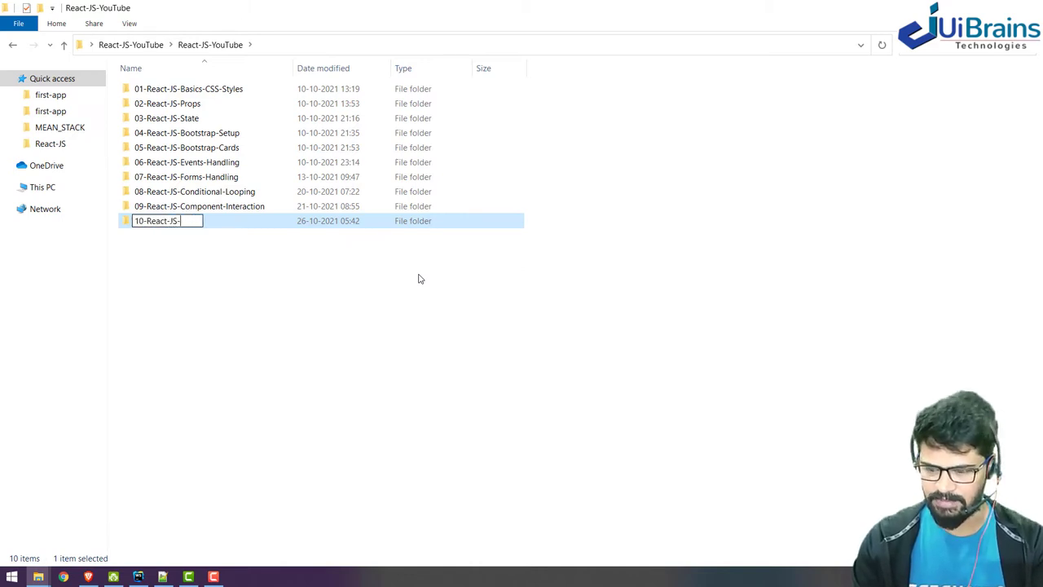
text(Contact-App)
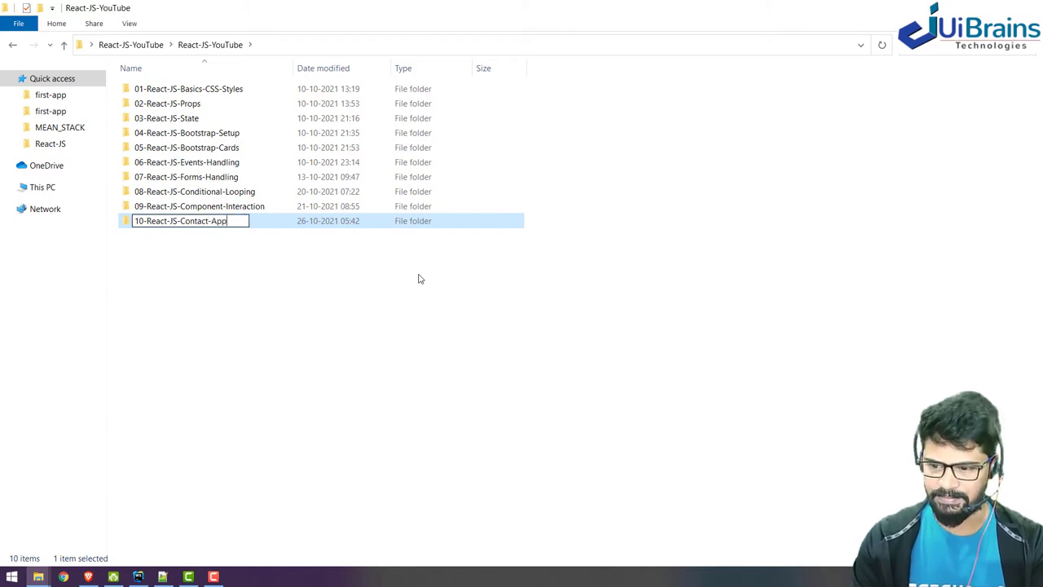
double_click(179, 220)
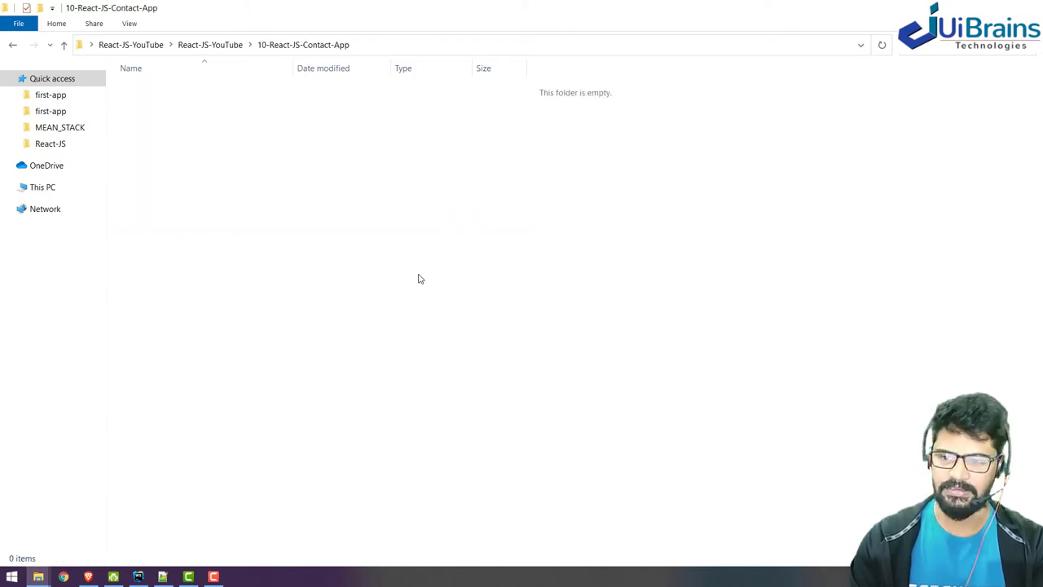
click(206, 44)
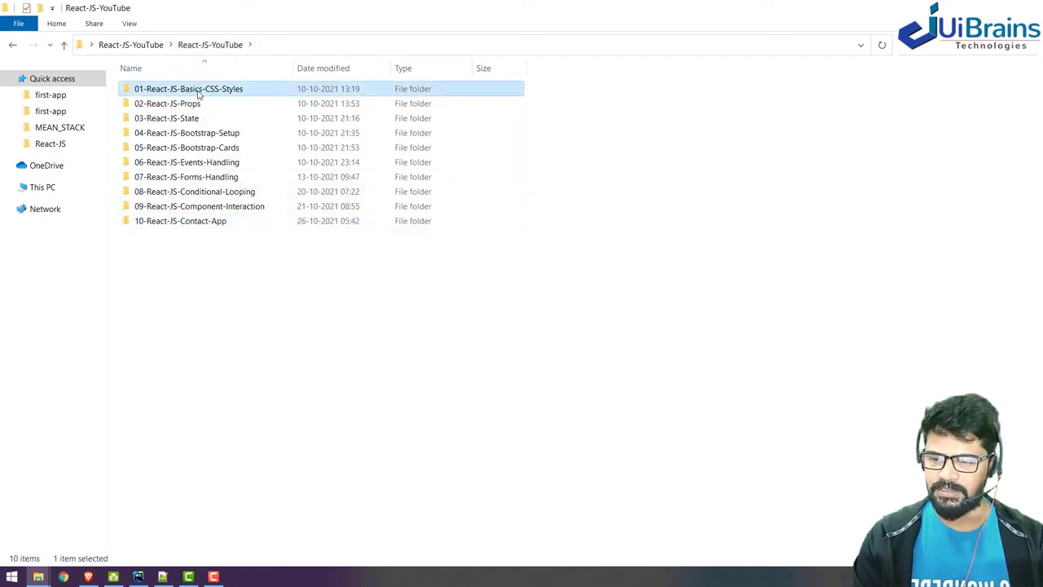
Step: Run npm start and change the App.js navbar brand to 'React with LifeCycle Methods'
right_click(306, 269)
text(np)
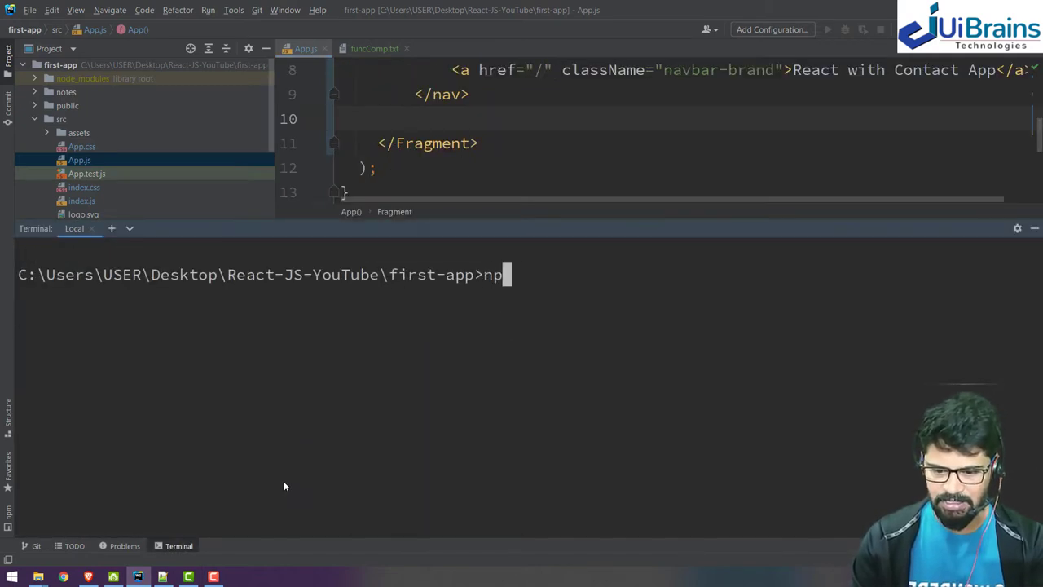
text(m start)
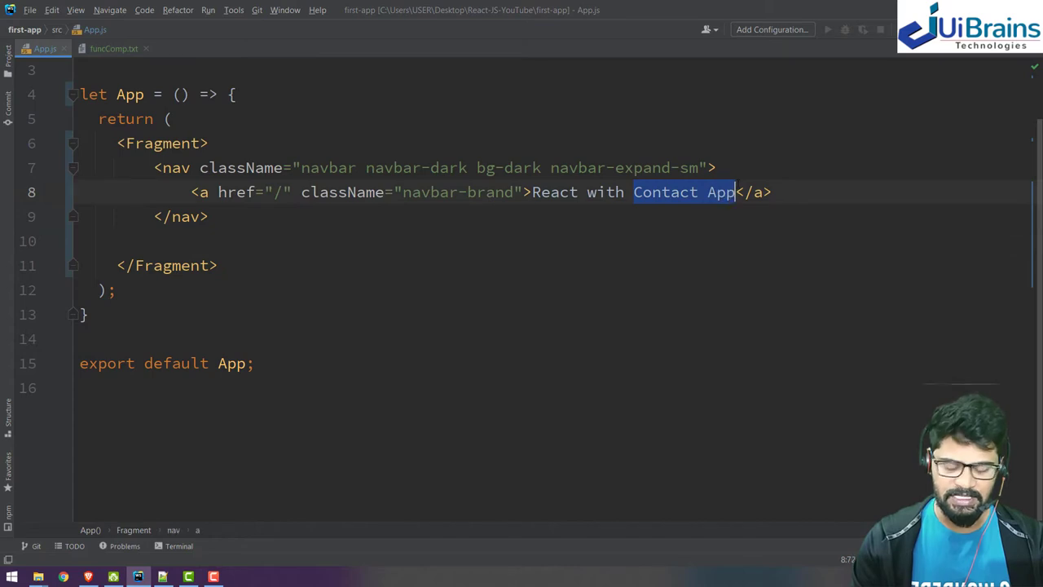
text(Lif)
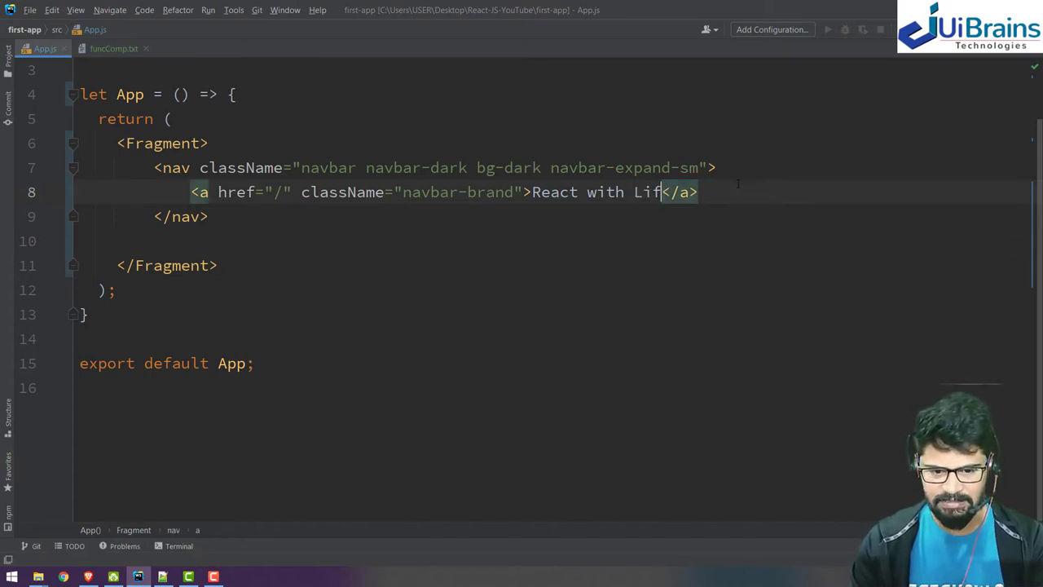
text(e)
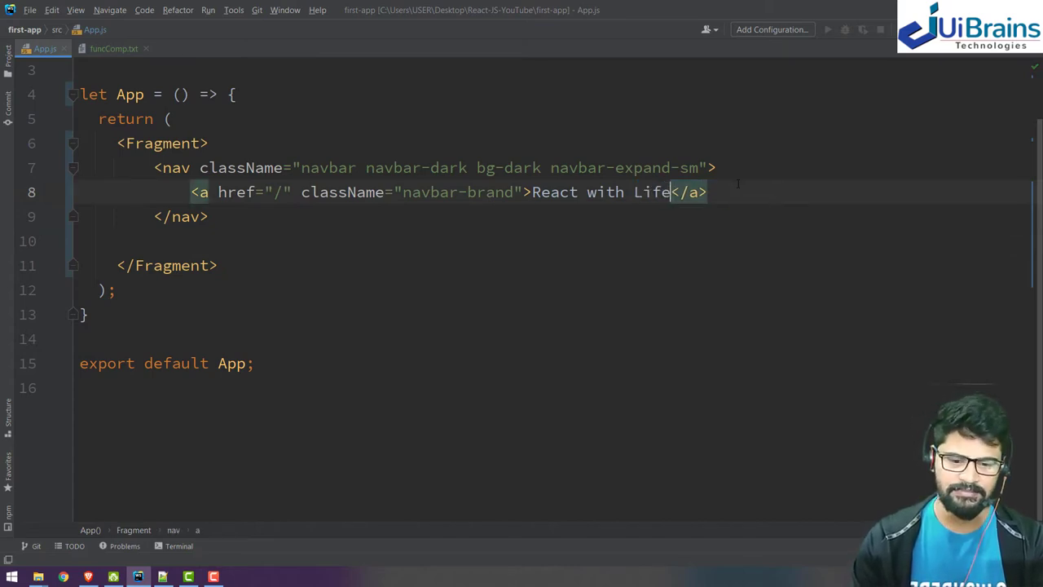
text(Cycle Me)
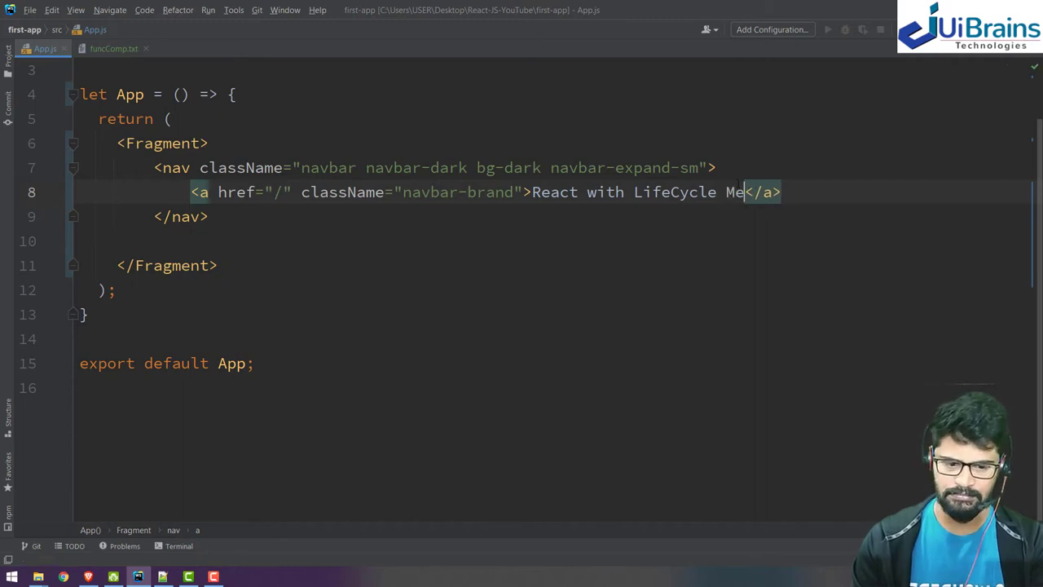
text(thods)
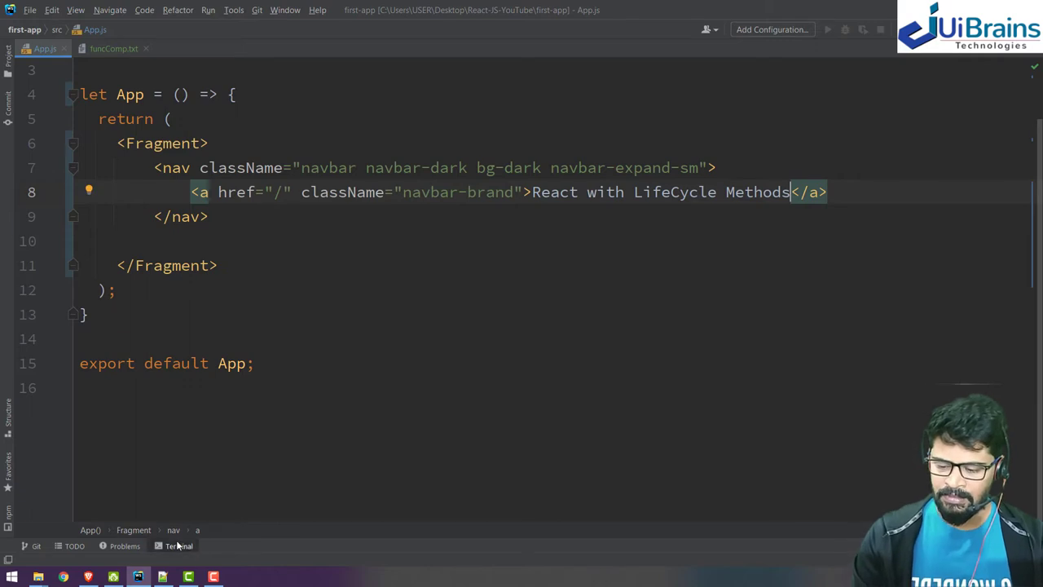
click(180, 544)
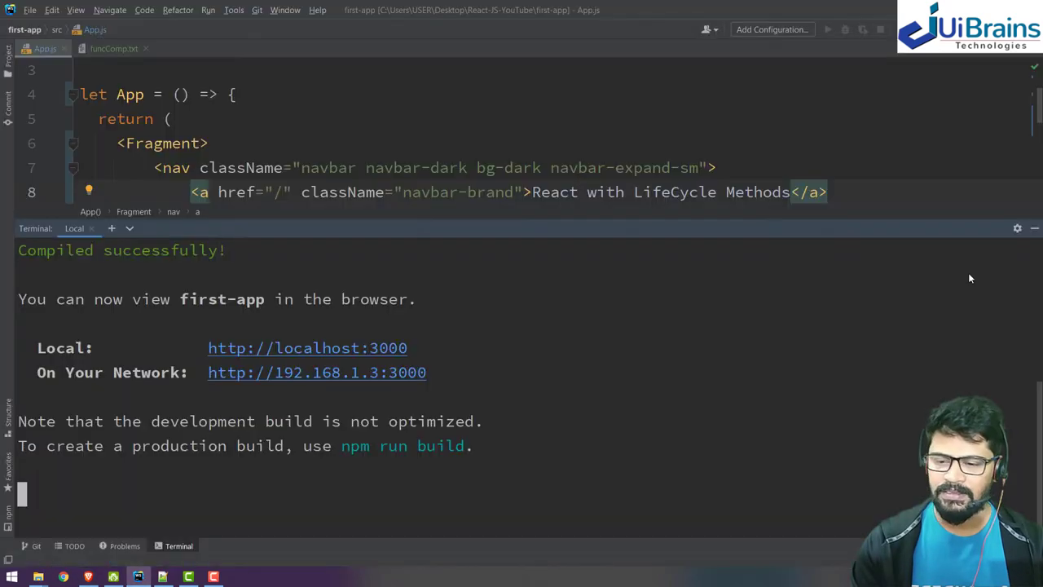
click(179, 544)
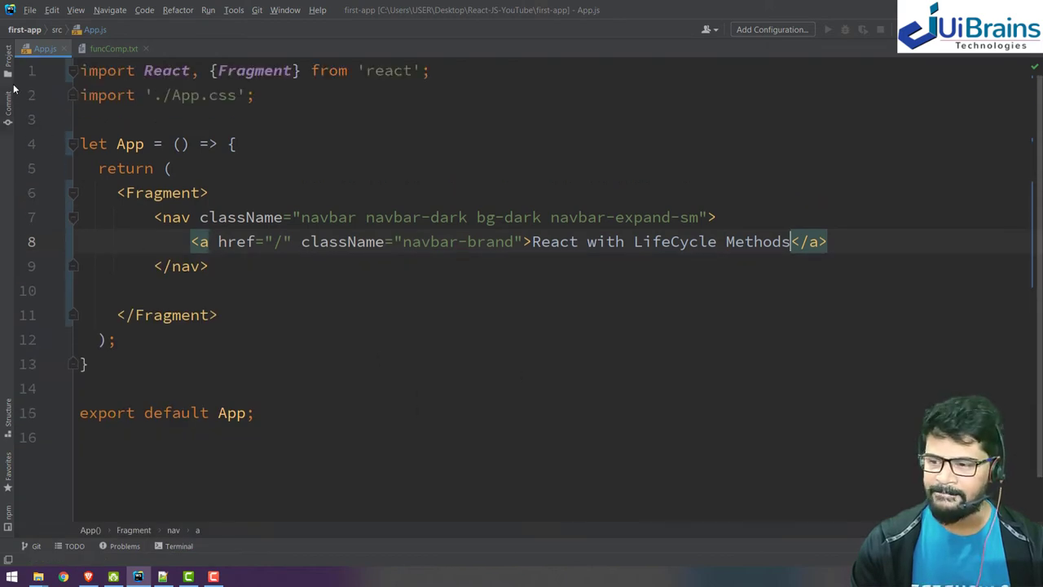
Step: Add a components directory under src, fixing its spelling via rename
right_click(57, 119)
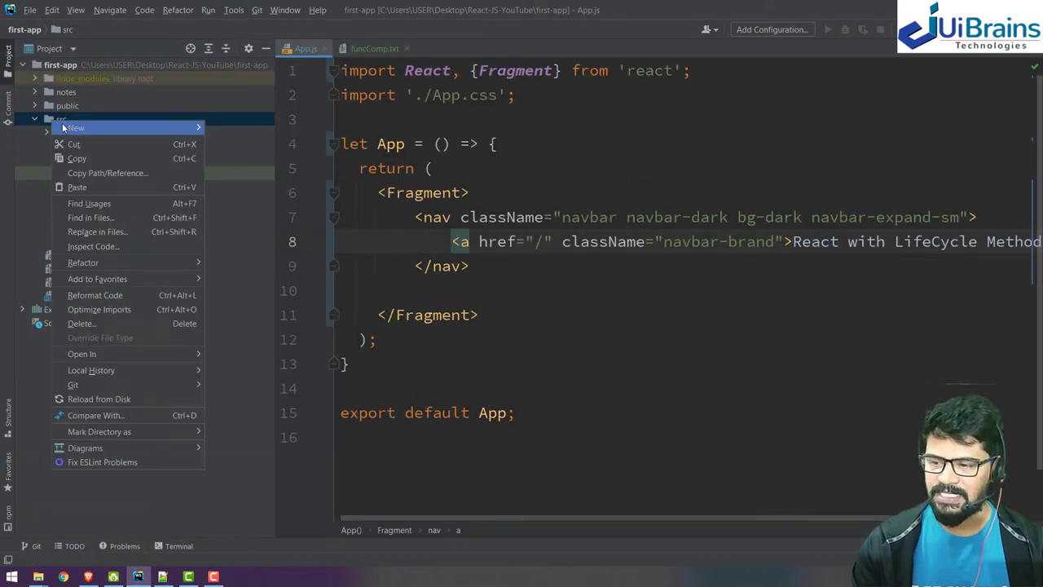
text(co)
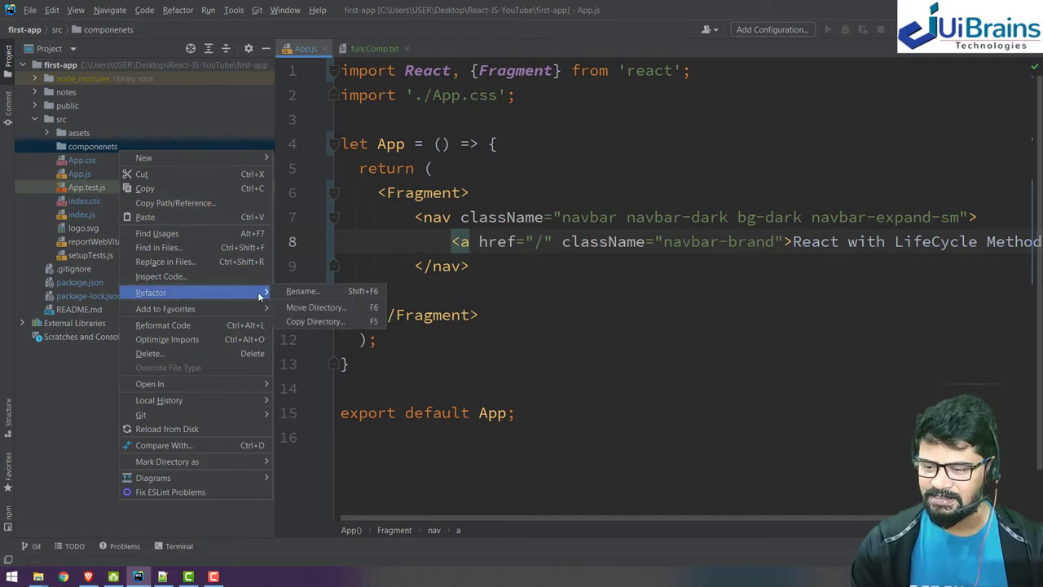
click(303, 290)
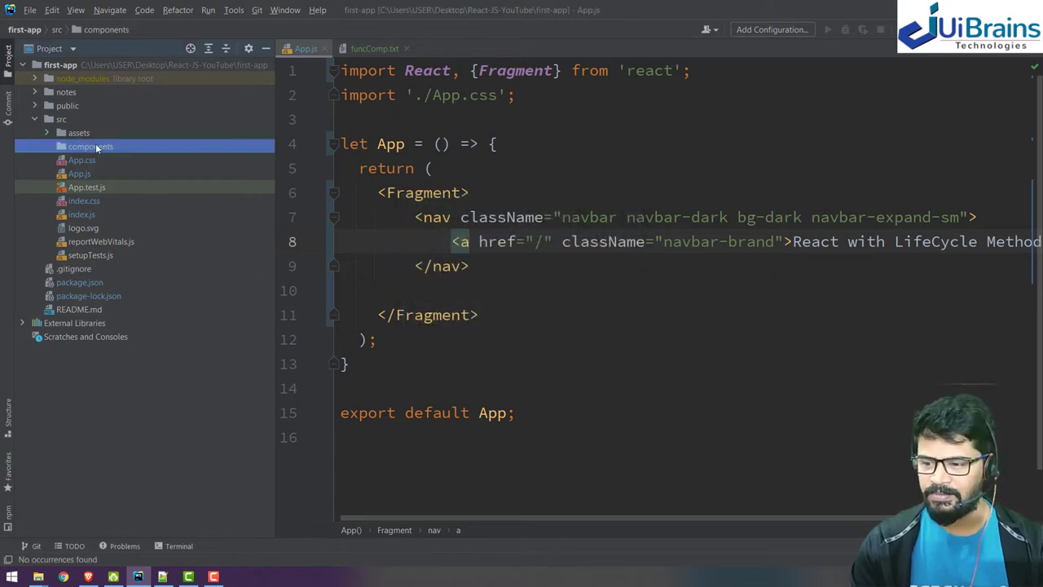
Step: Create a new JavaScript file DigitalWatch inside components
right_click(92, 147)
text(DigitalWatch)
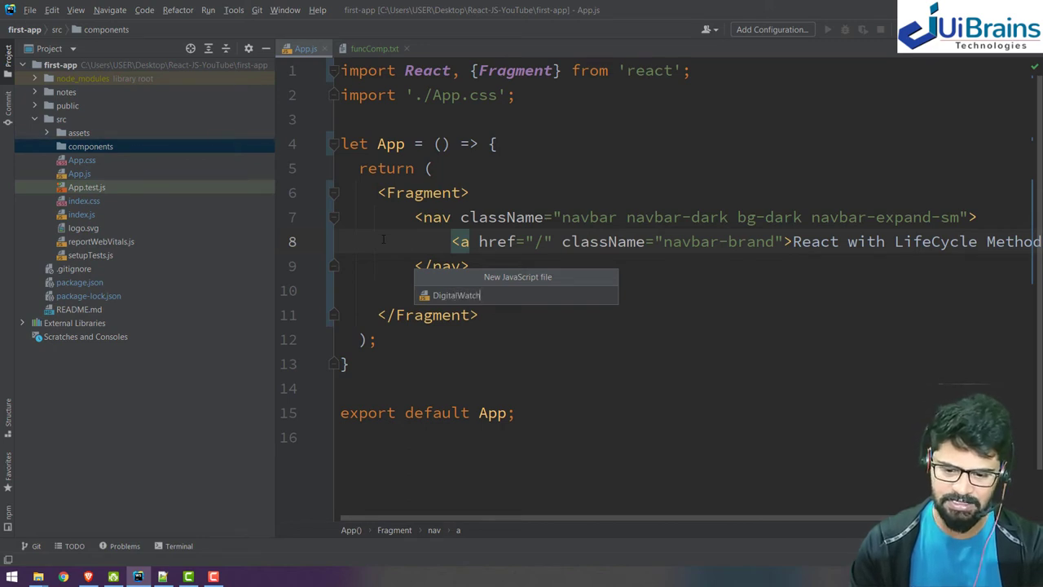
text(j)
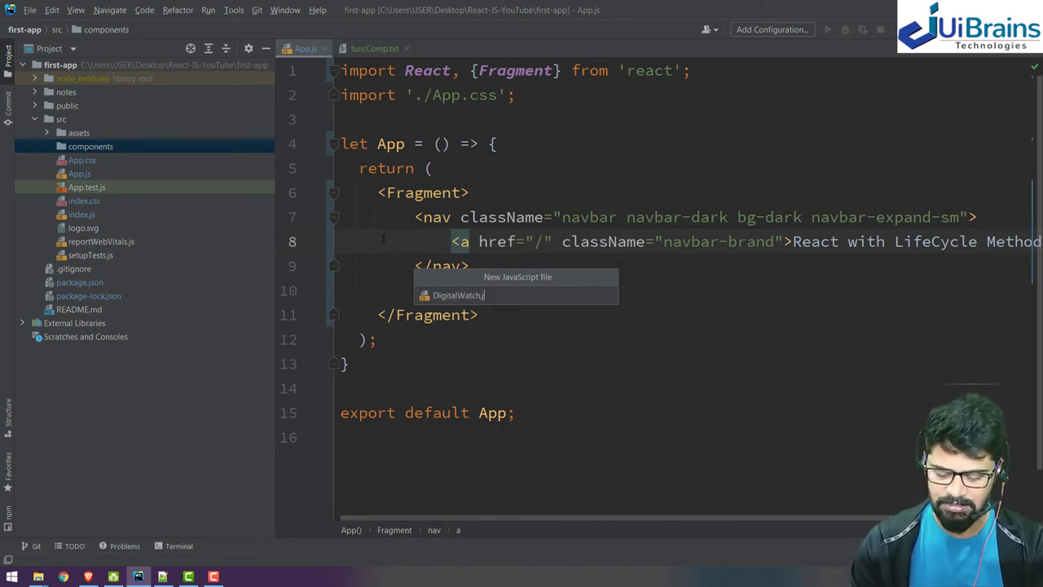
key(Enter)
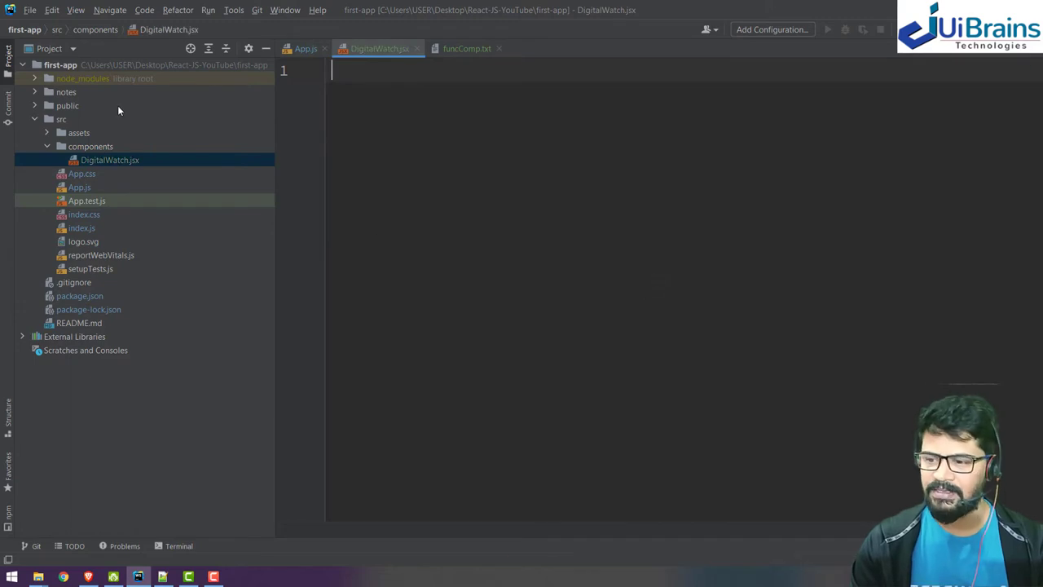
Step: Fill DigitalWatch.js from the FunComp notes, replacing every Student with DigitalWatch
click(469, 47)
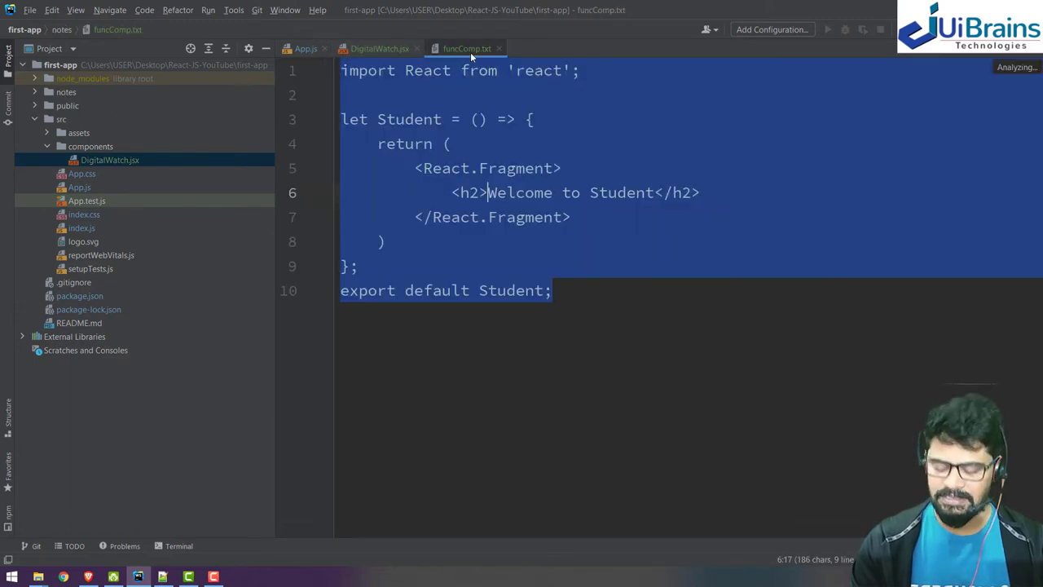
click(388, 49)
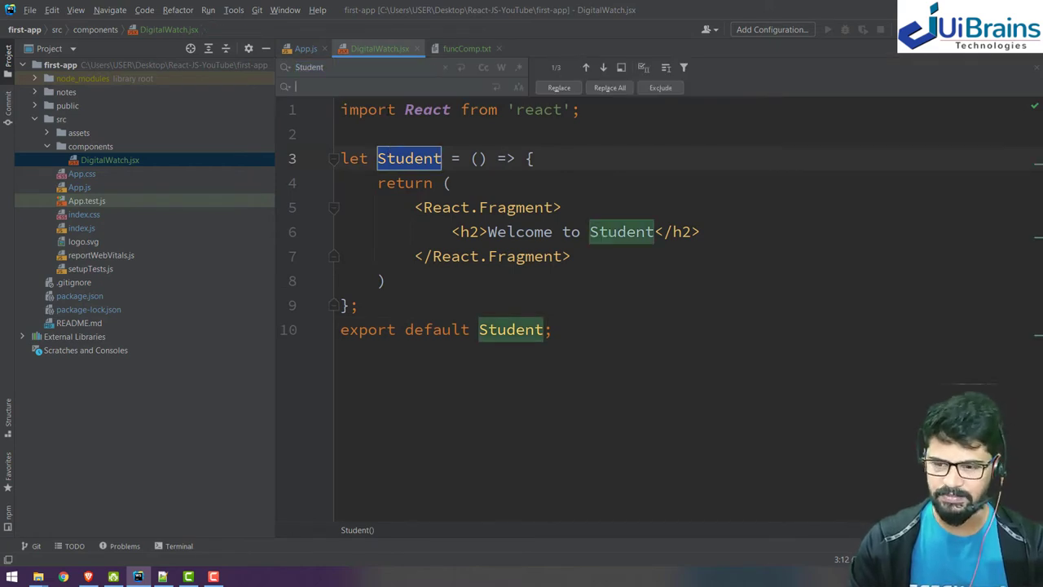
text(DigitalWat)
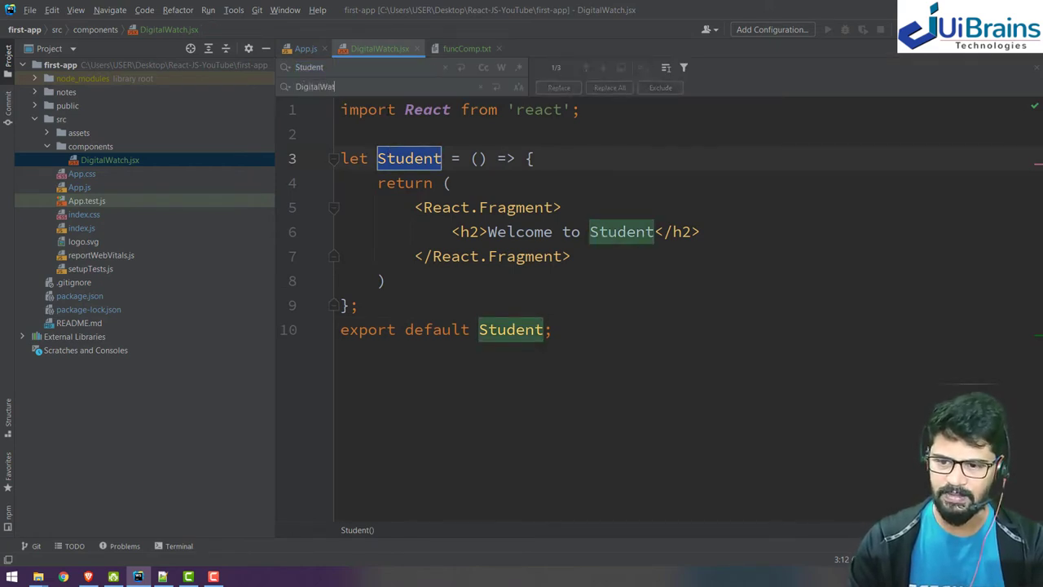
click(610, 88)
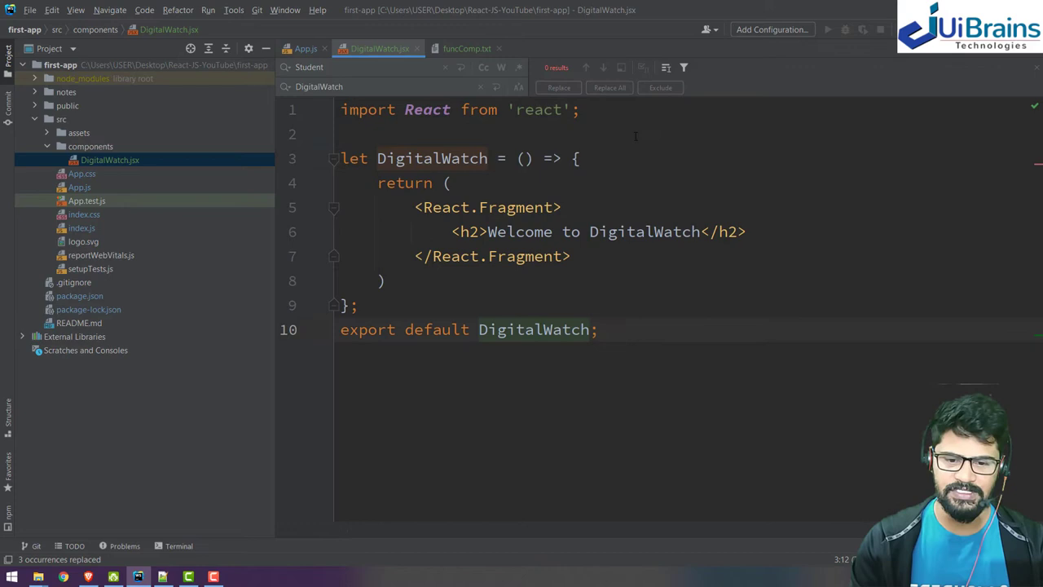
Step: Render <DigitalWatch/> below the navbar in App.js with its import, then return to DigitalWatch.js
click(307, 49)
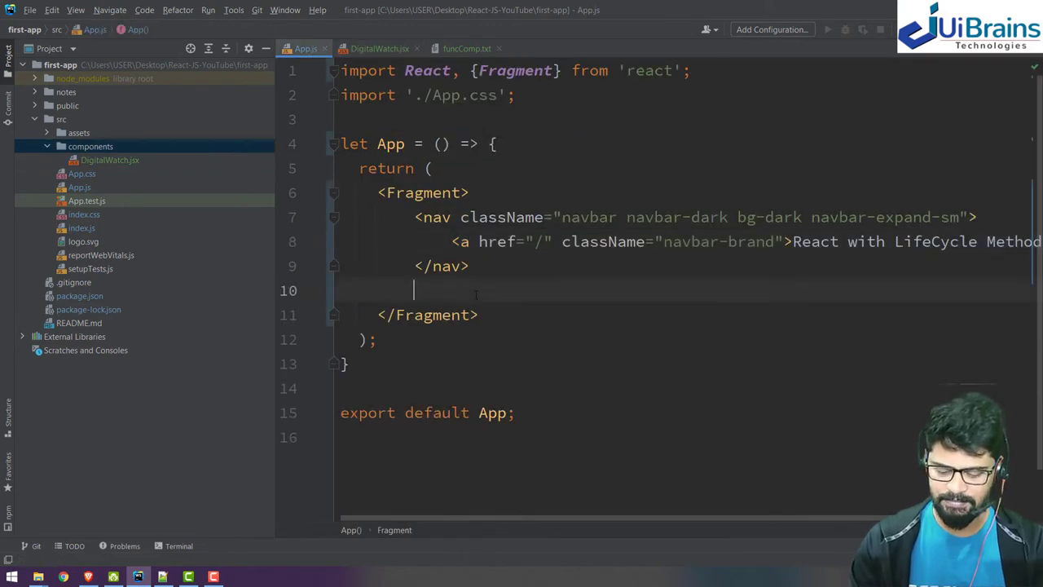
text(<DigitalWatch/>)
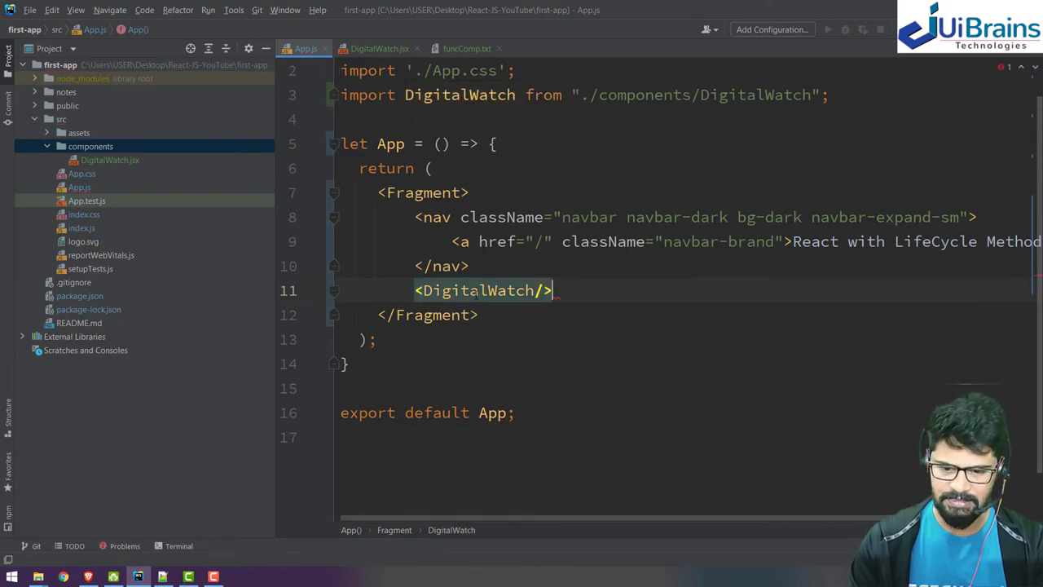
click(85, 574)
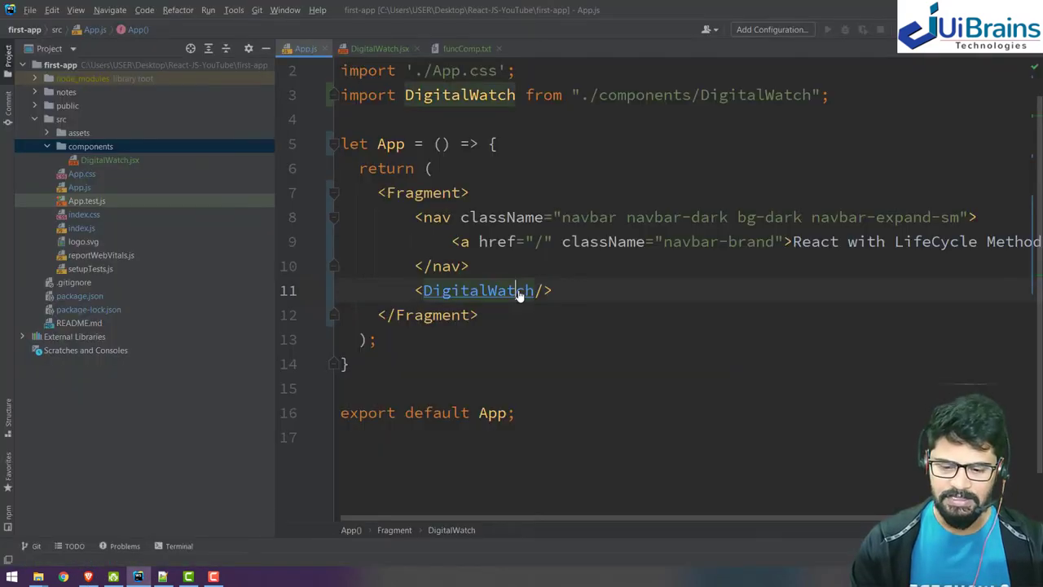
click(385, 49)
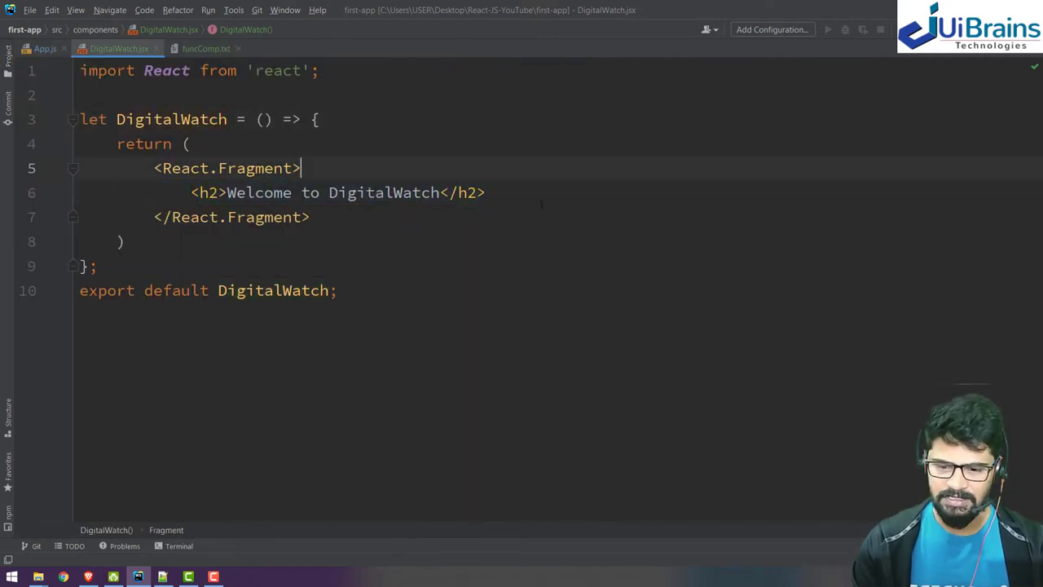
Step: Replace the welcome heading with nested container mt-3, row, col, card divs with a bg-warning card-header
drag(191, 193, 486, 192)
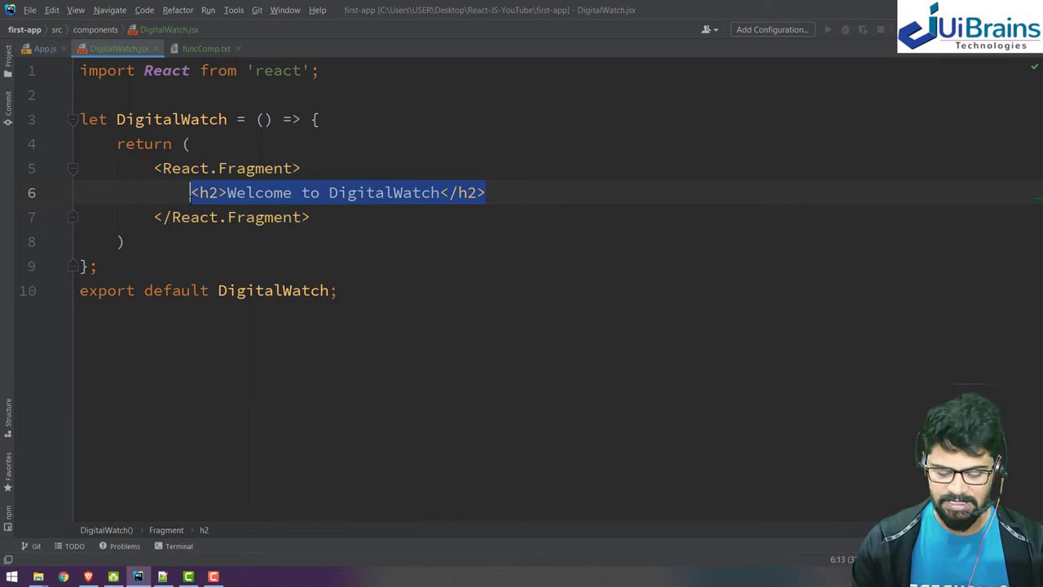
key(Delete)
text(<div className="container">)
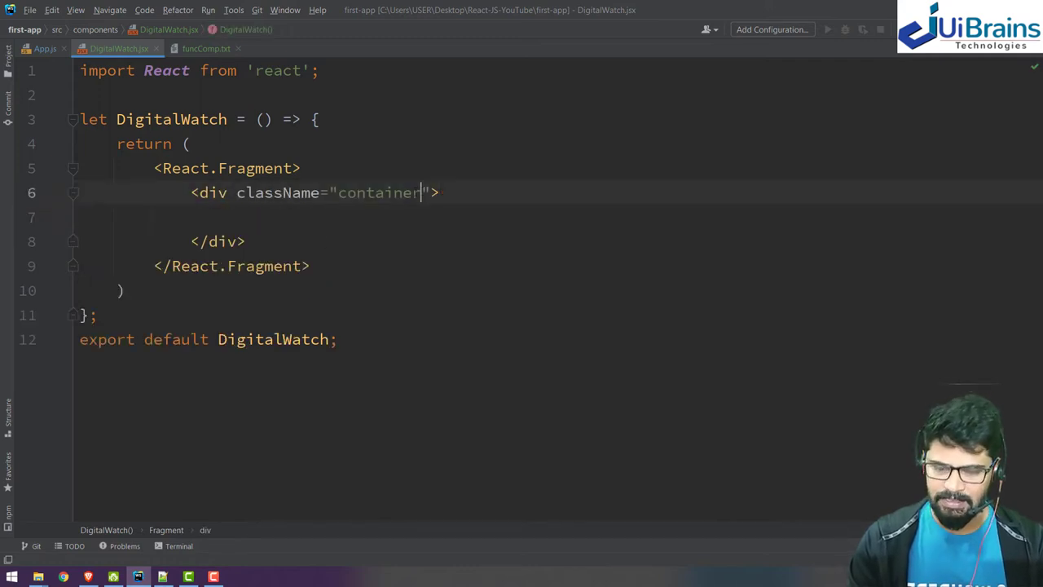
text(mt-3)
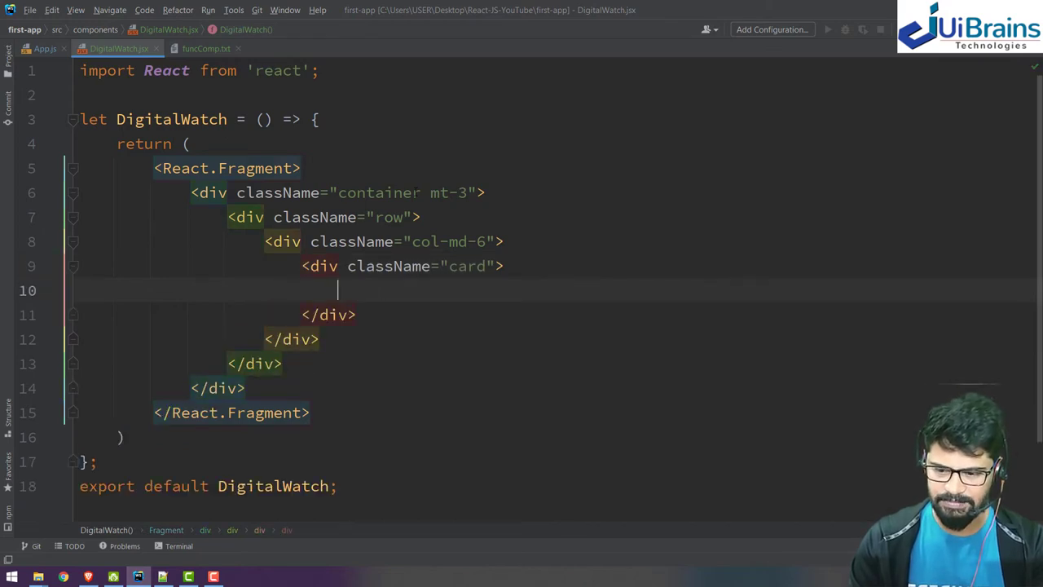
text(.card-body">)
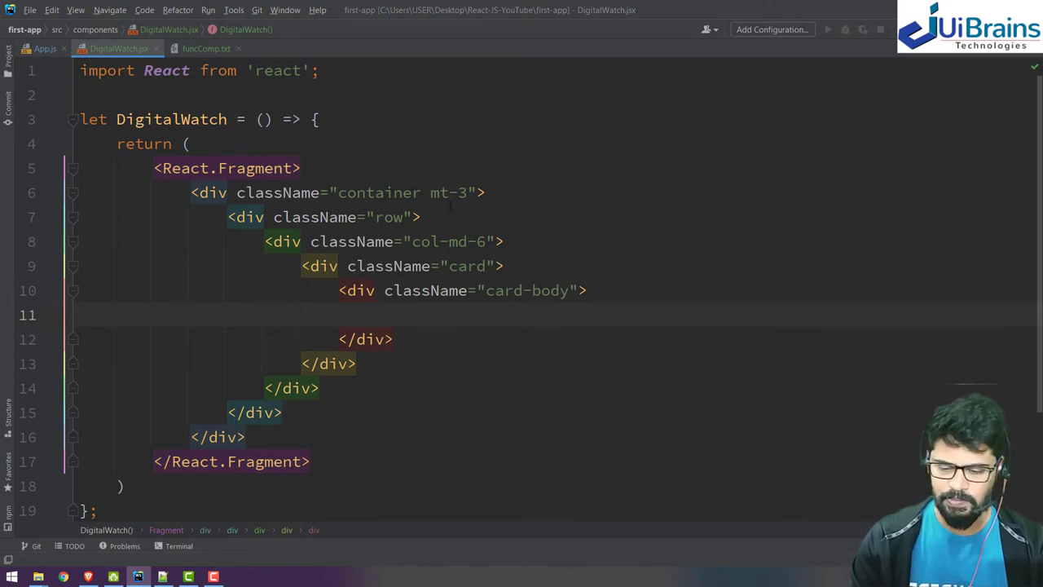
mouse_move(359, 291)
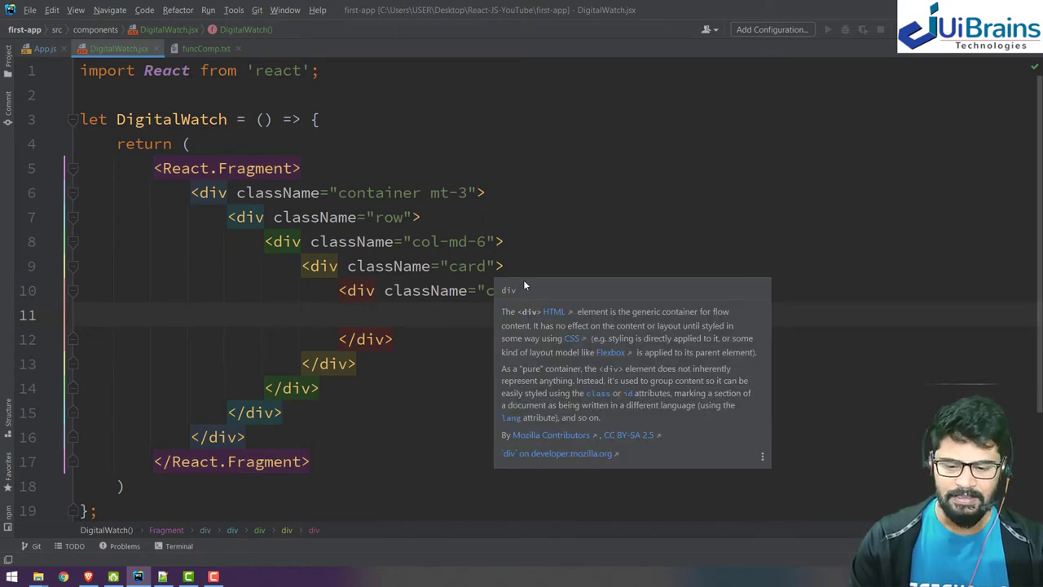
text(.c)
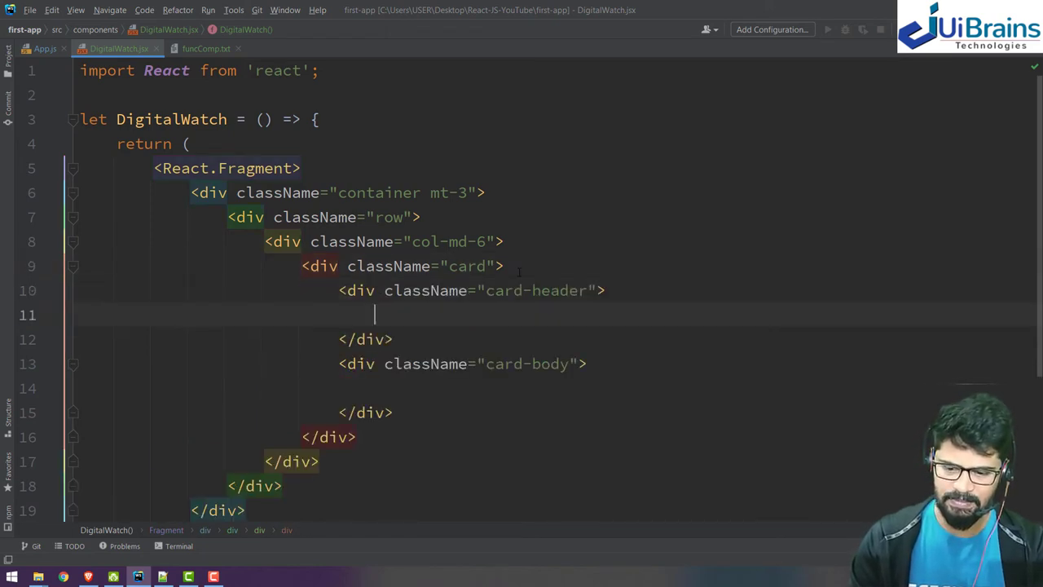
click(489, 266)
text( shadow-lg)
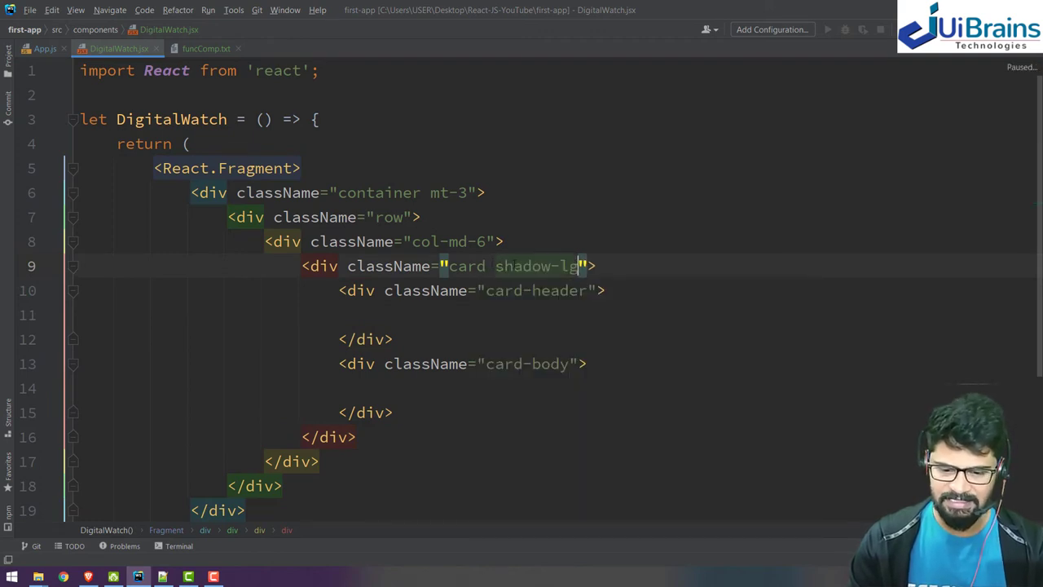
text(b)
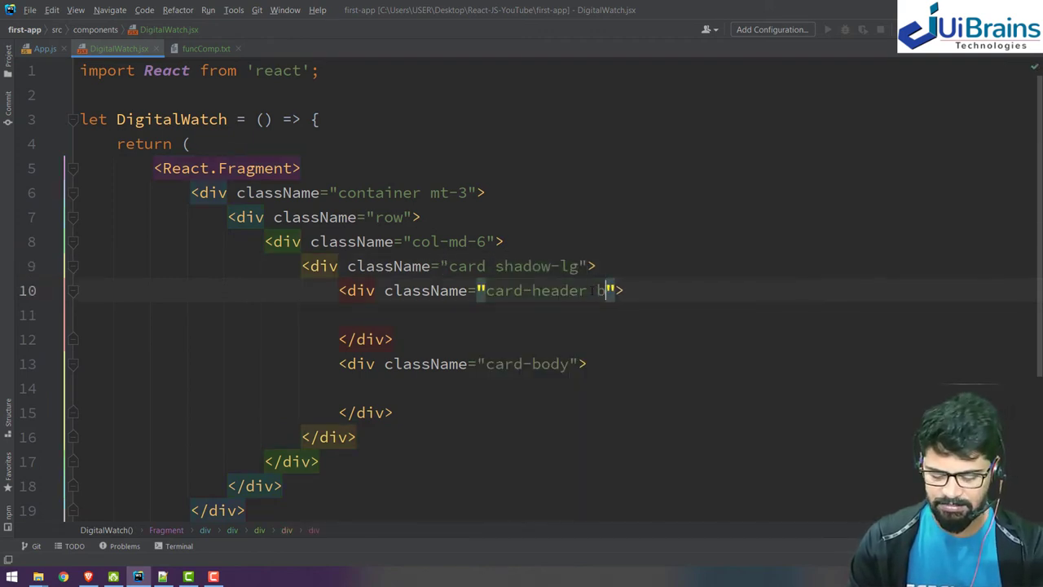
text(g-warning)
click(556, 315)
text(p)
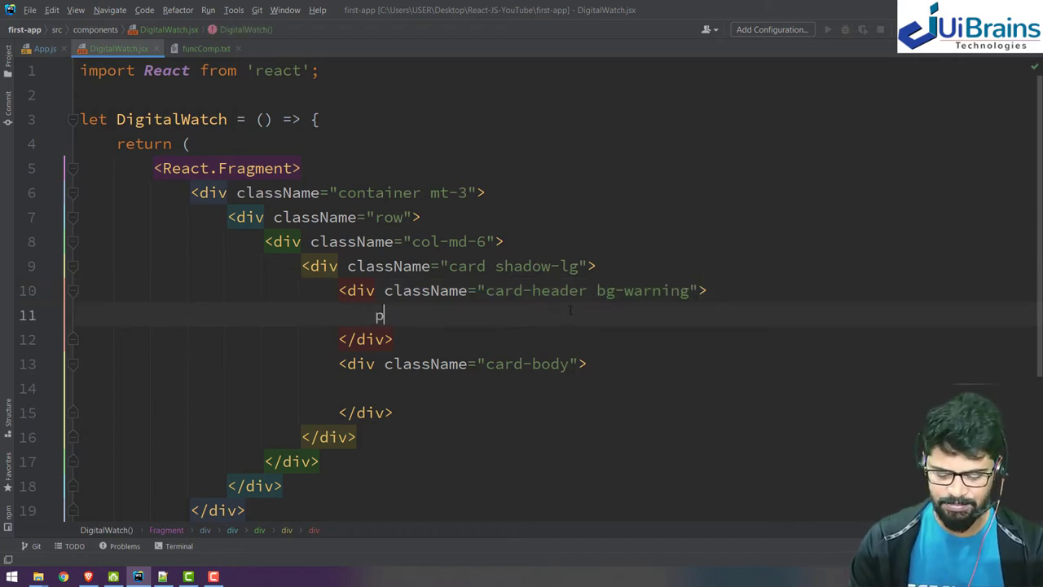
Step: Add an h4 'Digital Watch' header and a card-body h3 display-4 showing 10:10 AM
text(<p className="h4">Digit</p>)
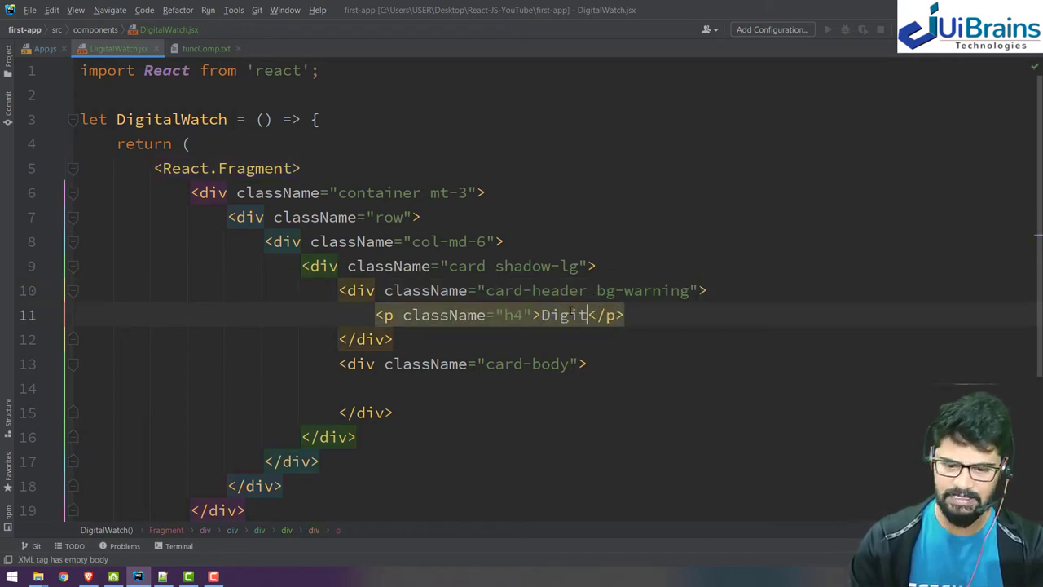
text(al)
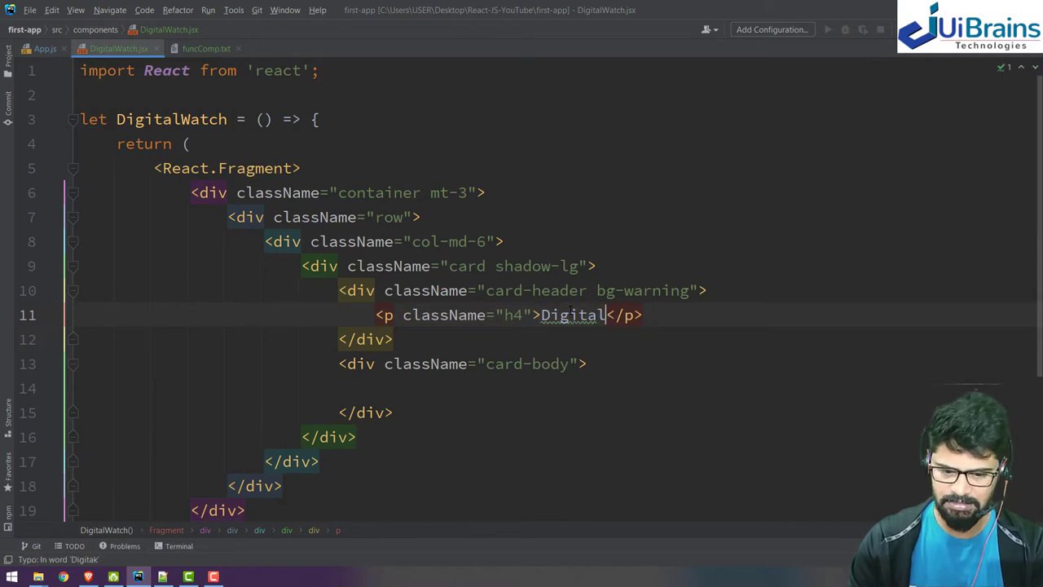
text(Watch)
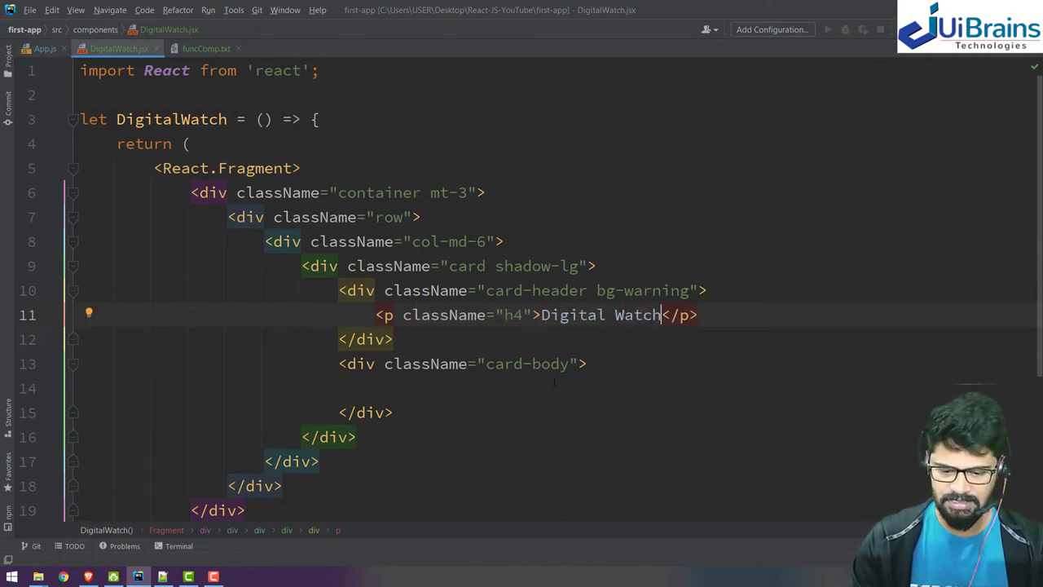
text(t)
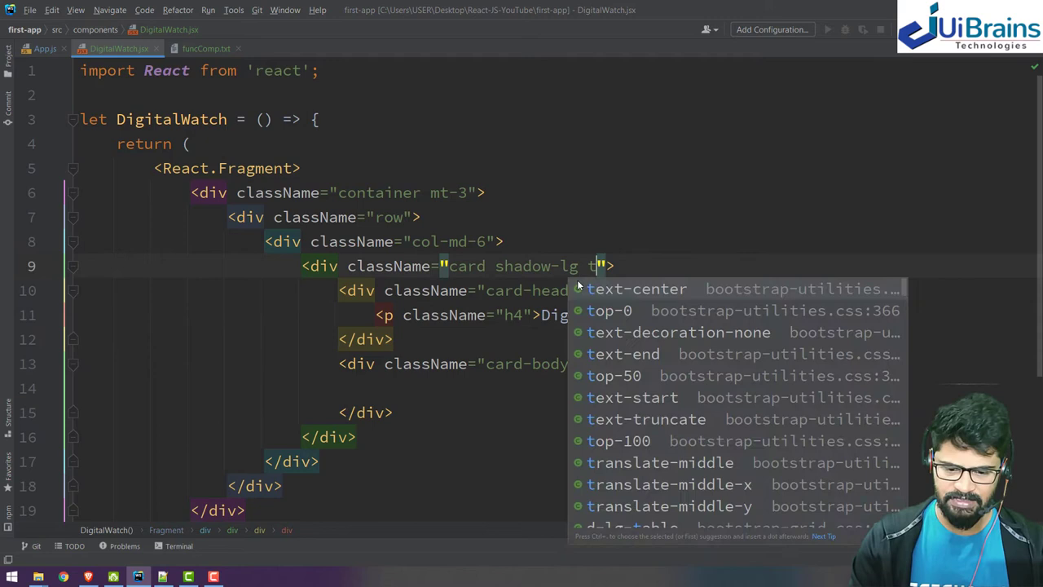
text(ext-center)
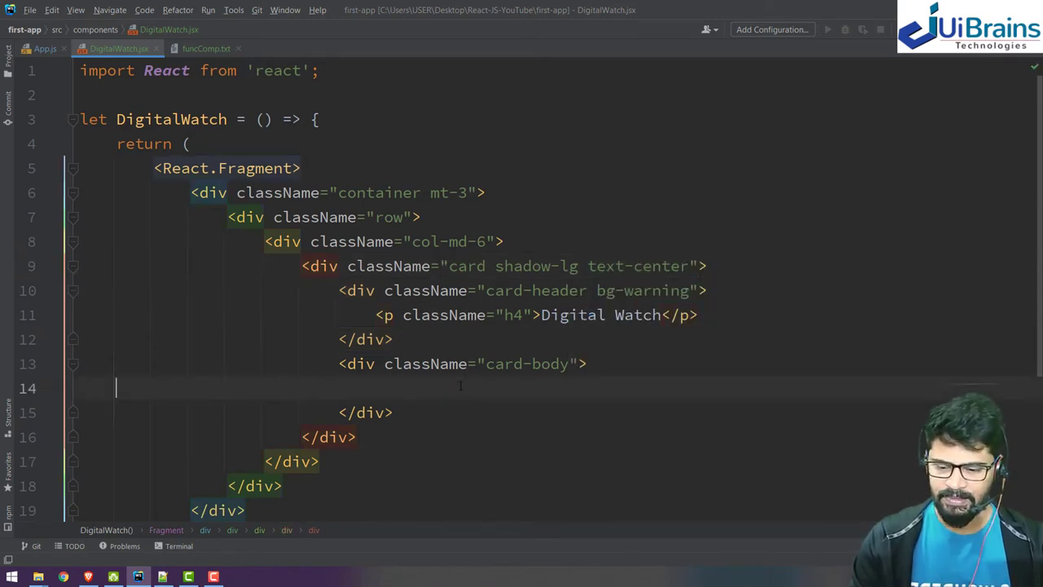
text(h3 cl></h3>)
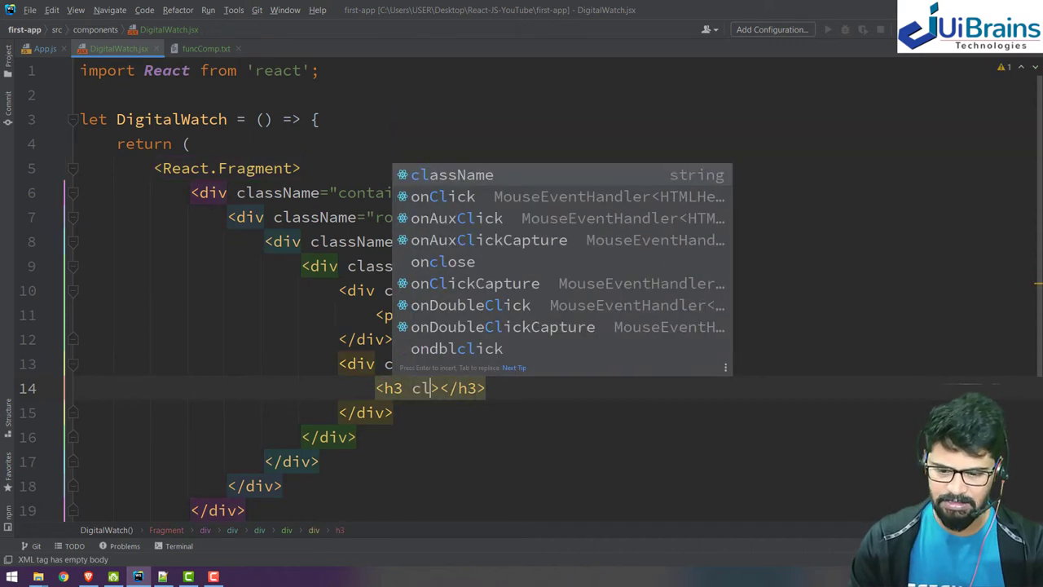
text(className="display-4">)
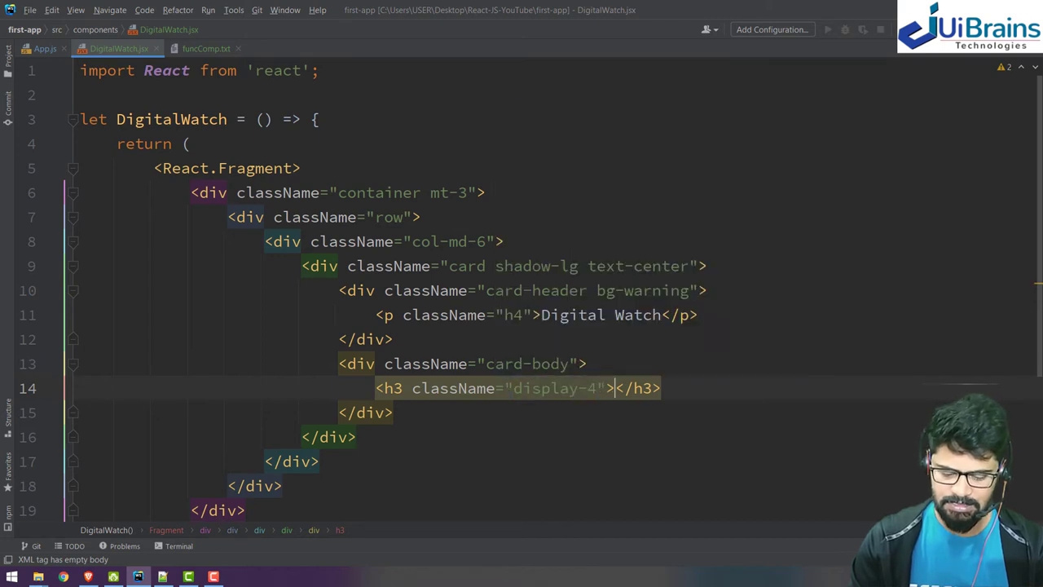
text(10:10)
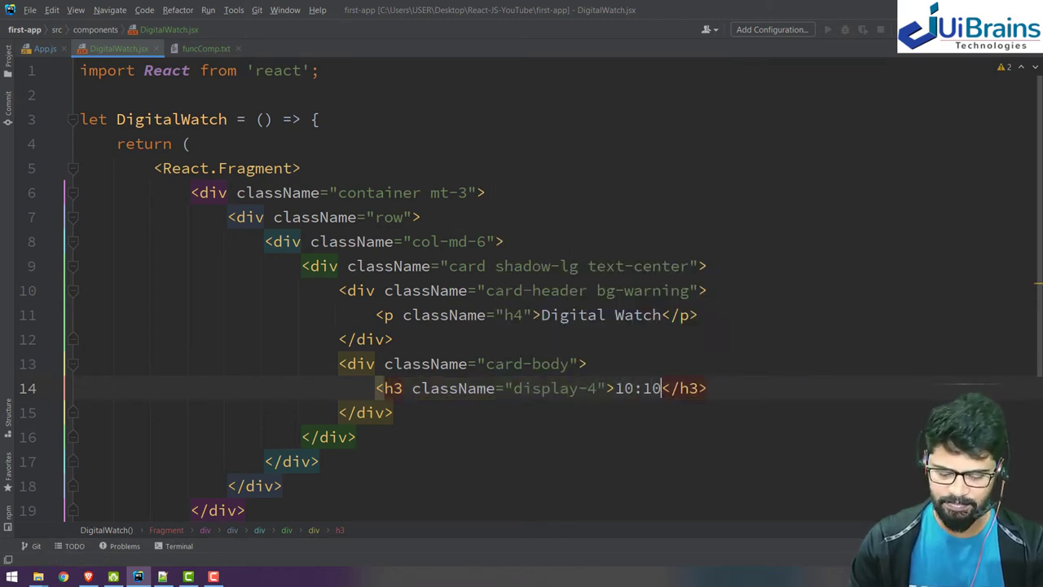
text(AM)
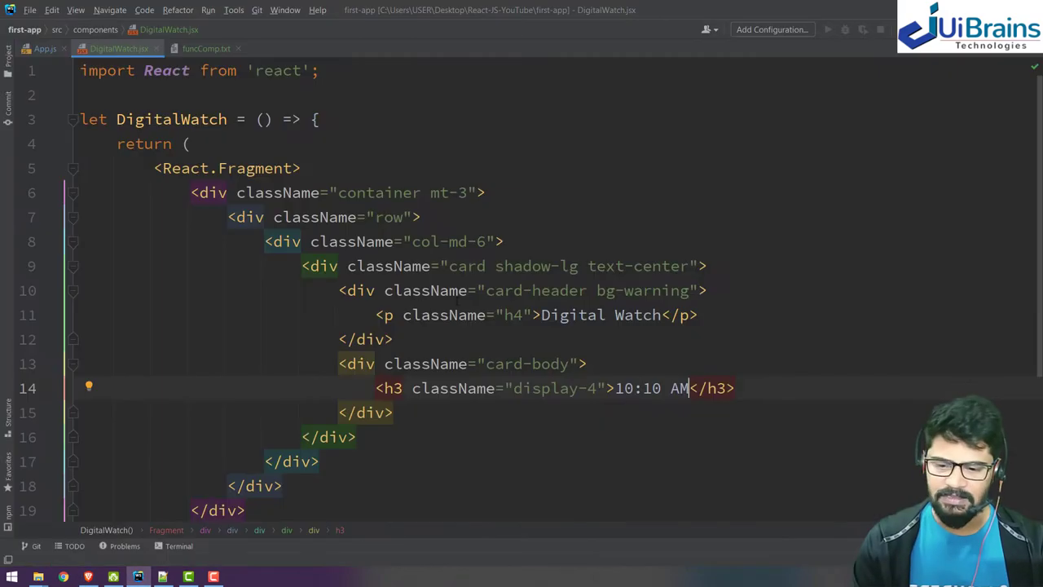
Step: Check the rendered watch card in Chrome and return to the component code
click(483, 241)
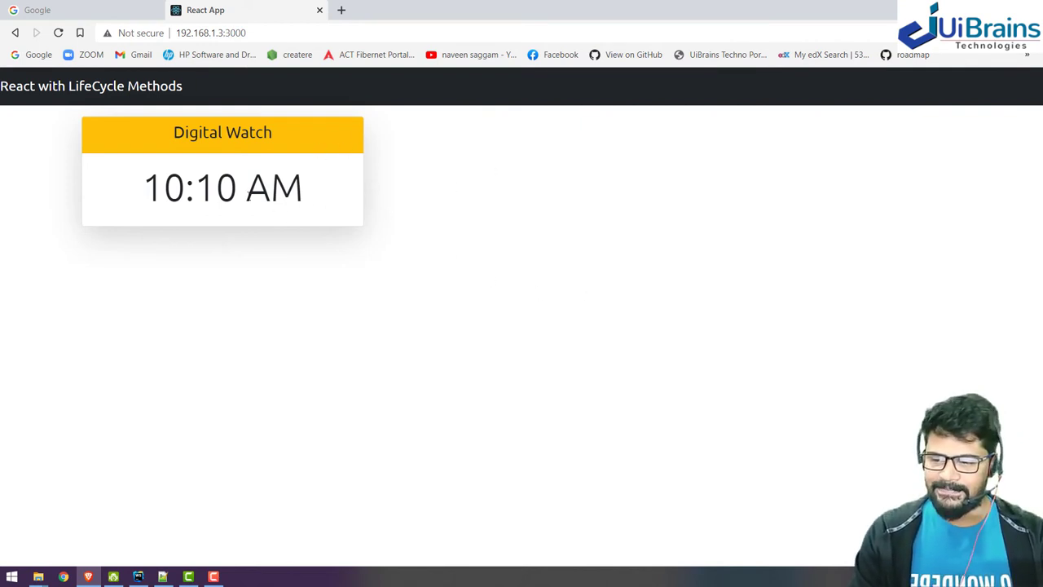
click(137, 574)
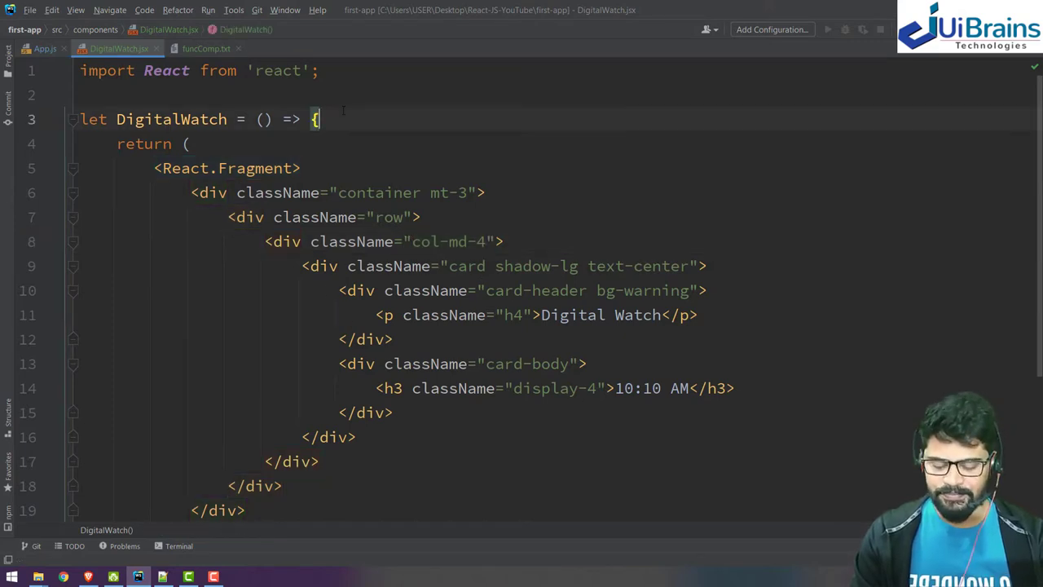
Step: Declare const [state, setState] with useState in DigitalWatch
text(let [] =)
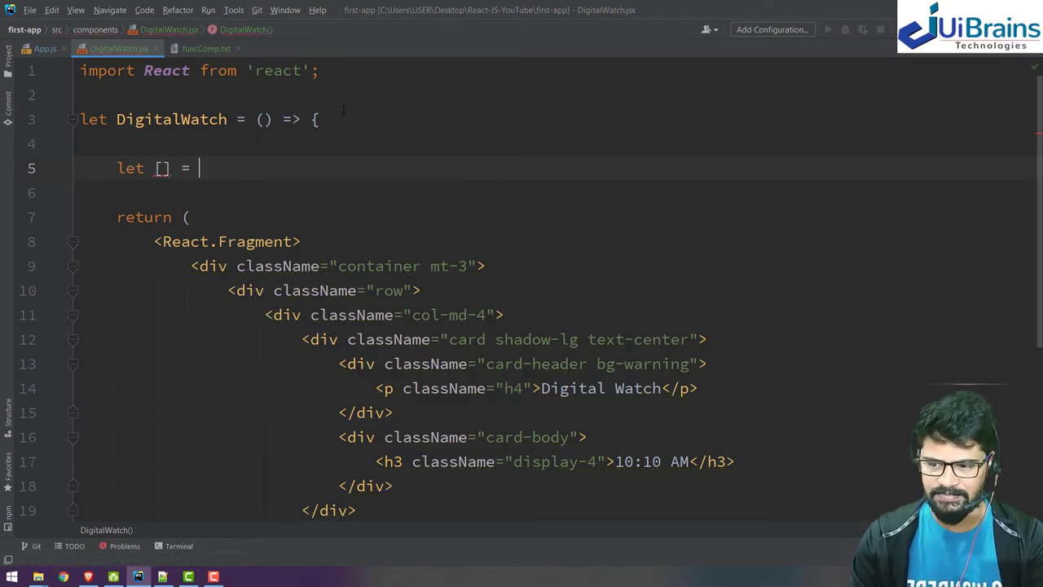
text(useState({)
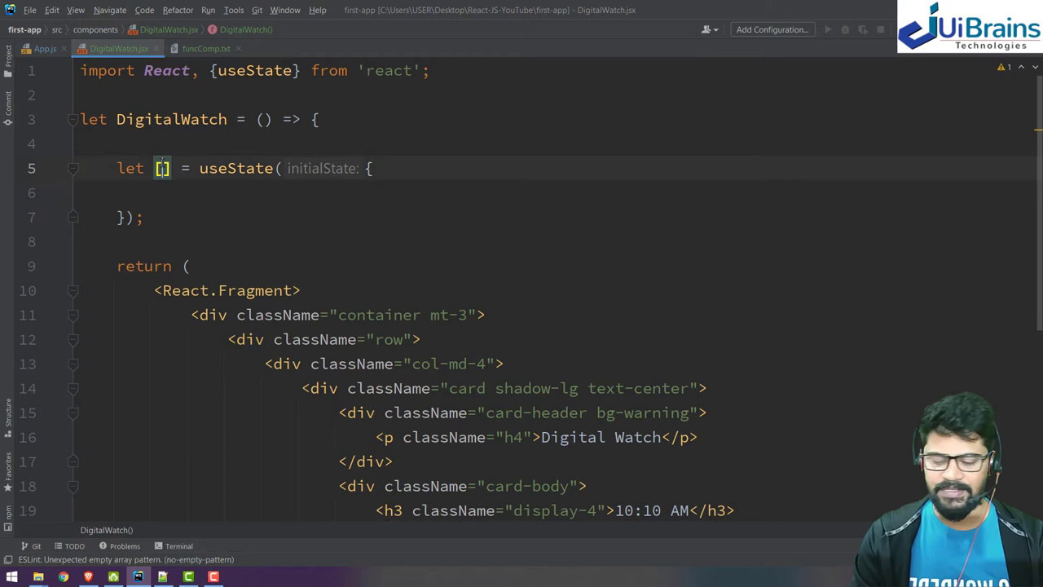
text(sat)
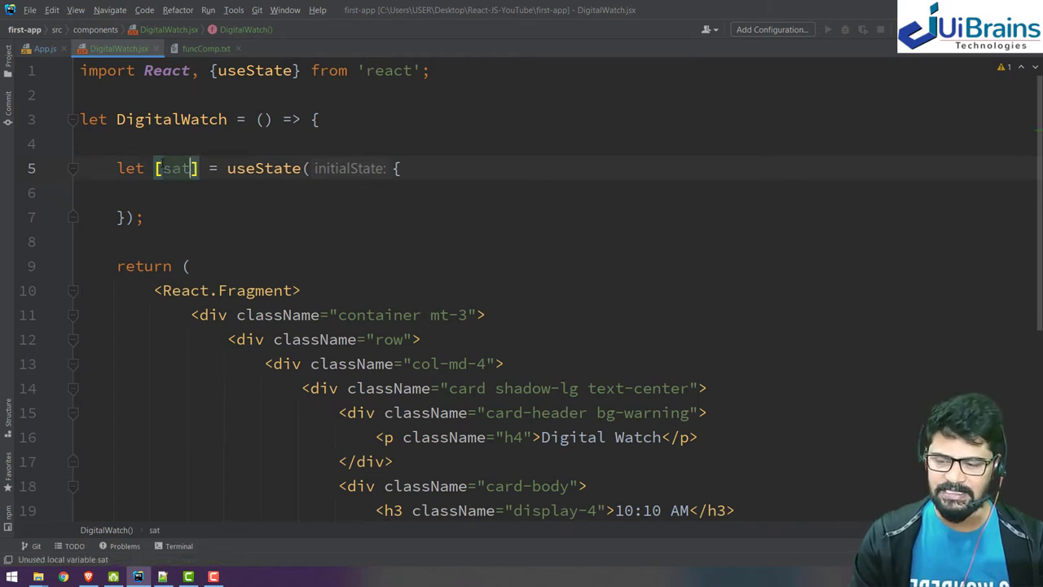
text(state)
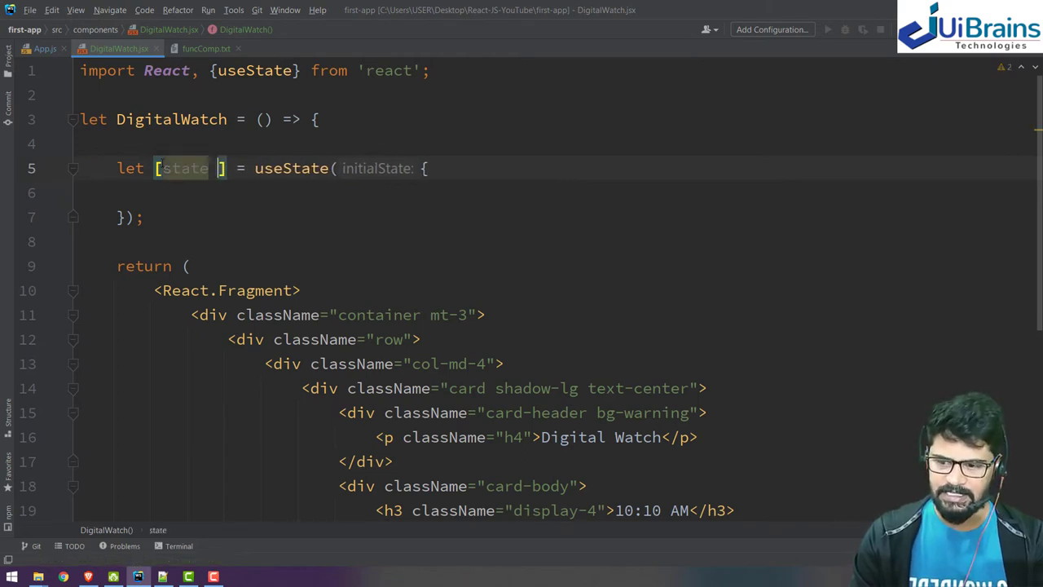
text(, setState)
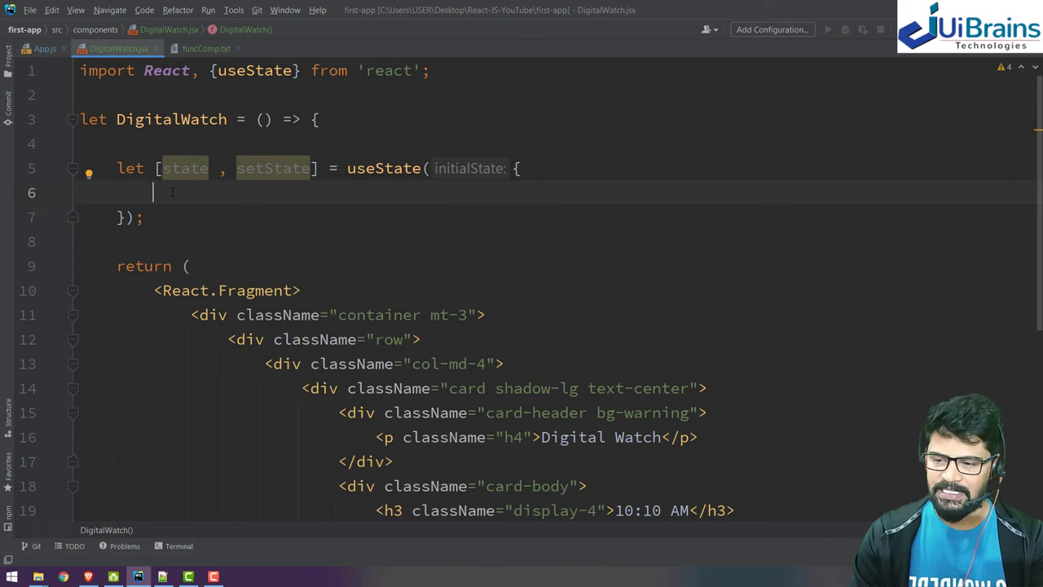
Step: Initialise state with currentTime: new Date().toLocaleTimeString() and select the hardcoded 10:10 AM text
text(cu)
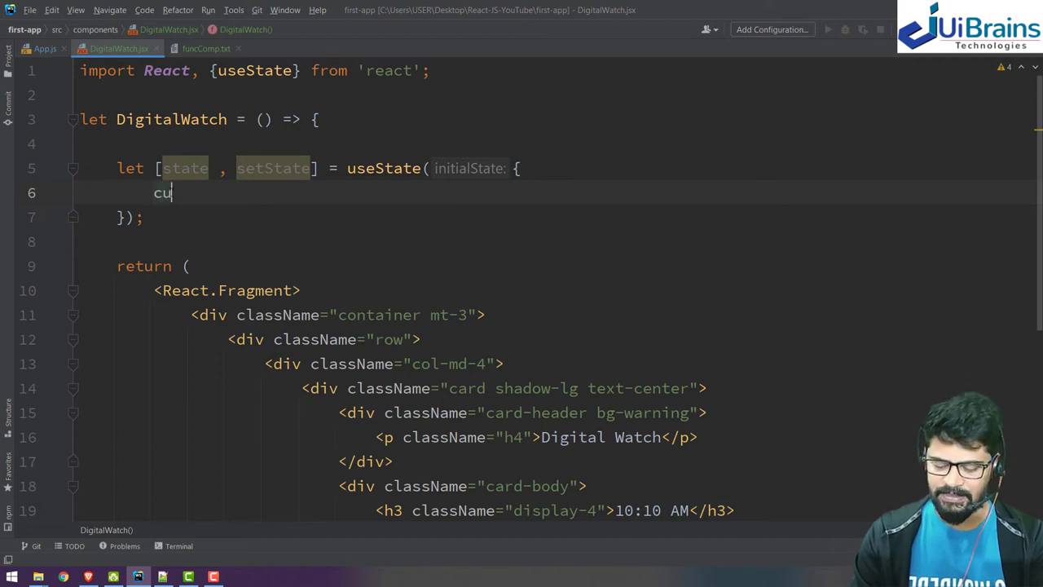
text(rrentTime)
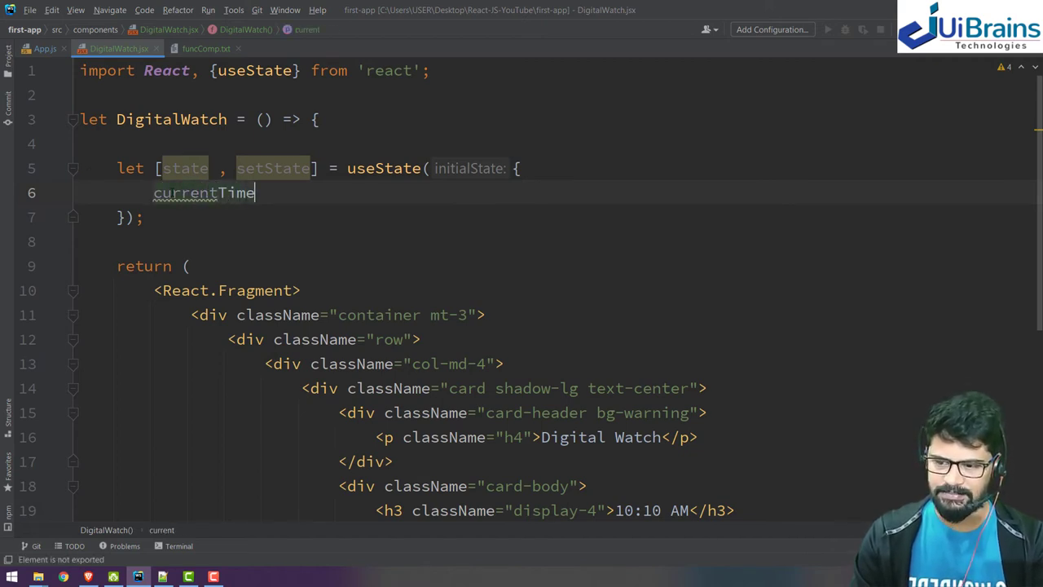
text(: new D)
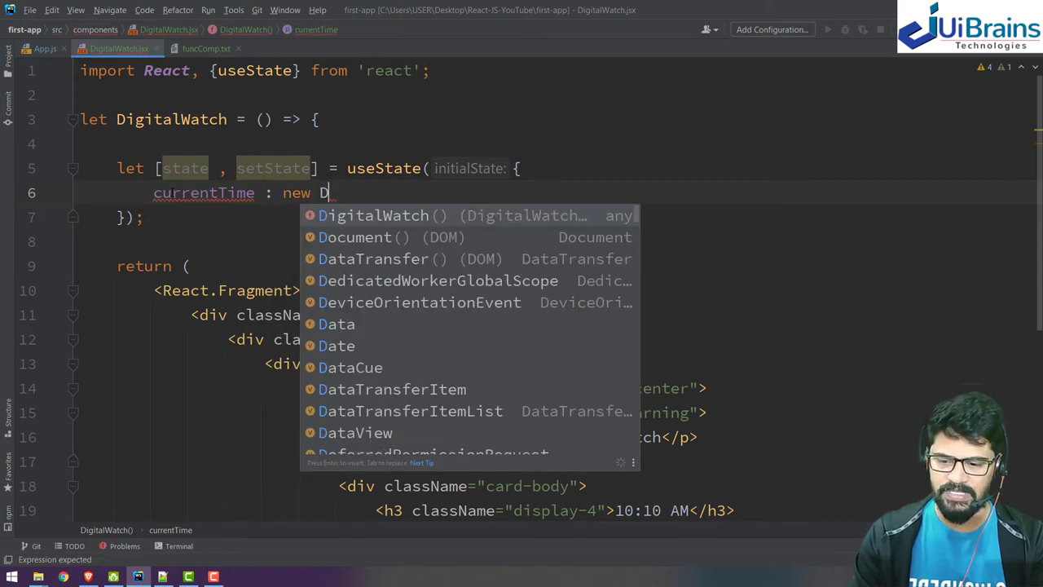
text(a)
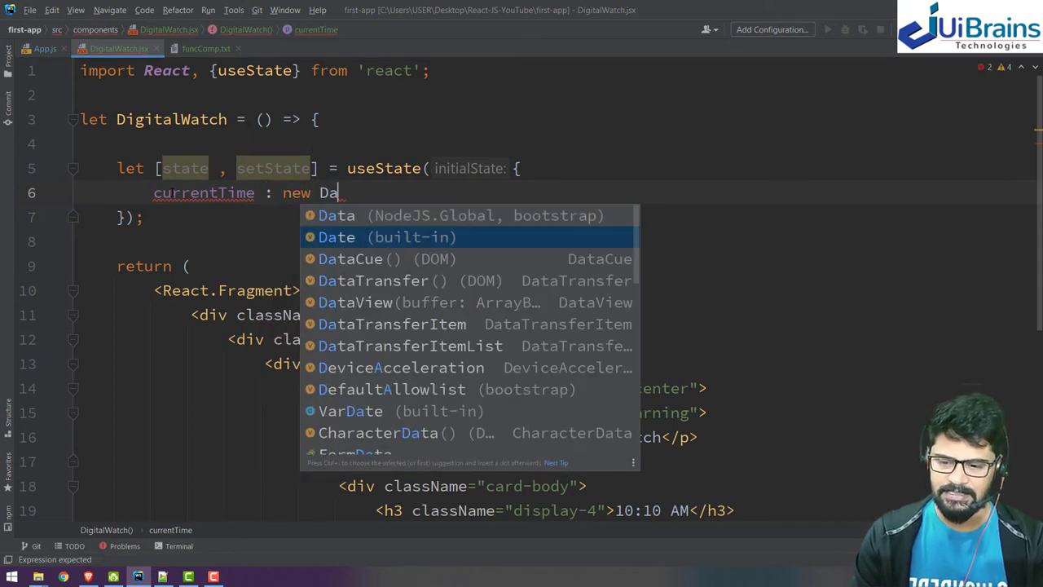
text(te().toLocaleTimeString()
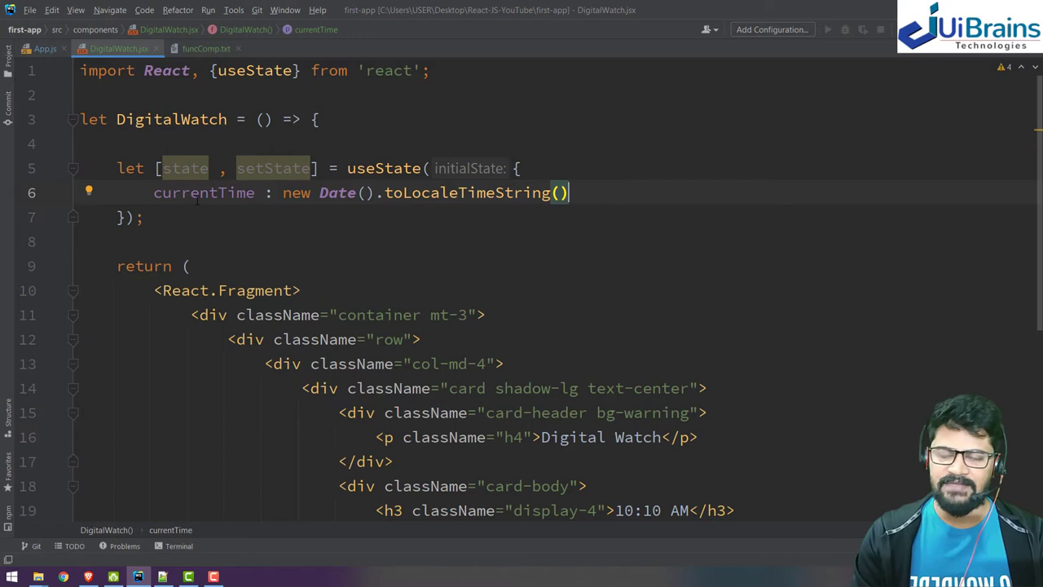
double_click(202, 192)
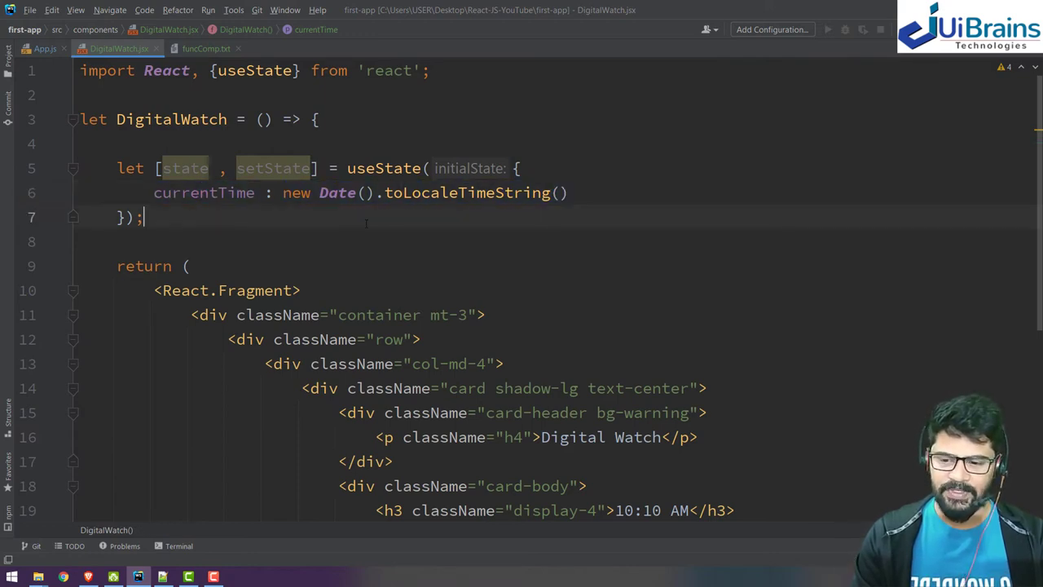
double_click(202, 192)
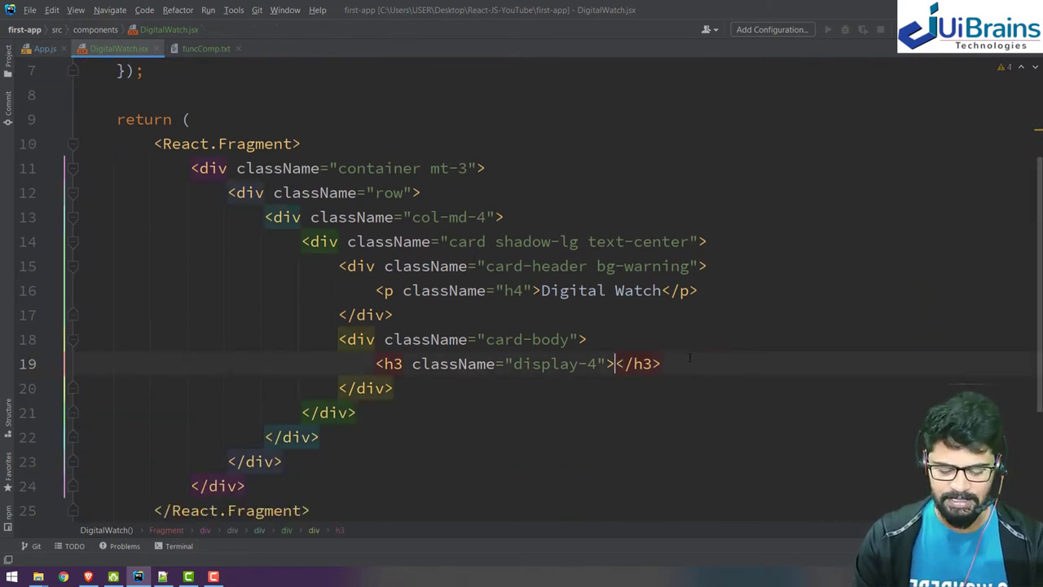
Step: Display {state.currentTime} inside the card's h3 heading
text({st)
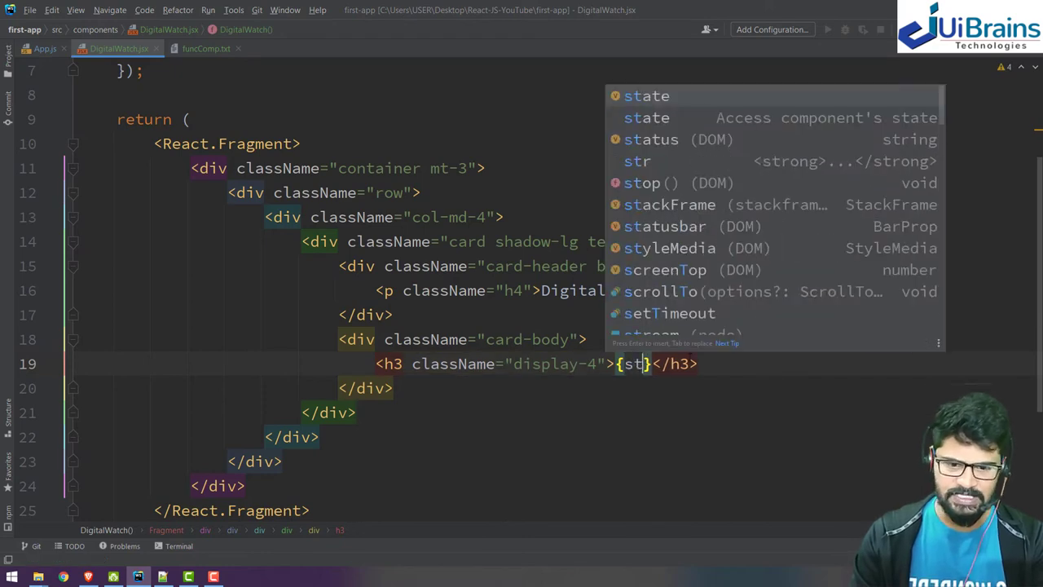
text(state.)
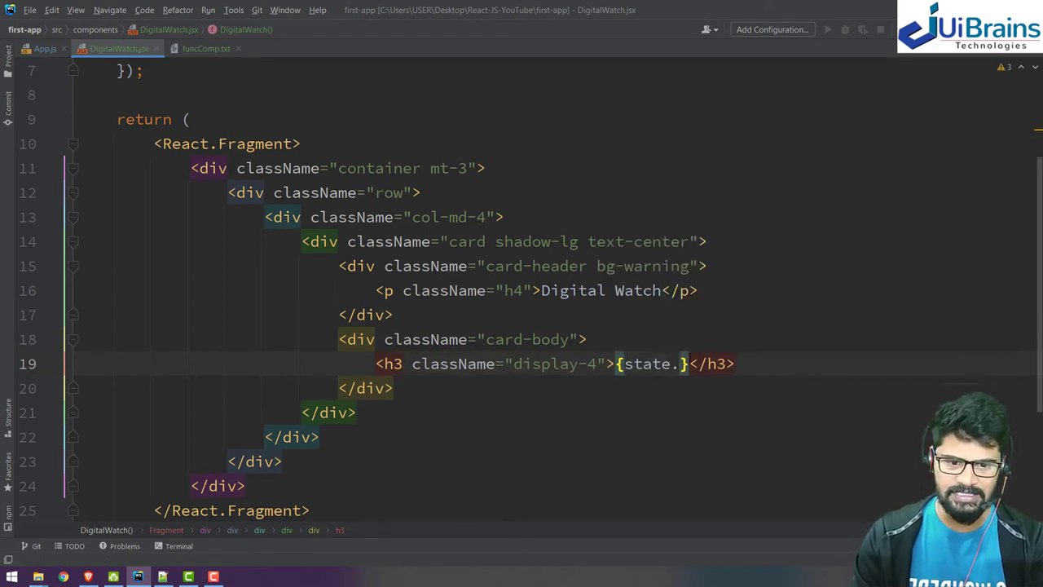
text(currentTime)
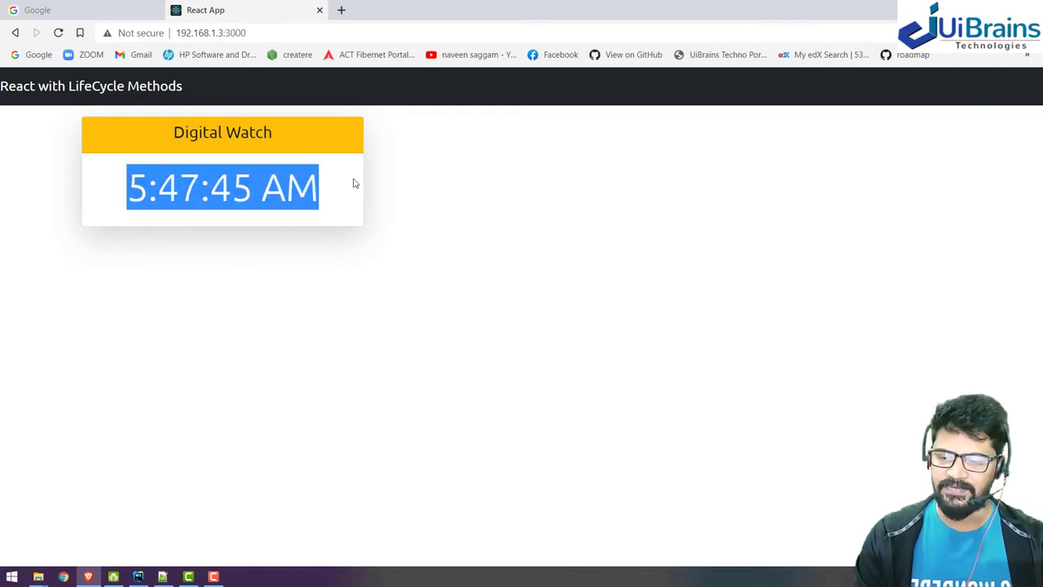
mouse_move(349, 202)
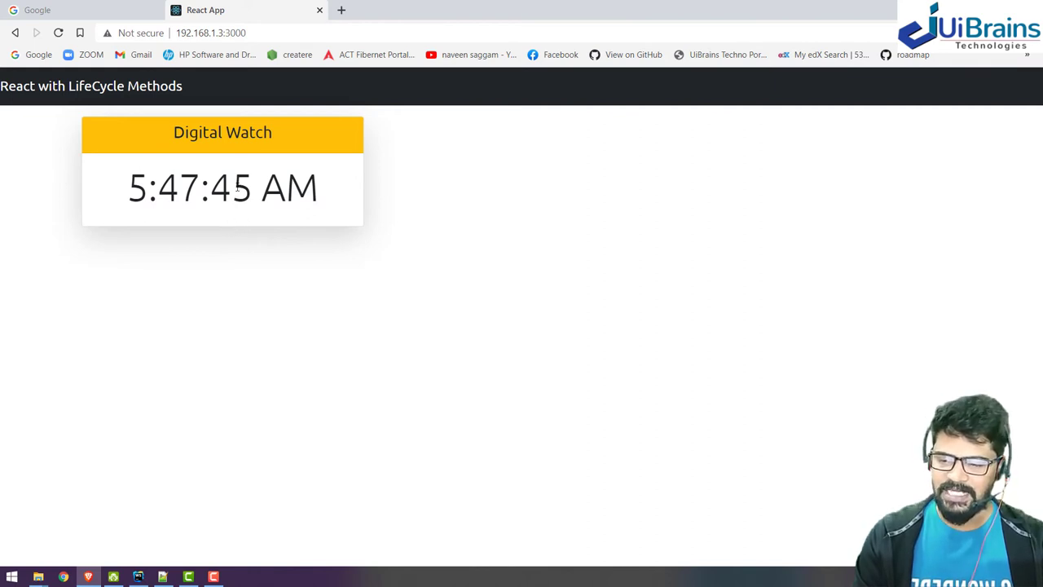
mouse_move(261, 215)
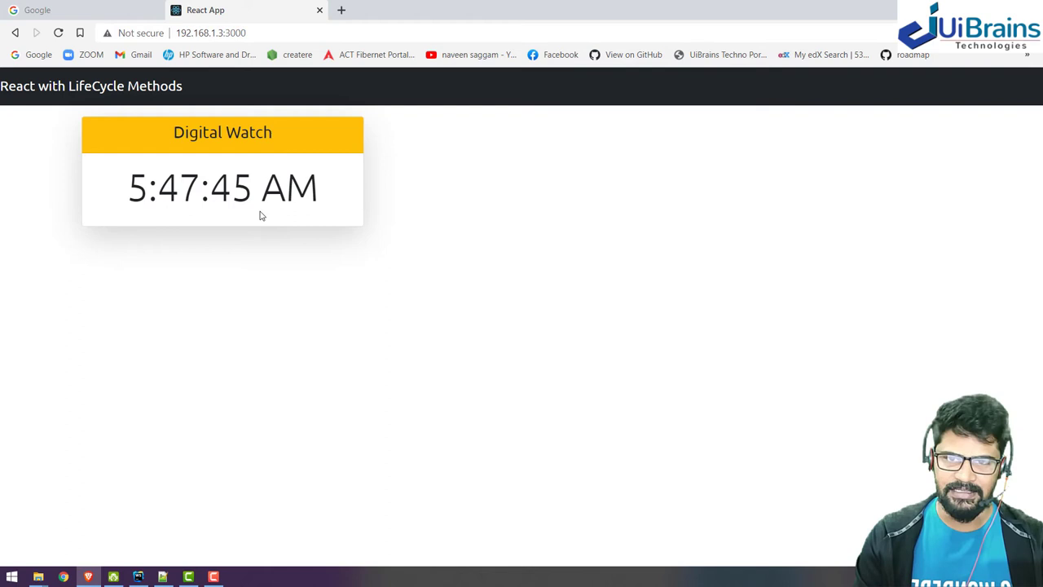
mouse_move(235, 187)
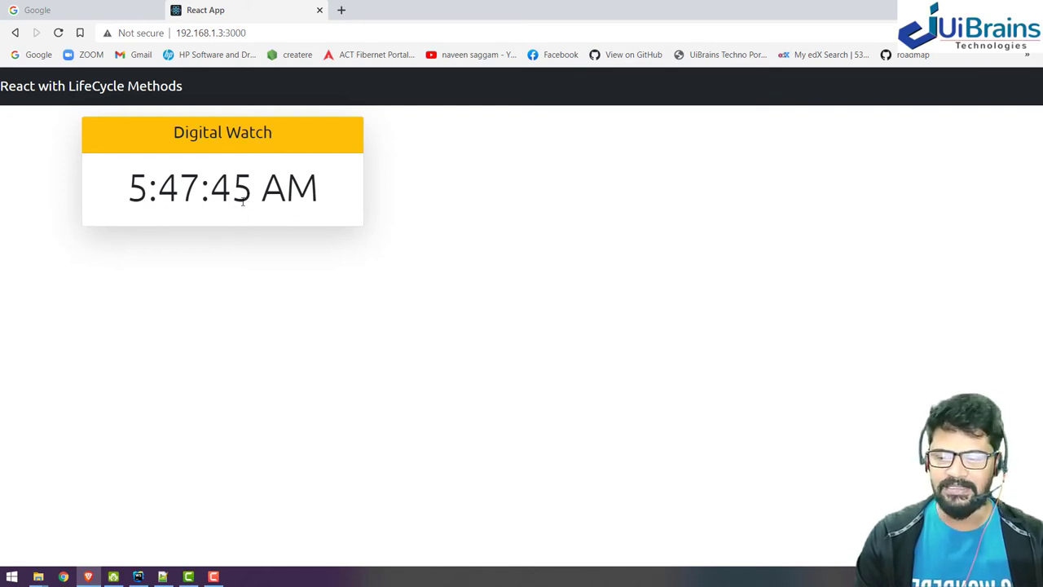
mouse_move(255, 186)
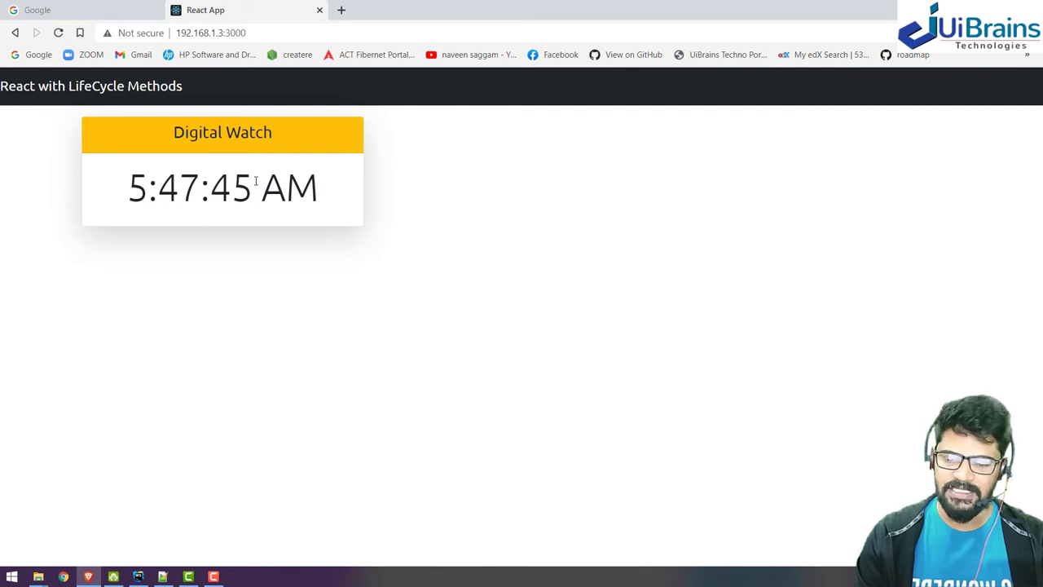
mouse_move(216, 171)
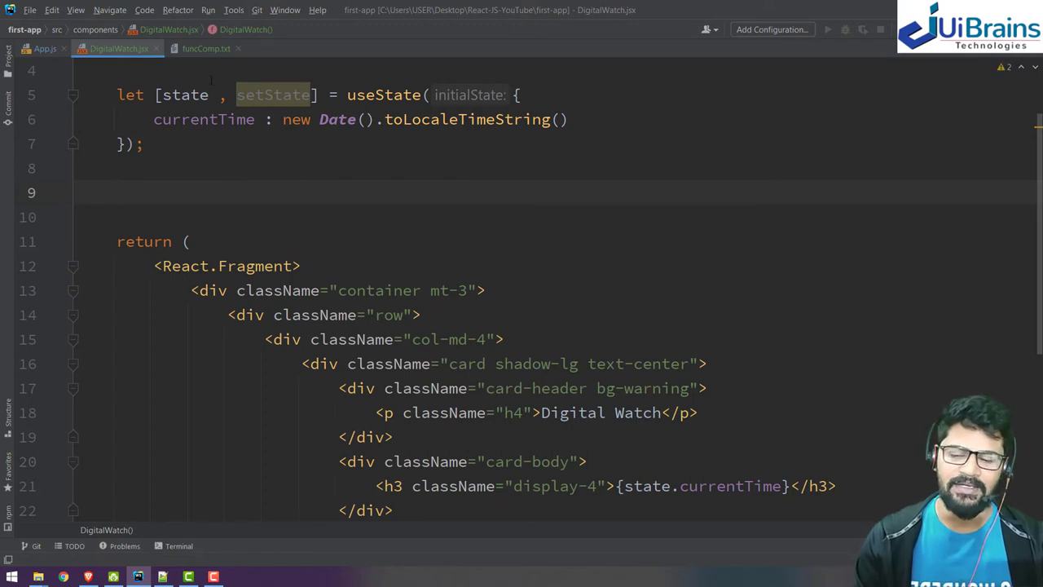
Step: Insert a useEffect hook with its auto-import on the line before return
double_click(204, 119)
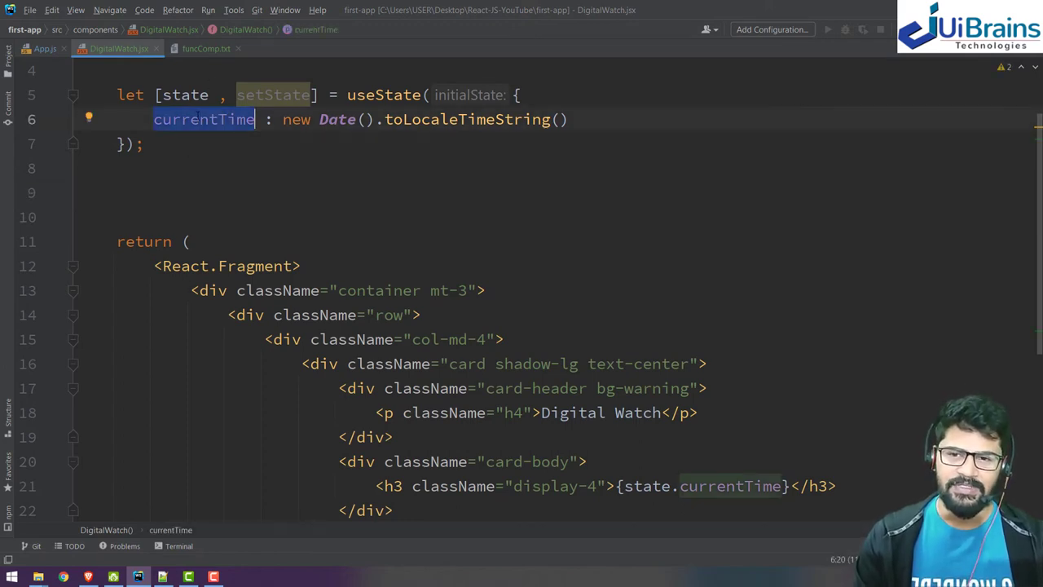
click(202, 119)
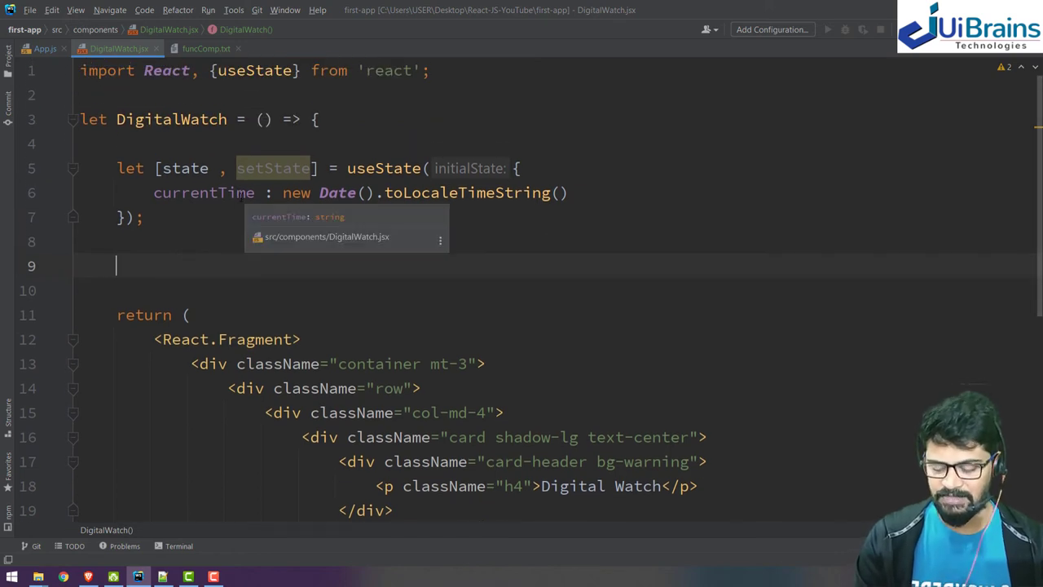
text(useE)
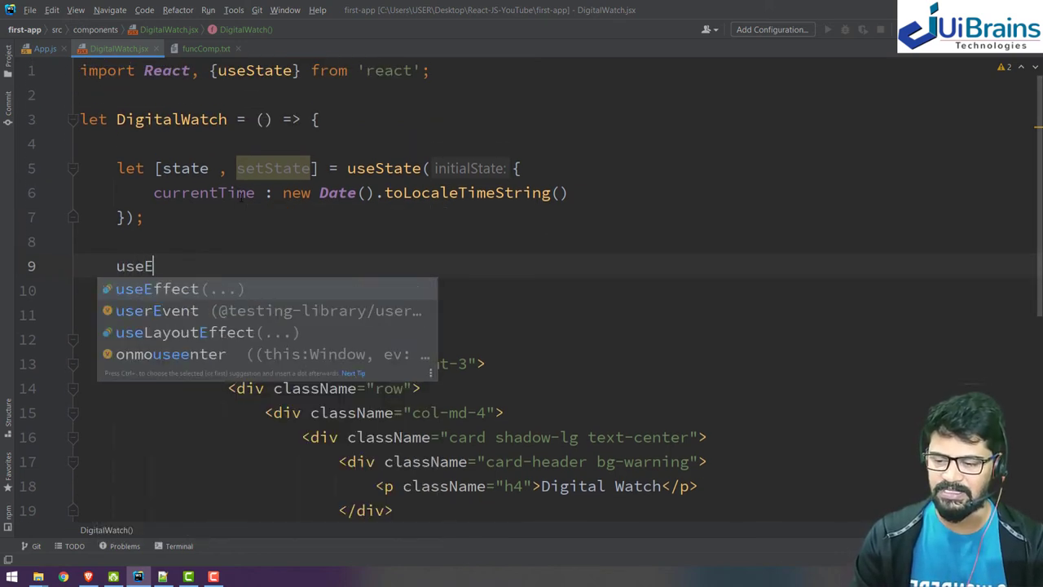
click(156, 289)
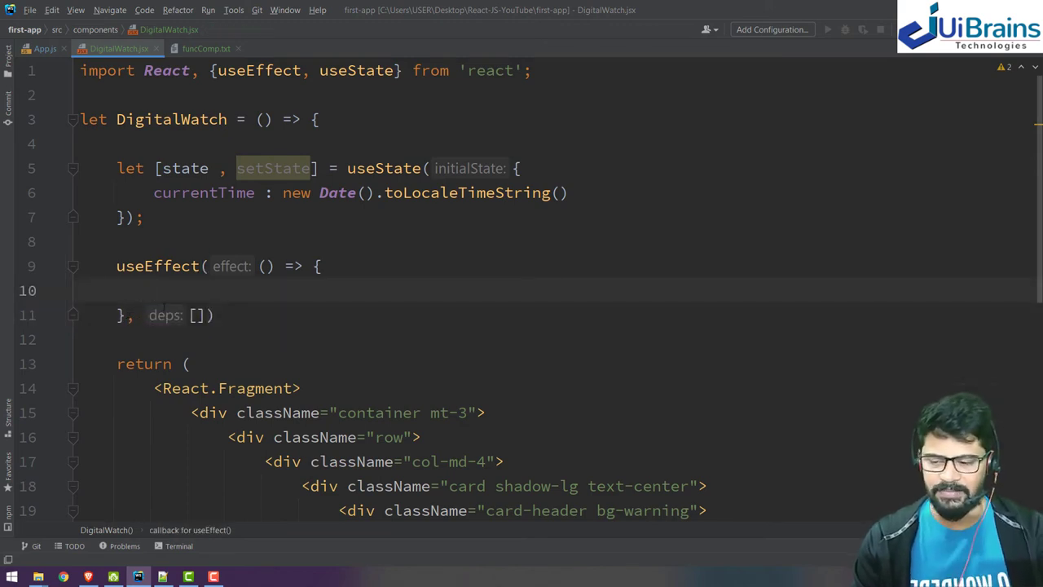
mouse_move(225, 294)
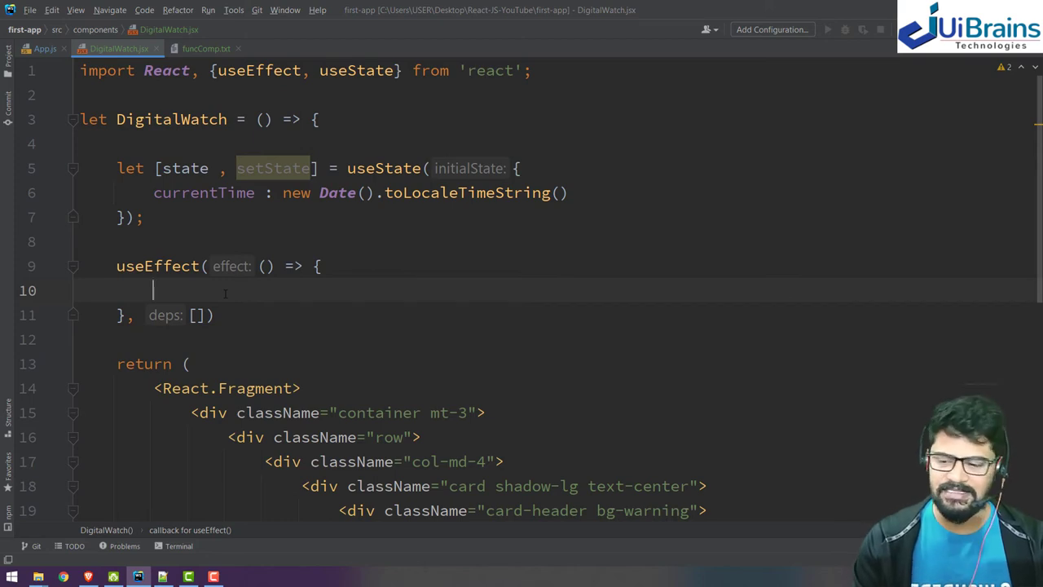
Step: Inside useEffect write an empty setInterval(() => { }, 1000) with an empty dependency array
text(setInterval)
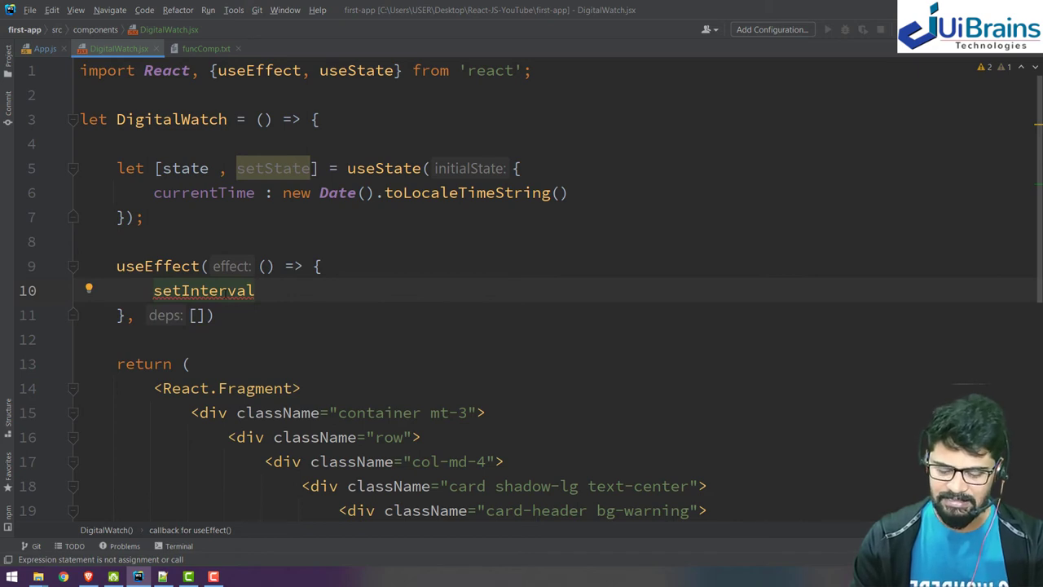
text(();)
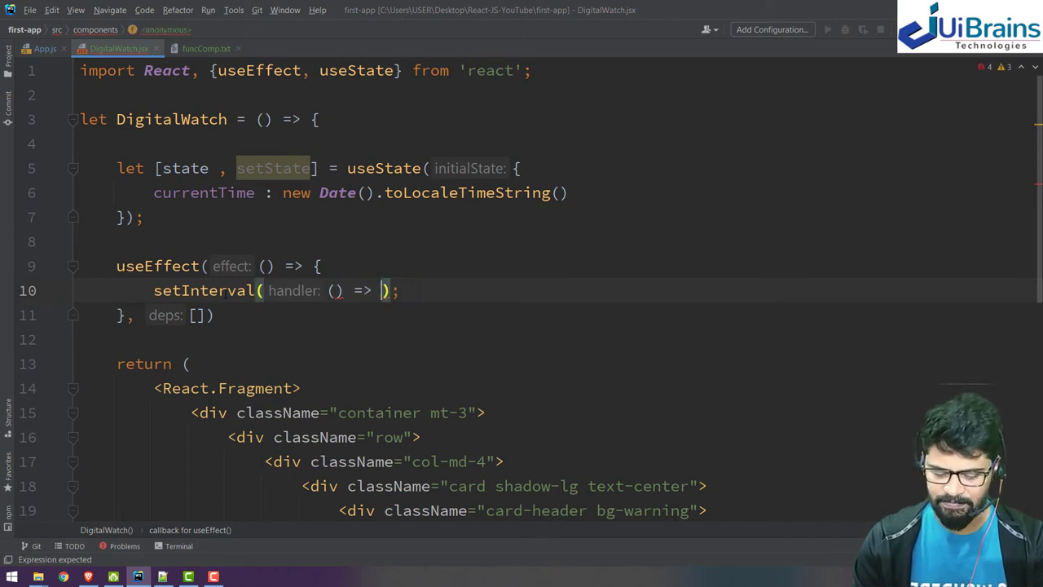
text({ })
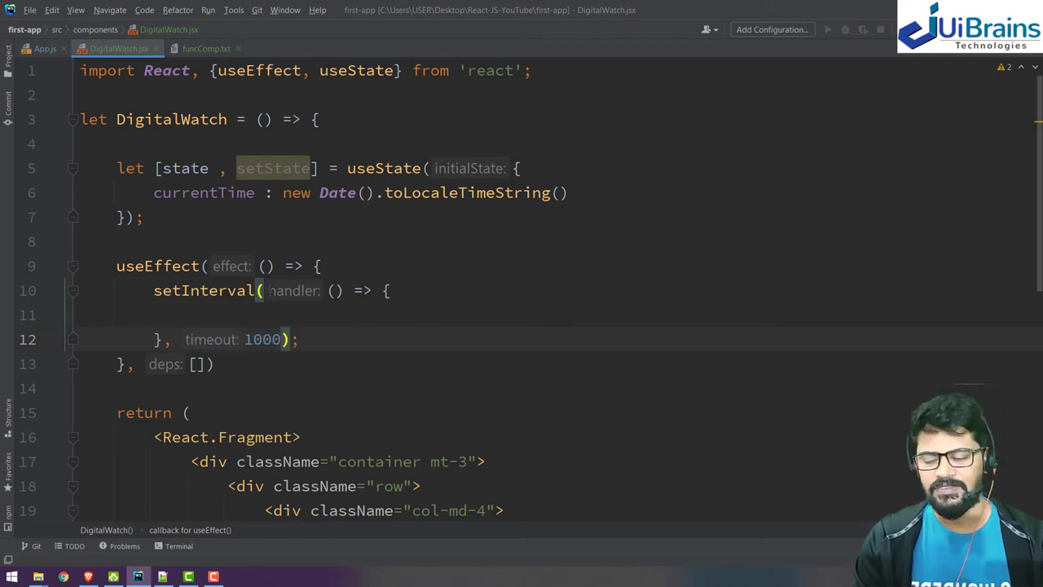
click(264, 316)
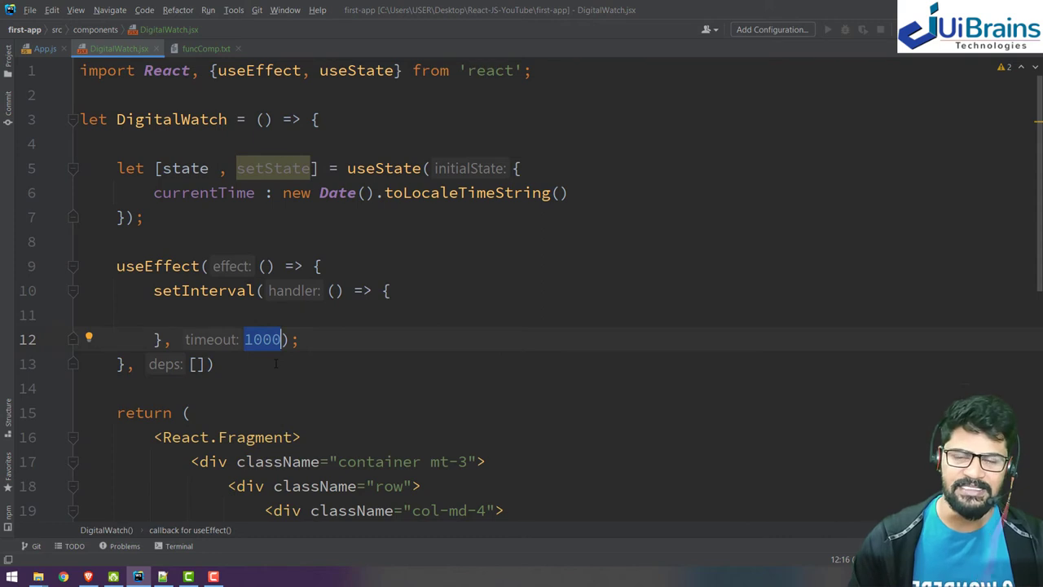
mouse_move(302, 310)
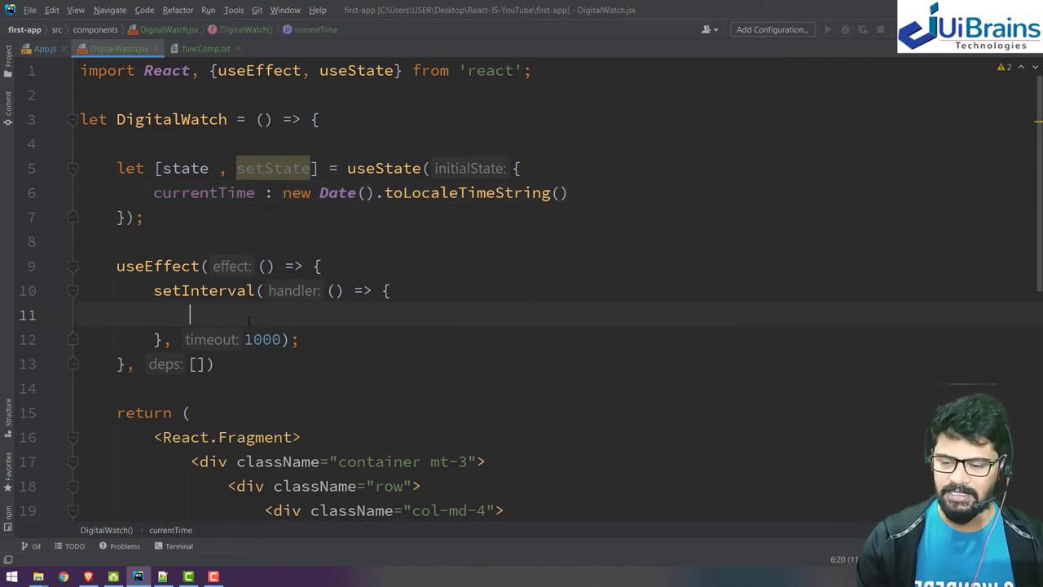
Step: Make the interval call setState({ currentTime: new Date().toLocaleTimeString() }) and close useEffect with a semicolon
text(setState)
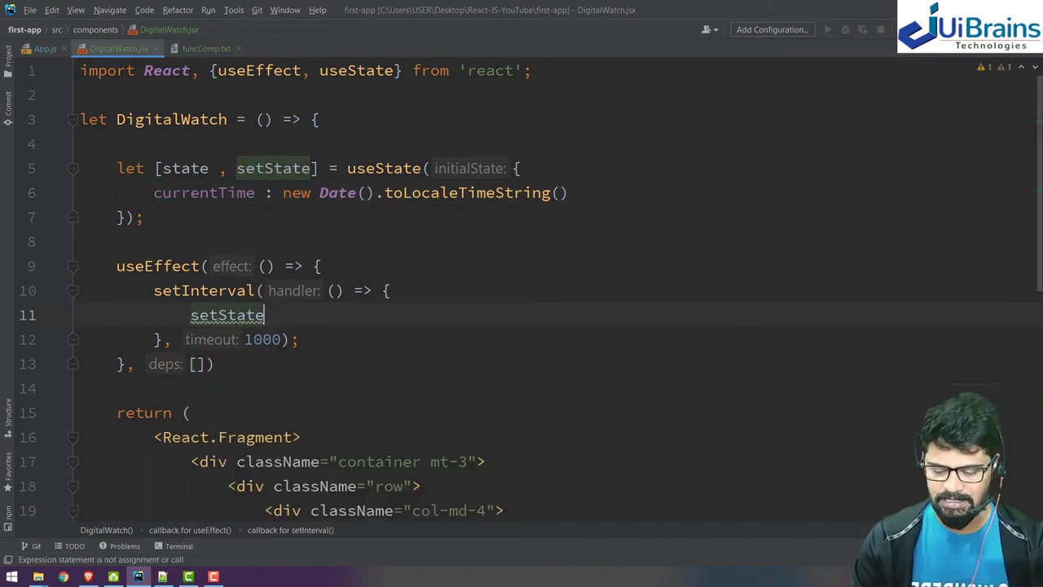
text(();)
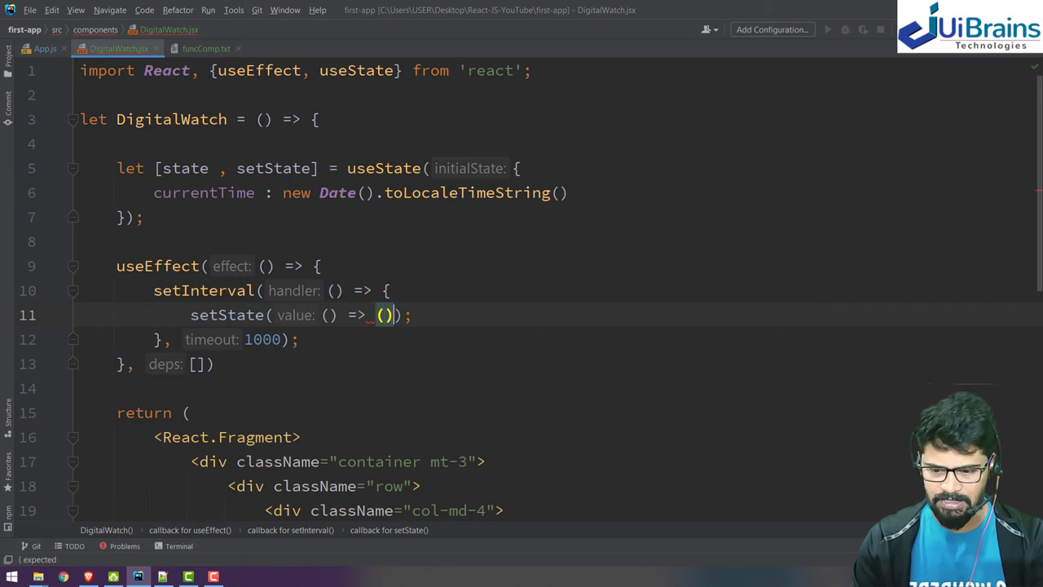
text({)
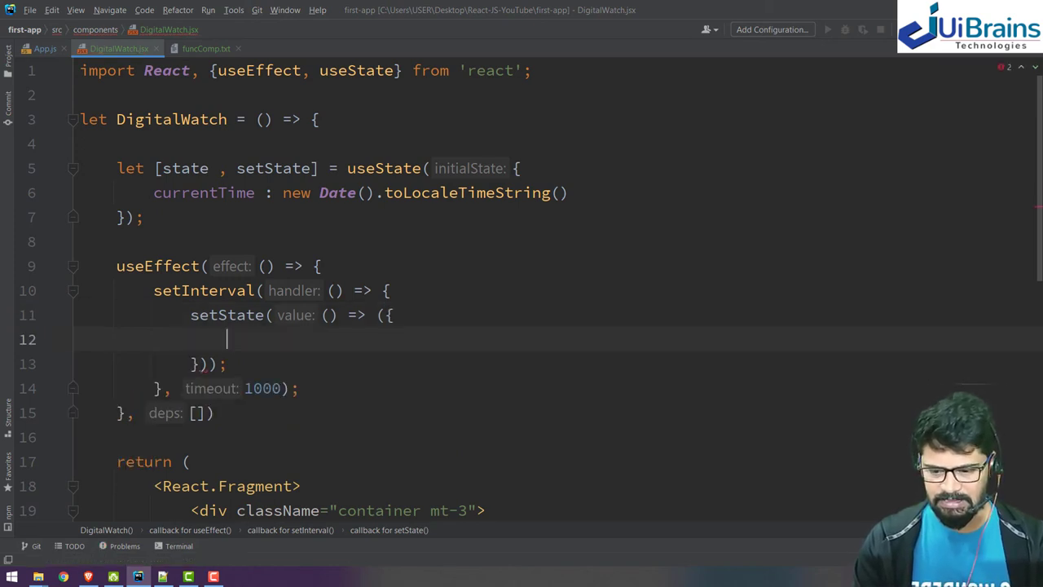
text(c)
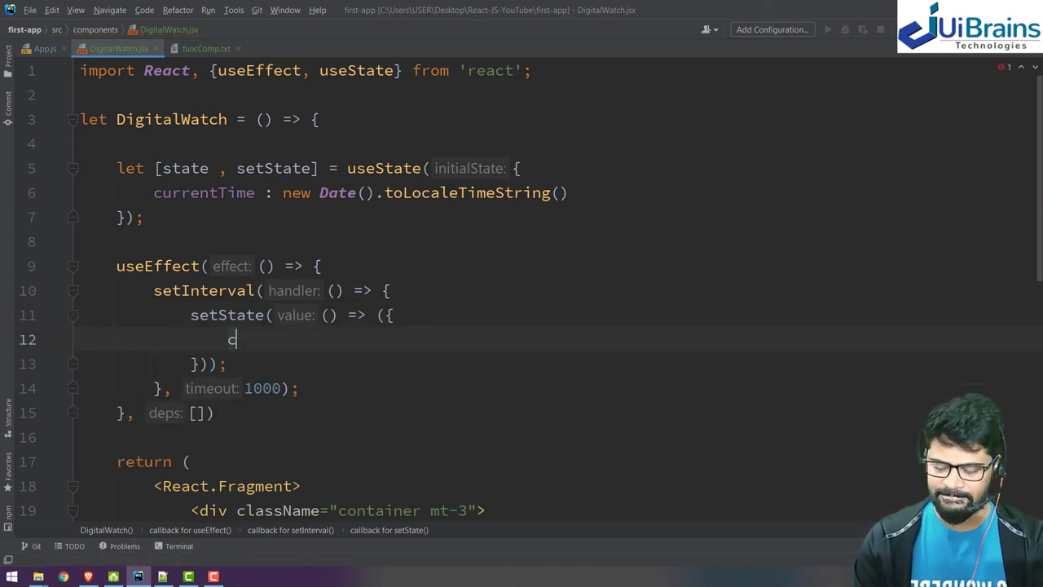
text(currentTime :)
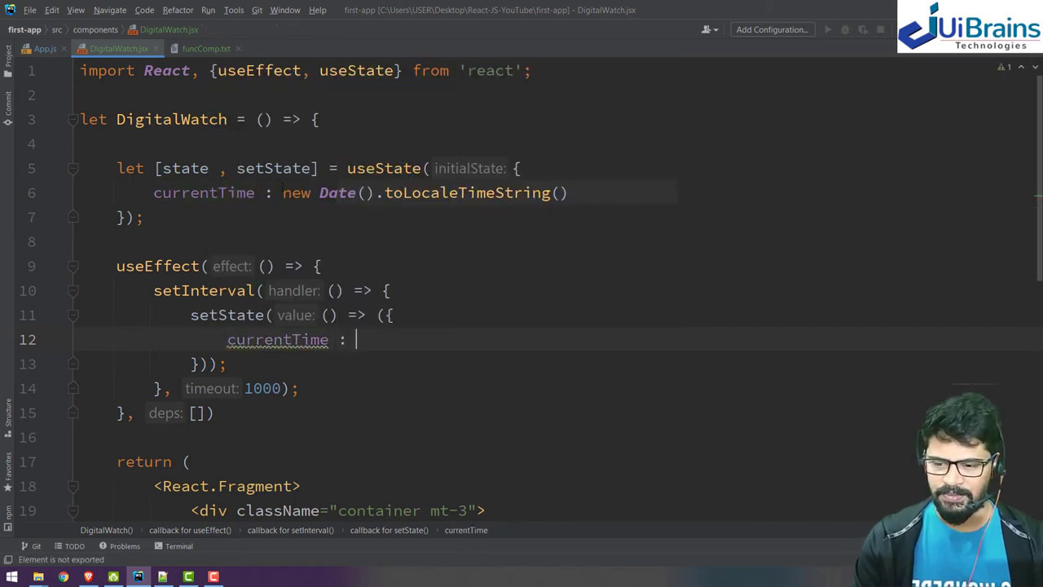
drag(283, 192, 567, 192)
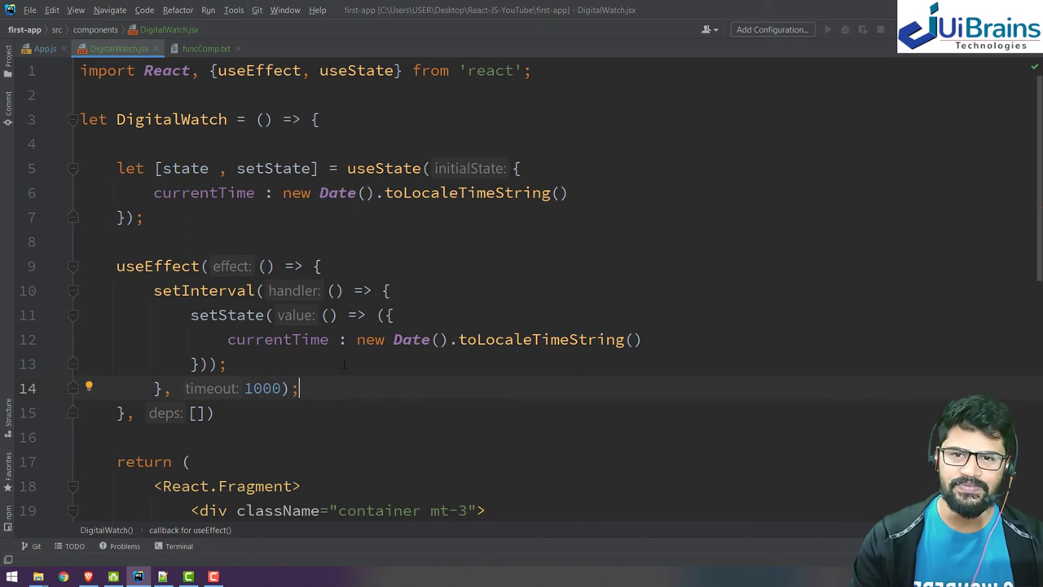
drag(117, 266, 214, 412)
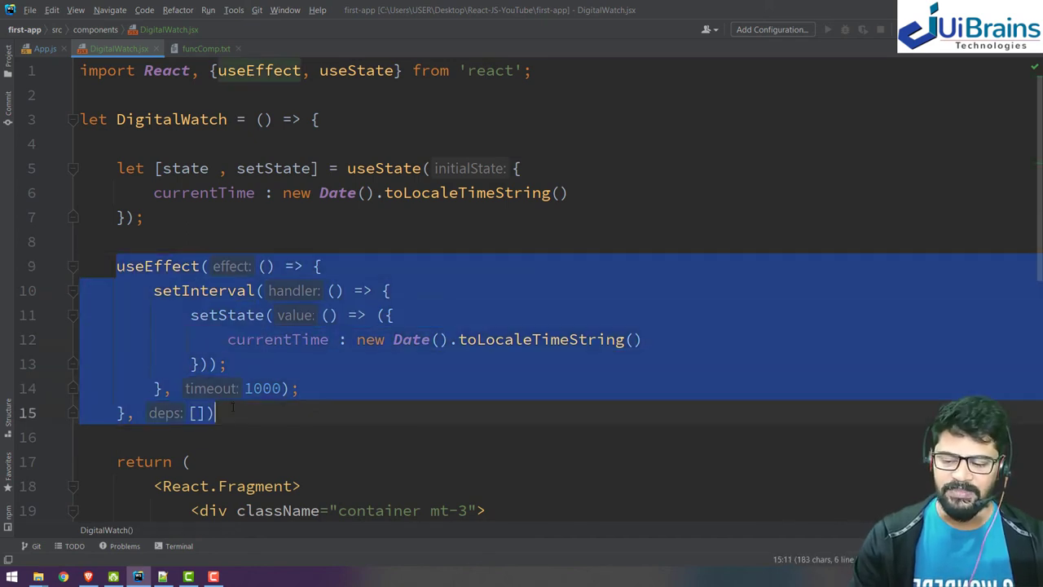
text(;)
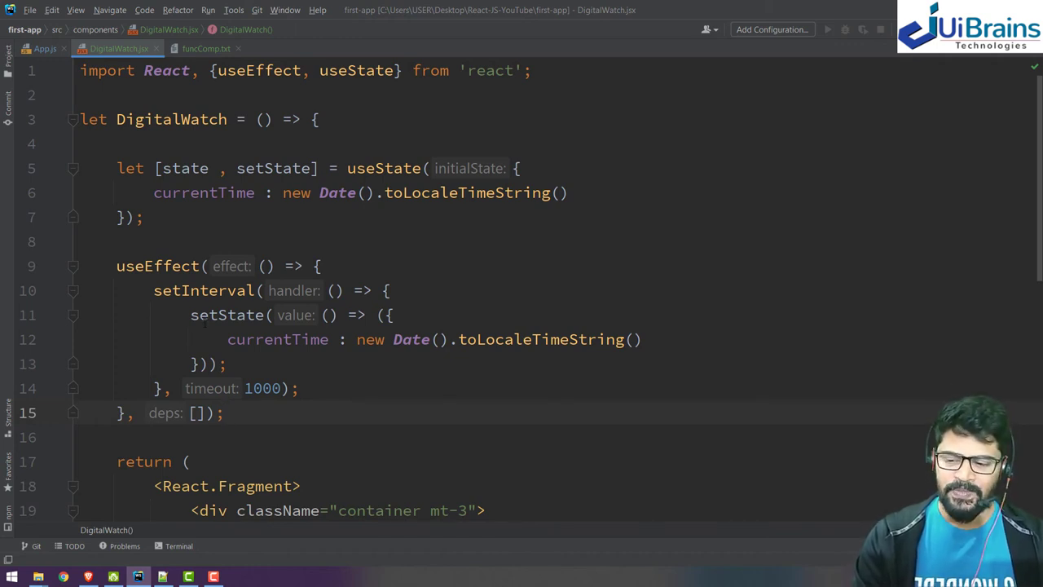
Step: Watch the Digital Watch card tick each second in Chrome, then return to the useEffect code
click(334, 291)
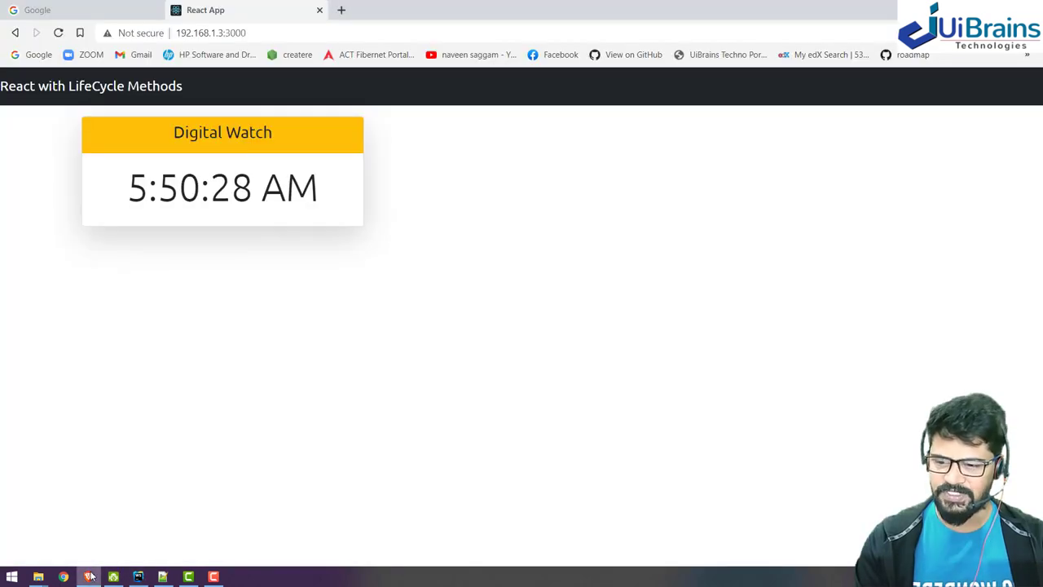
mouse_move(232, 219)
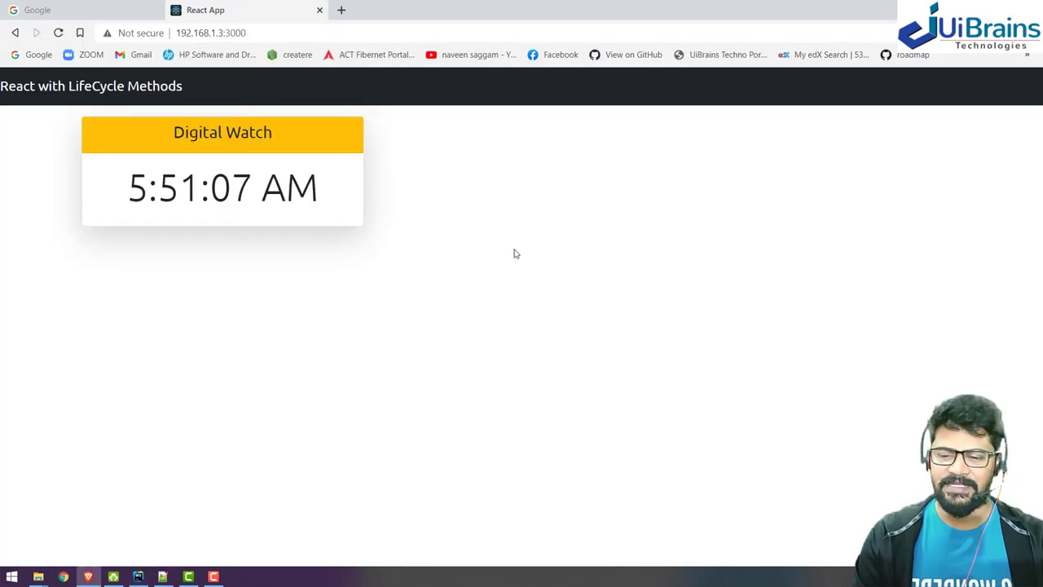
mouse_move(603, 104)
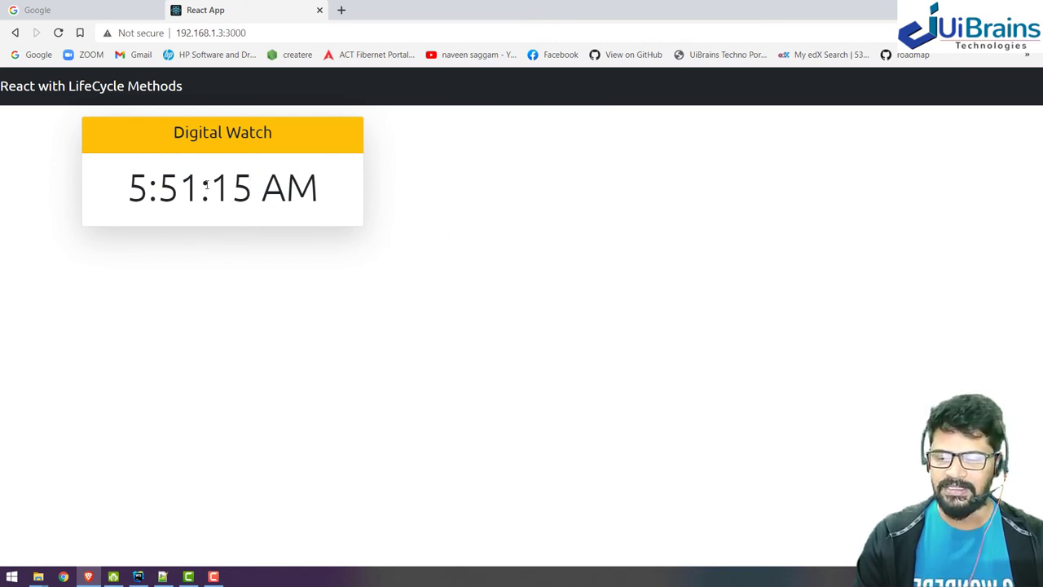
mouse_move(815, 269)
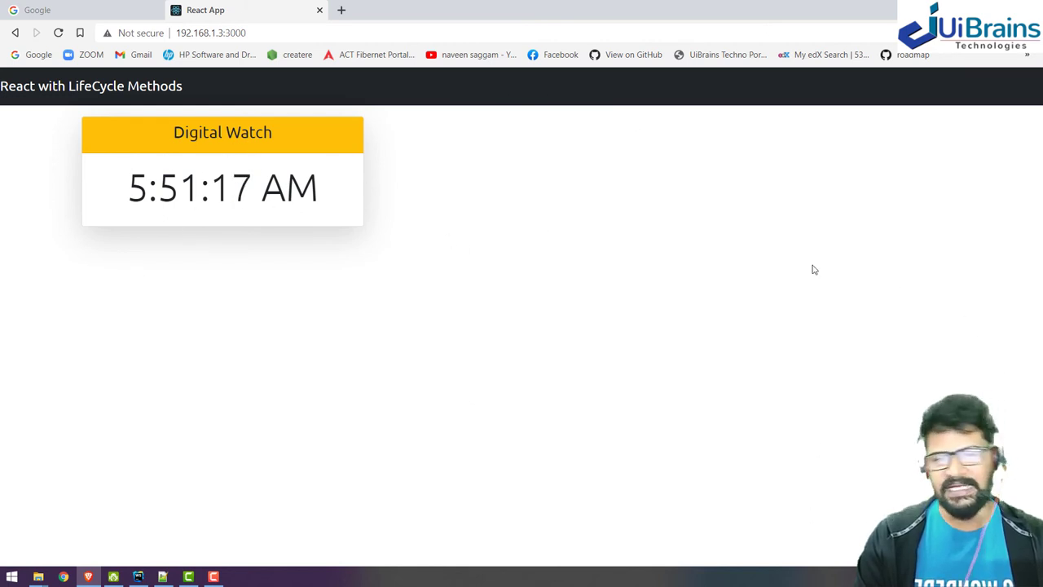
mouse_move(623, 233)
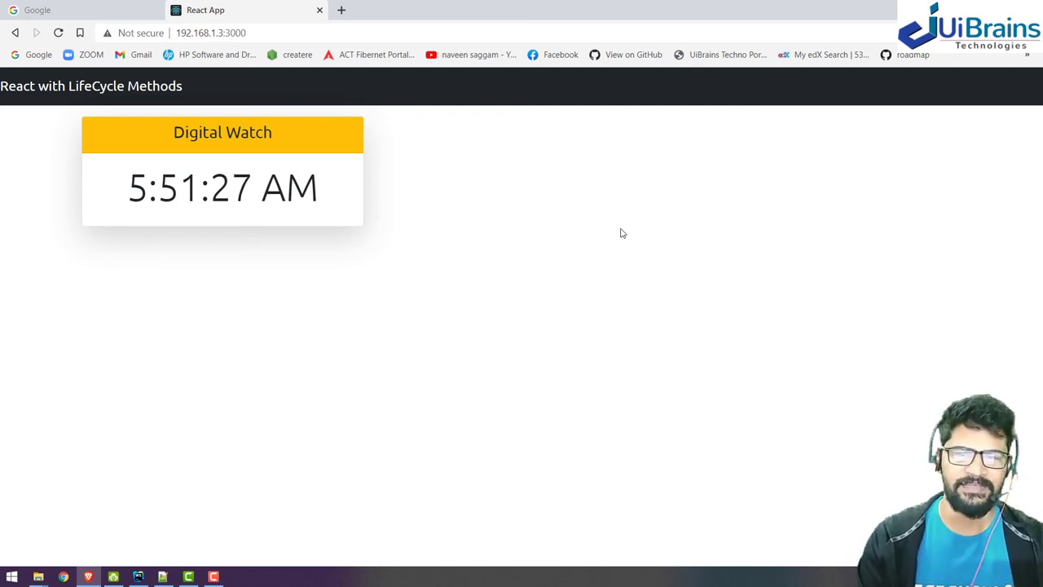
mouse_move(319, 150)
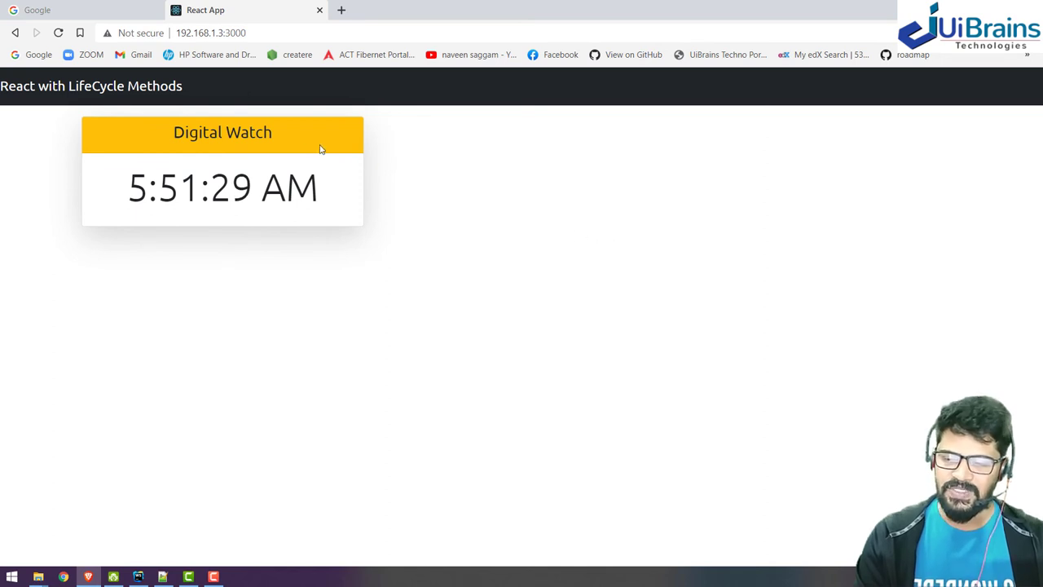
mouse_move(164, 169)
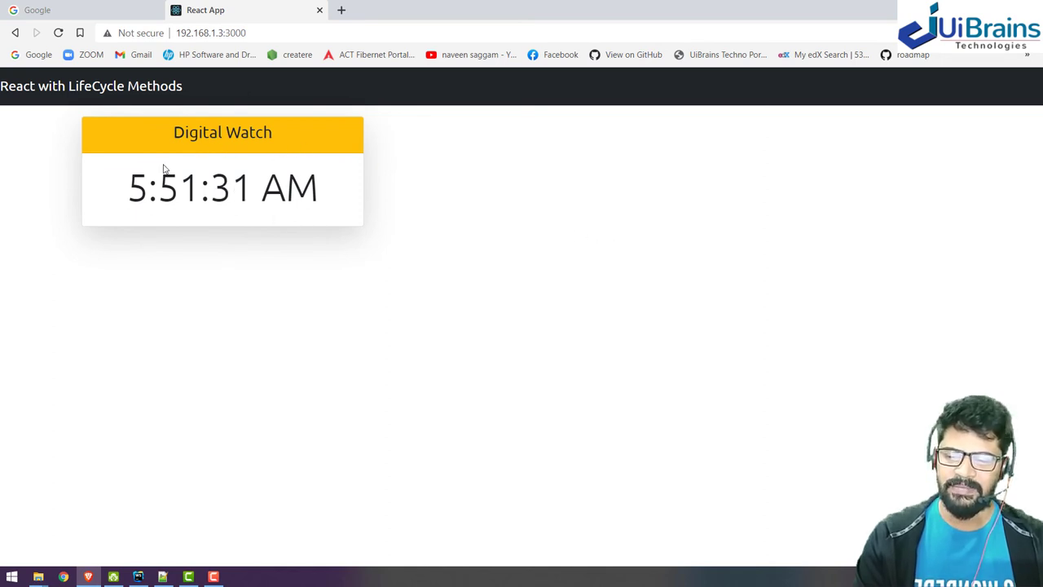
mouse_move(493, 217)
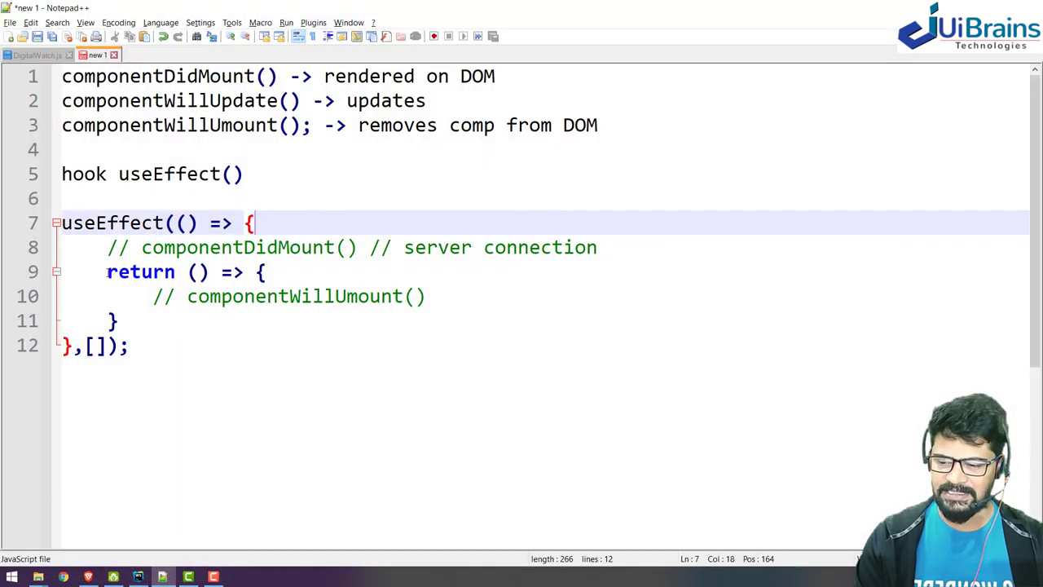
click(310, 297)
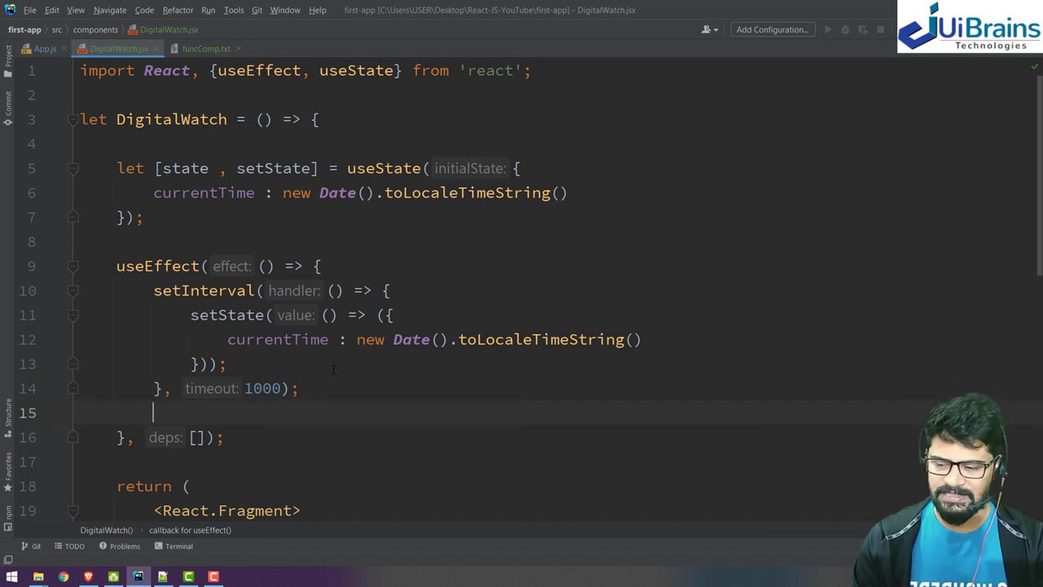
Step: Add a return () => {} cleanup function after setInterval inside useEffect
text(return)
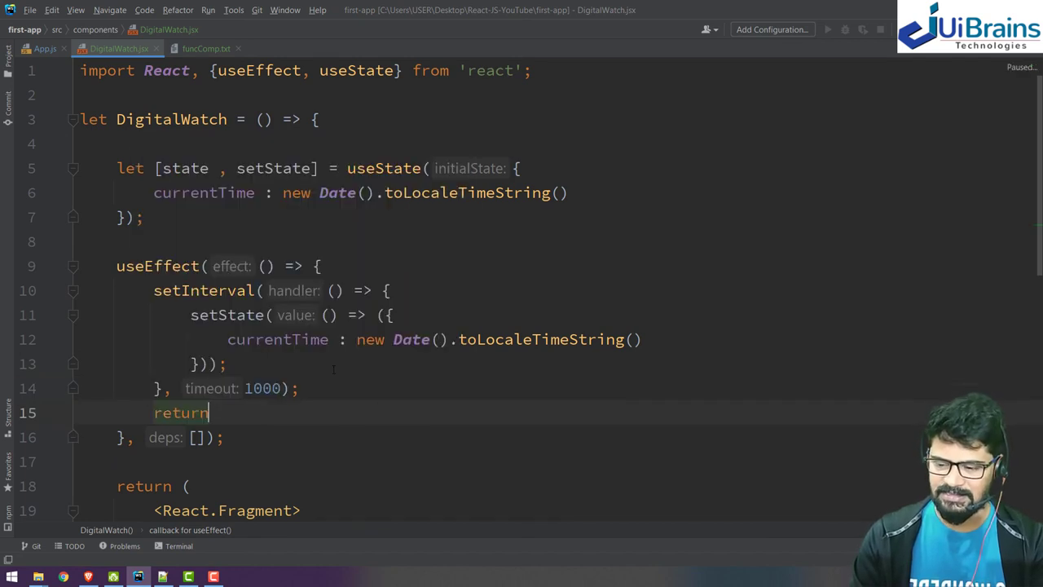
text(()=)
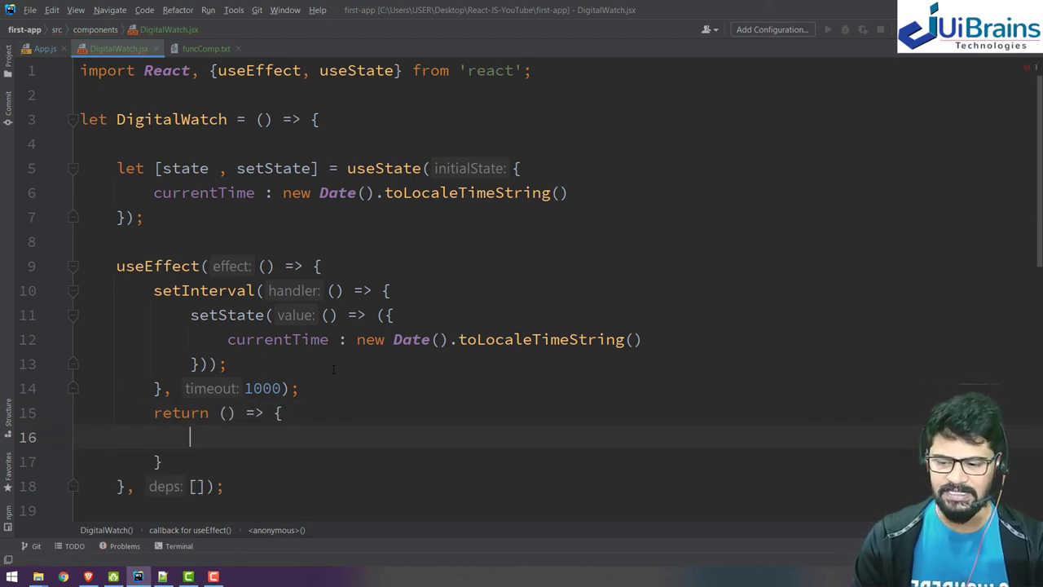
scroll(down, 3)
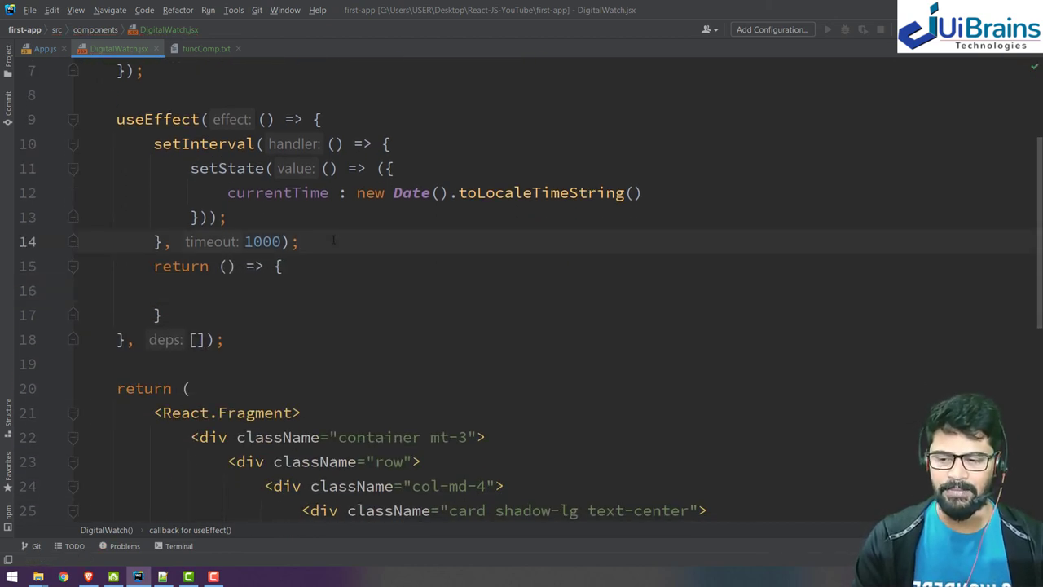
key(Enter)
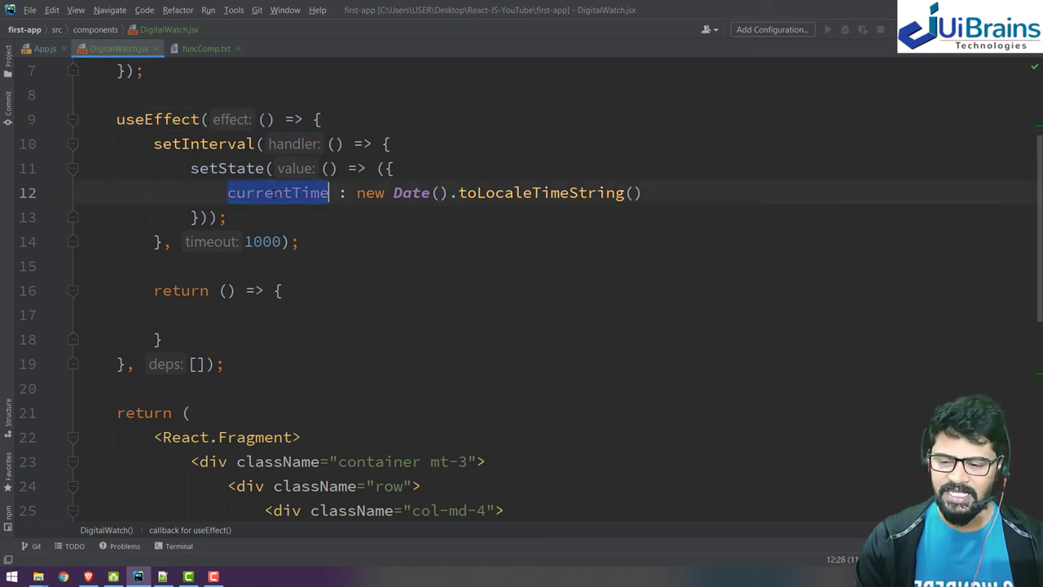
Step: Fill the cleanup body with clearInterval(state.currentTime);
click(300, 193)
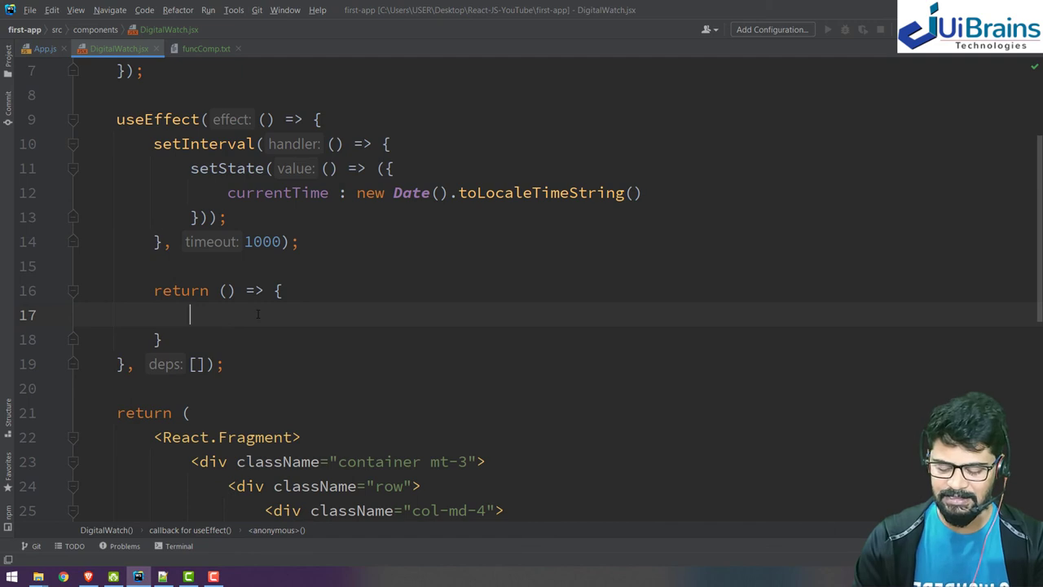
text(clearInterval()
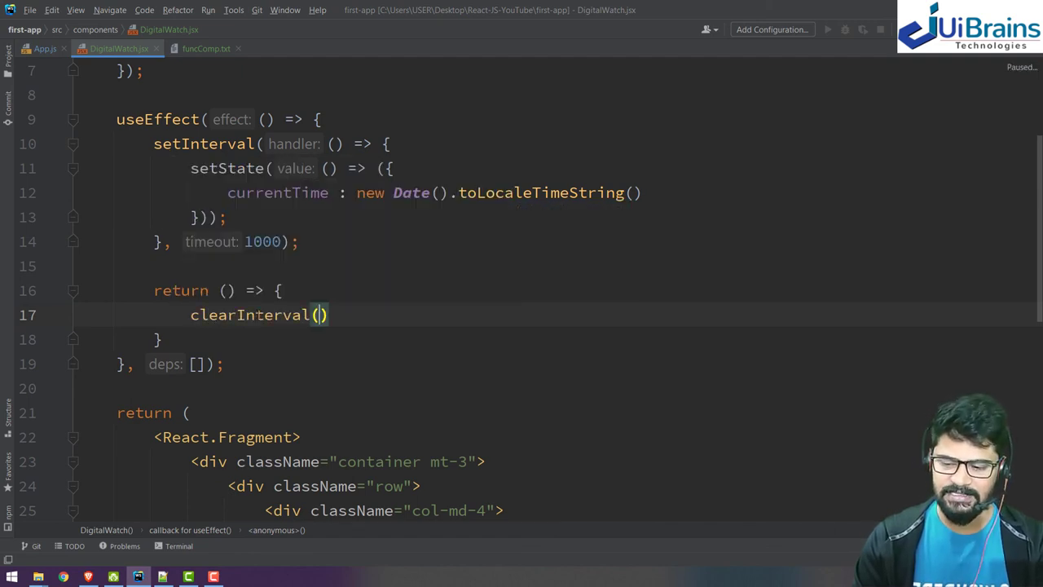
text(state.currentTime)
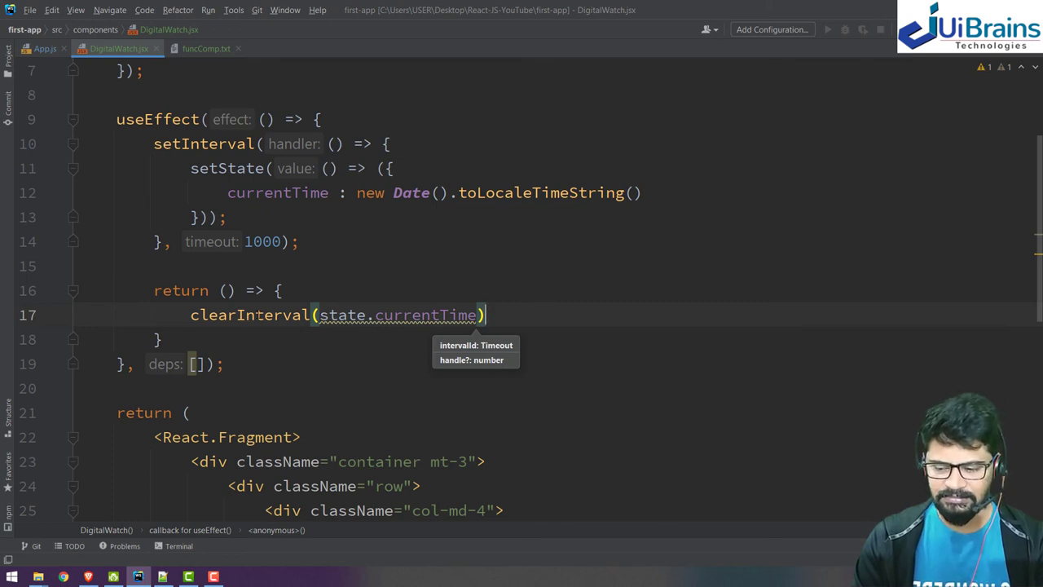
text(;)
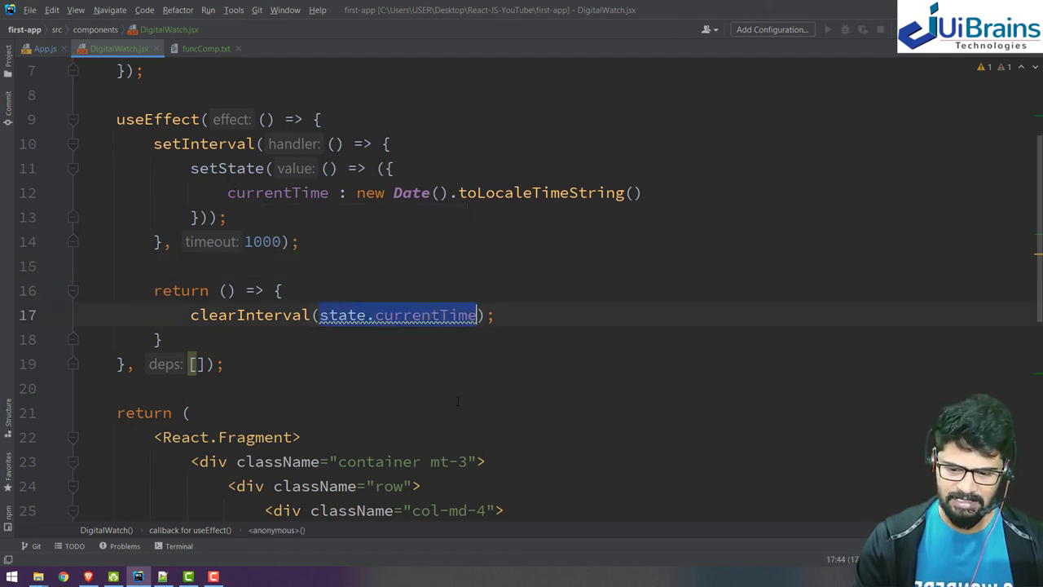
Step: Store setInterval's result in let interval and call clearInterval(interval) in the cleanup
key(Delete)
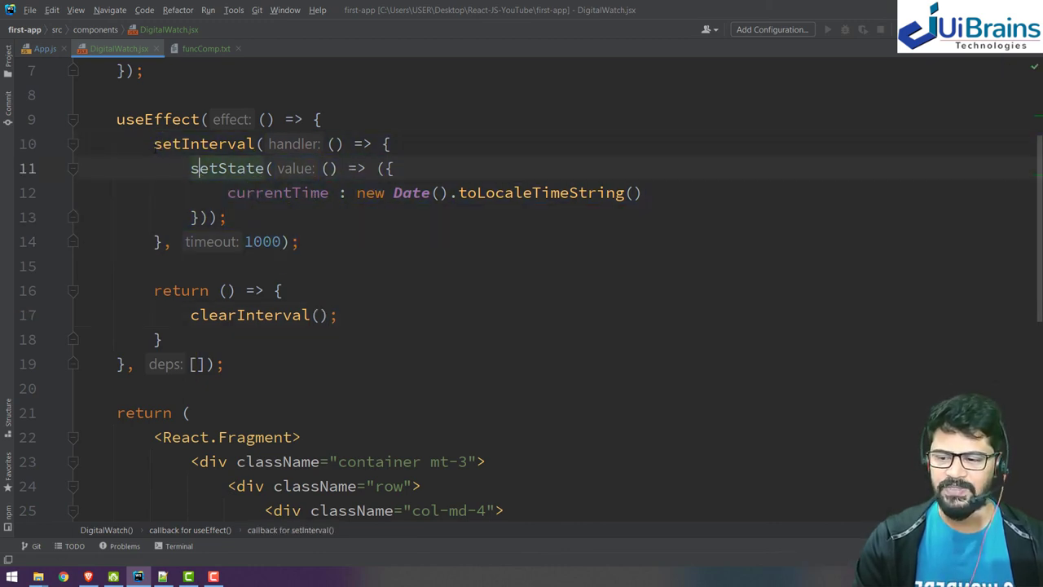
text(let interval =)
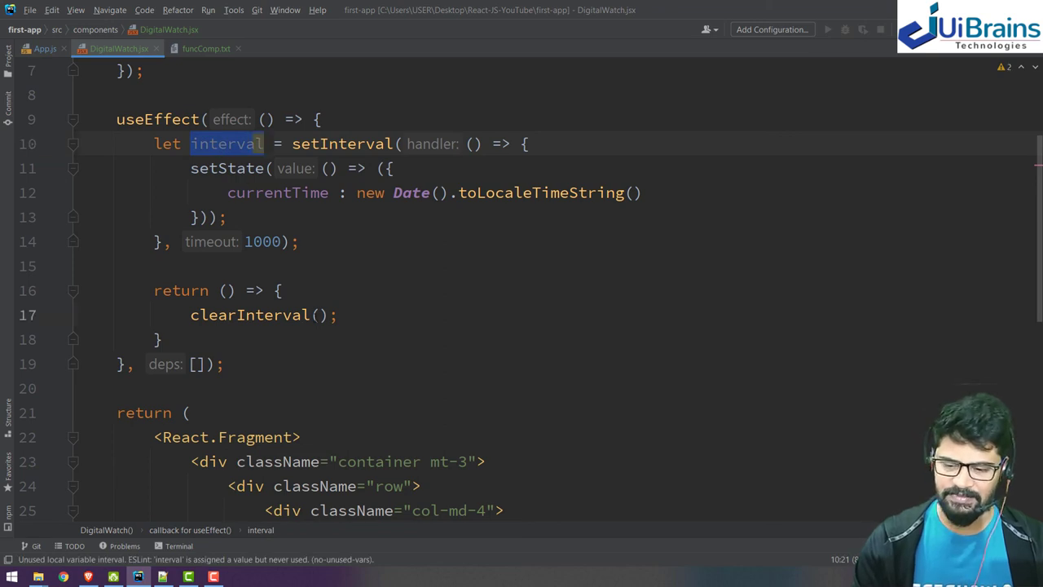
text(interval)
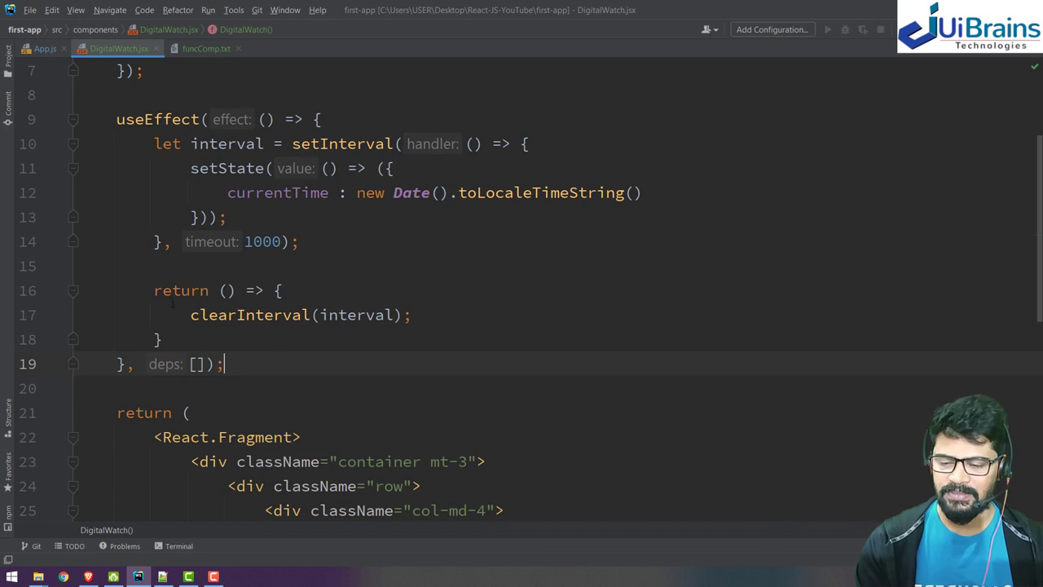
Step: Highlight the setInterval block and its interval assignment to review the change
drag(153, 290, 161, 339)
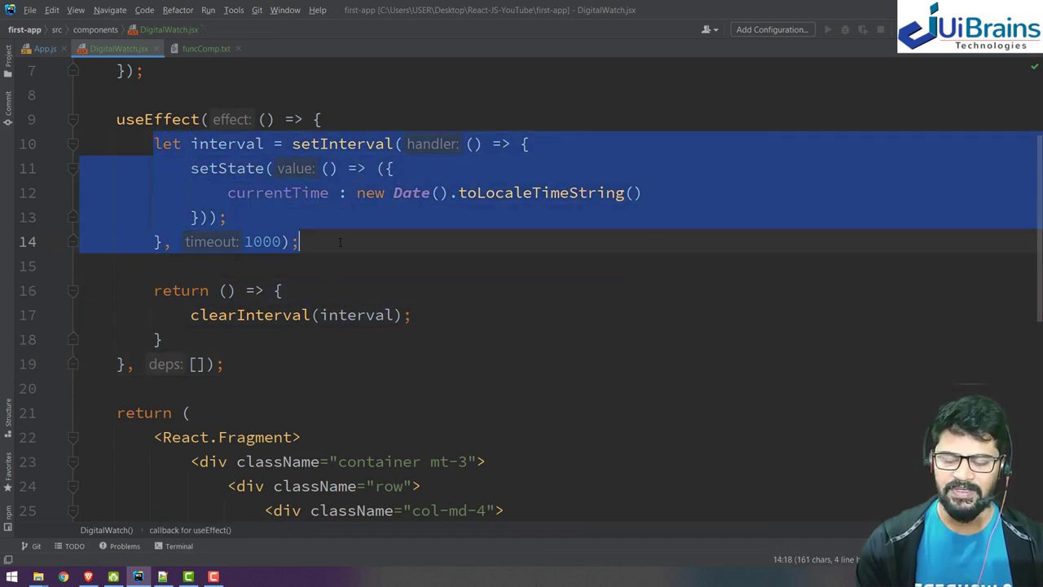
click(81, 264)
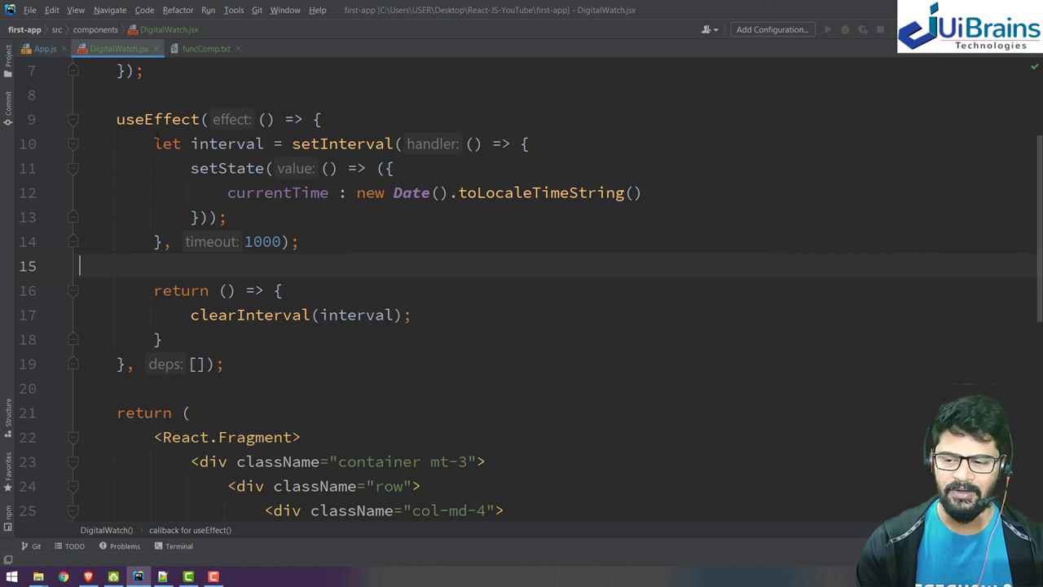
drag(153, 290, 192, 314)
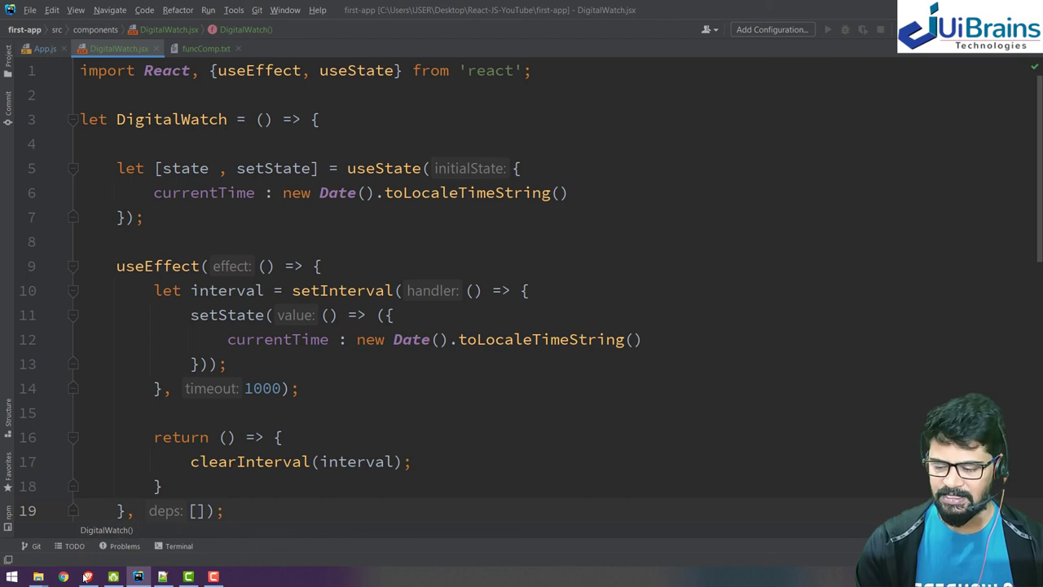
click(62, 573)
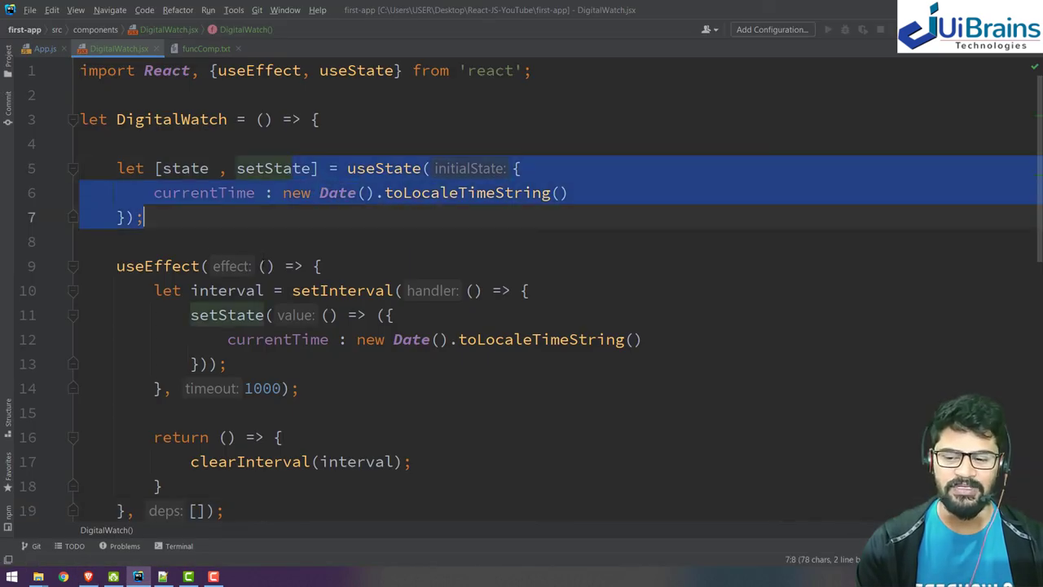
click(344, 227)
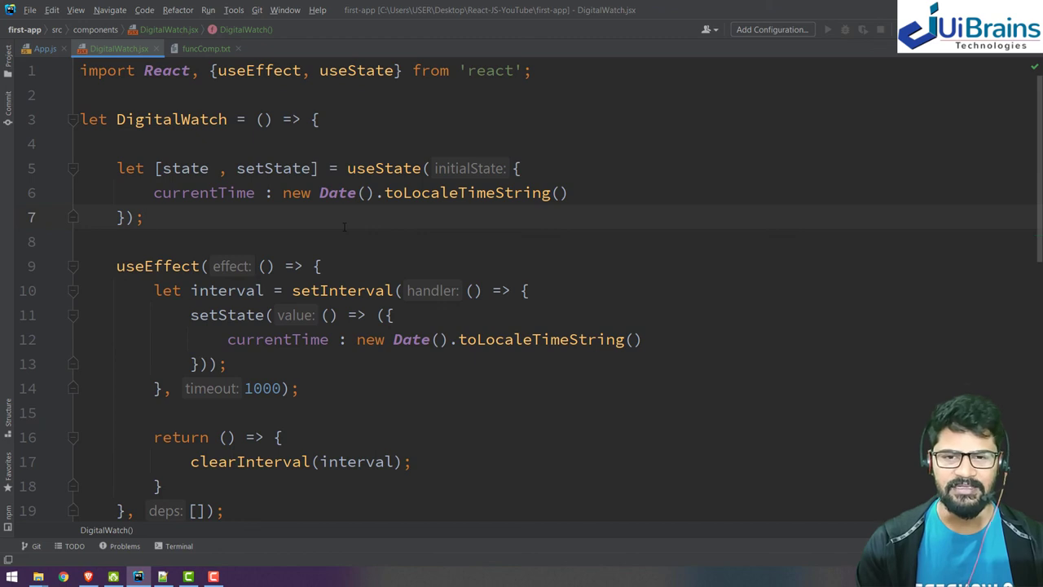